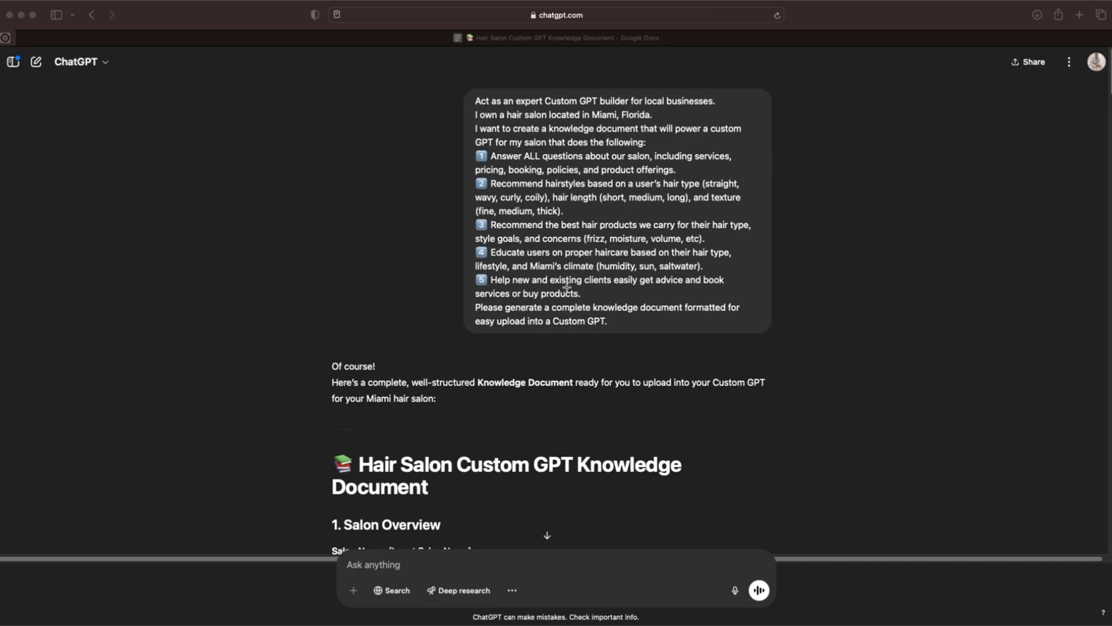
# - Scroll through the chat down to the Custom GPT Description (Miami Hair Salon Assistant) response
pyautogui.scroll(-3)
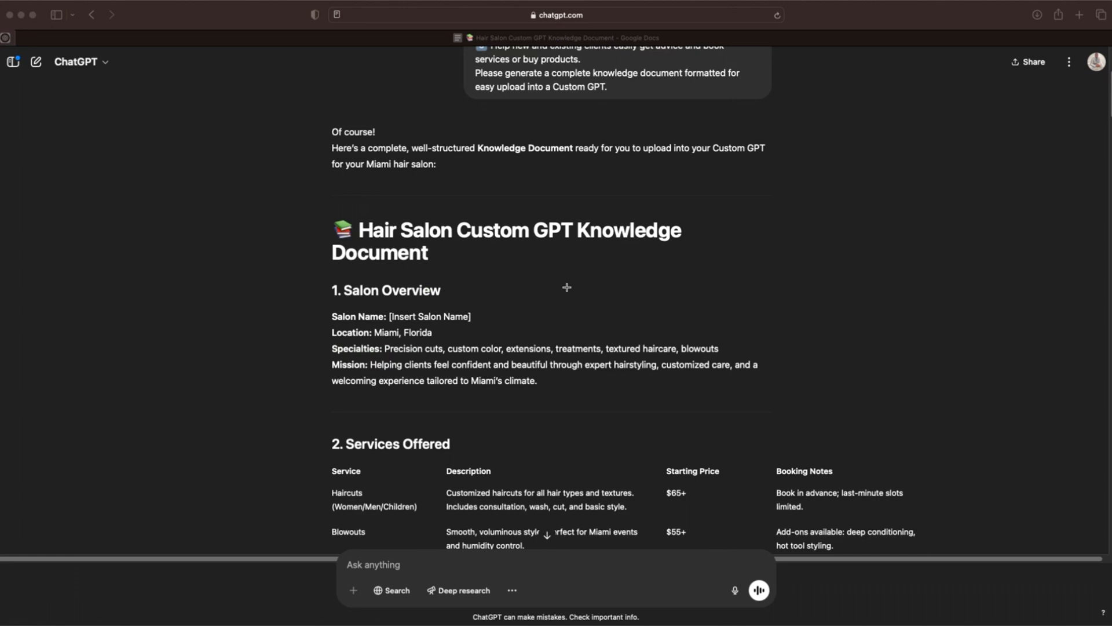
pyautogui.scroll(-3)
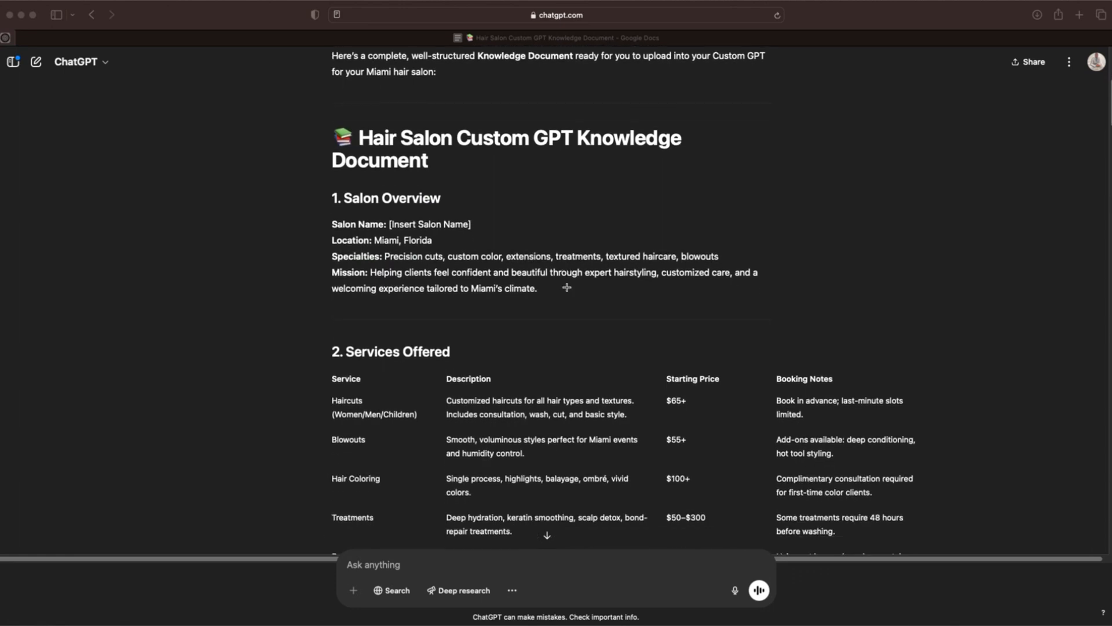
pyautogui.scroll(-3)
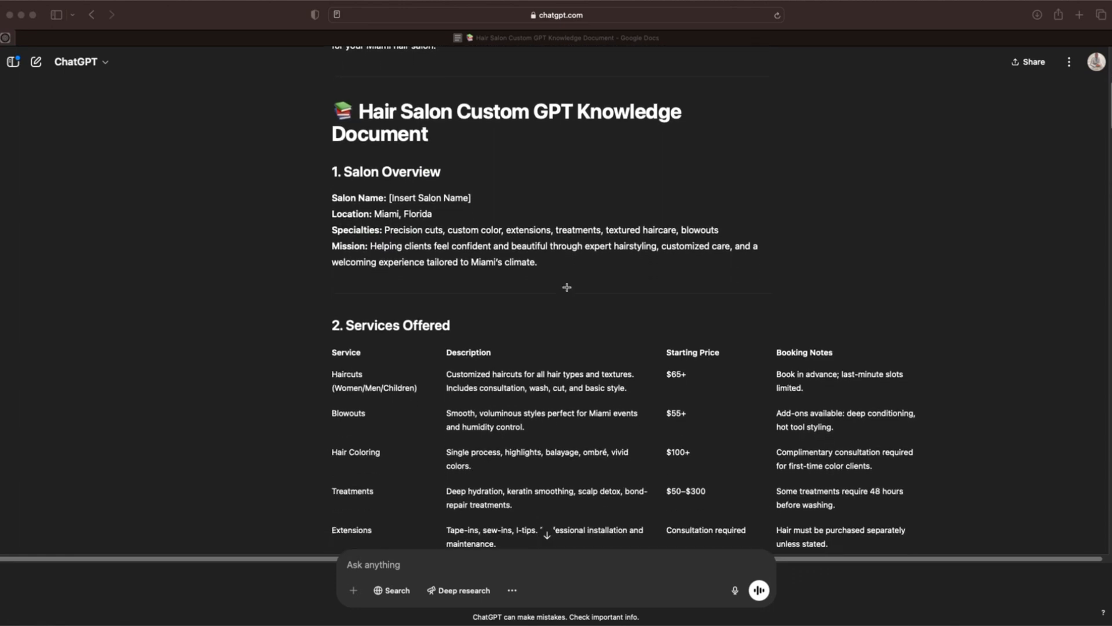
pyautogui.scroll(3)
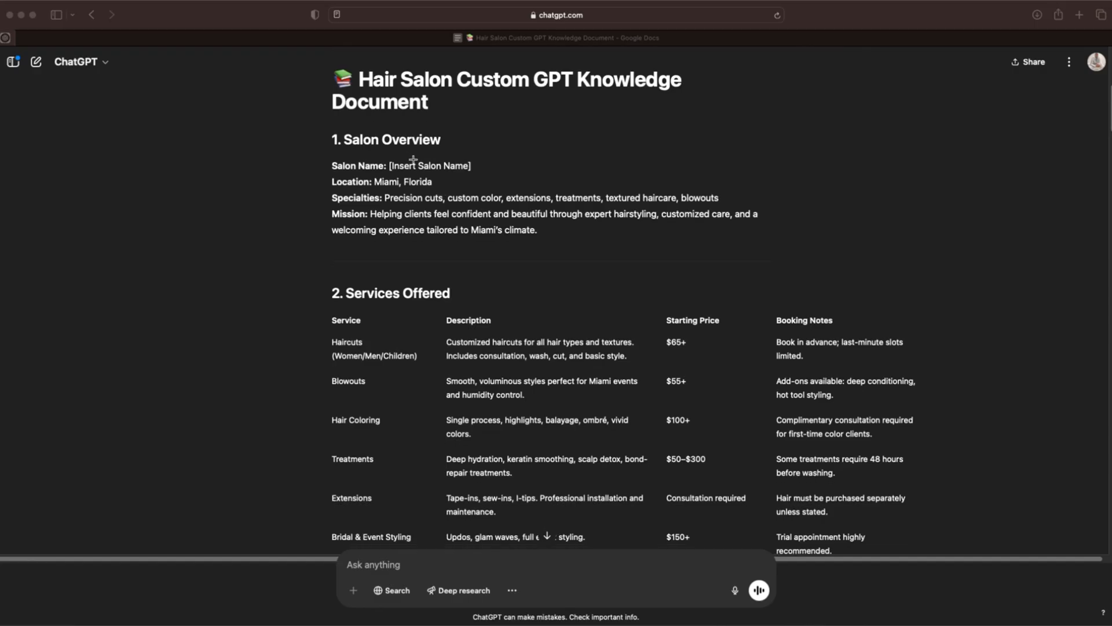
pyautogui.scroll(-3)
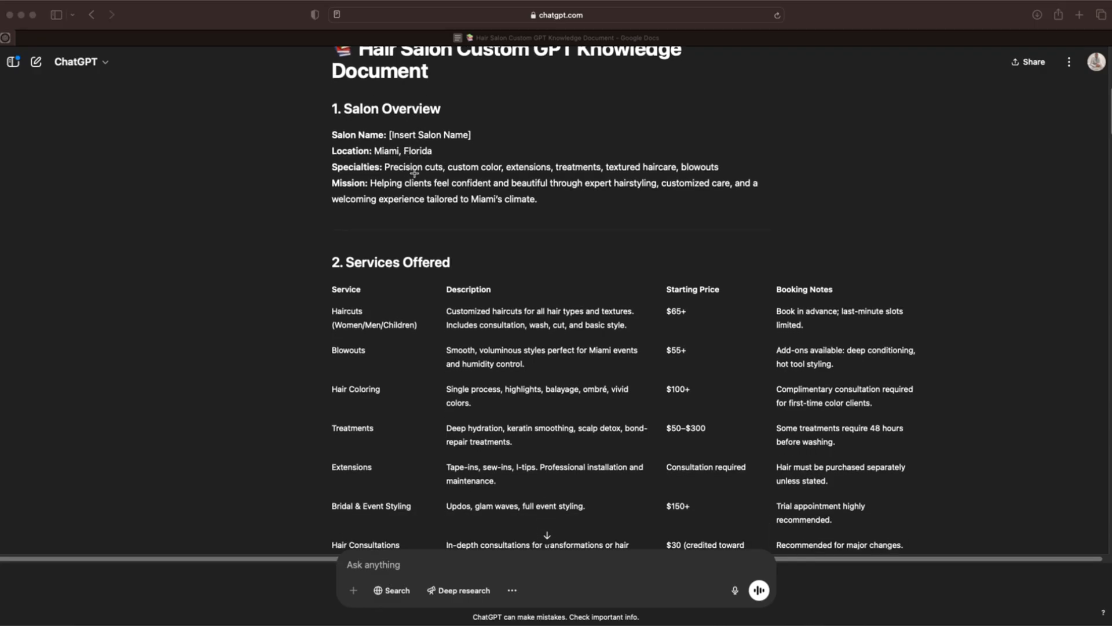
pyautogui.scroll(-3)
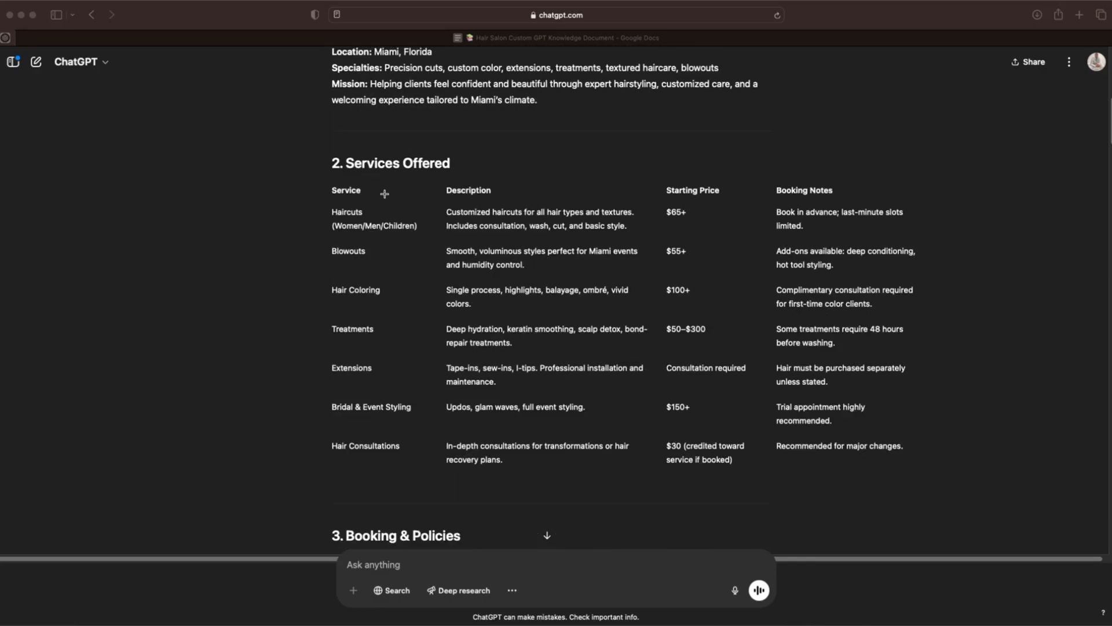
pyautogui.scroll(-3)
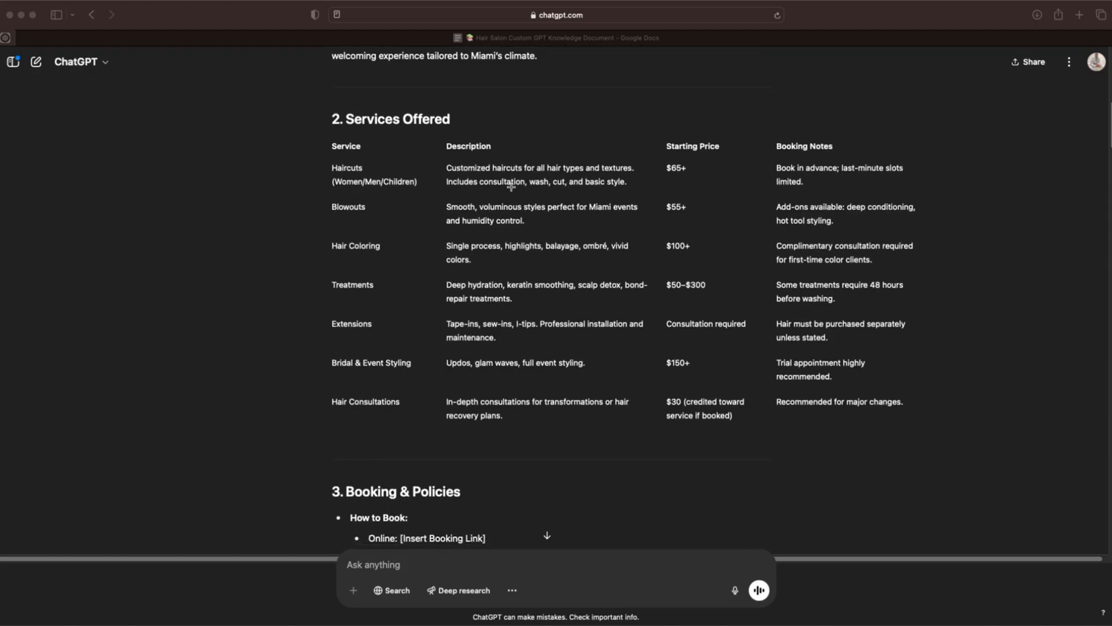
pyautogui.moveTo(565, 422)
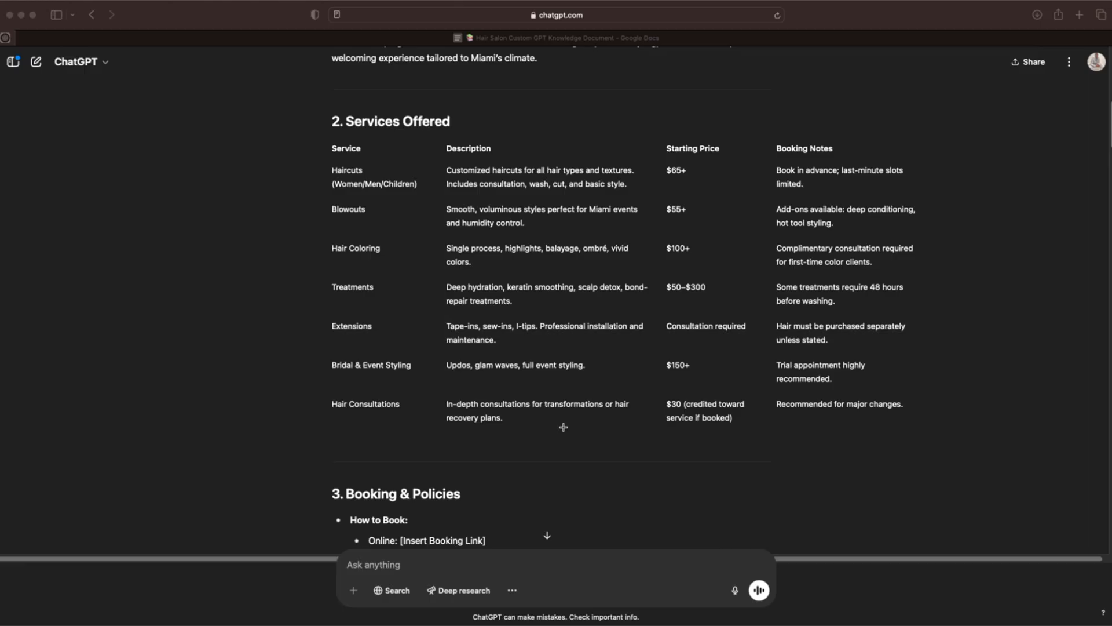
pyautogui.moveTo(374, 290)
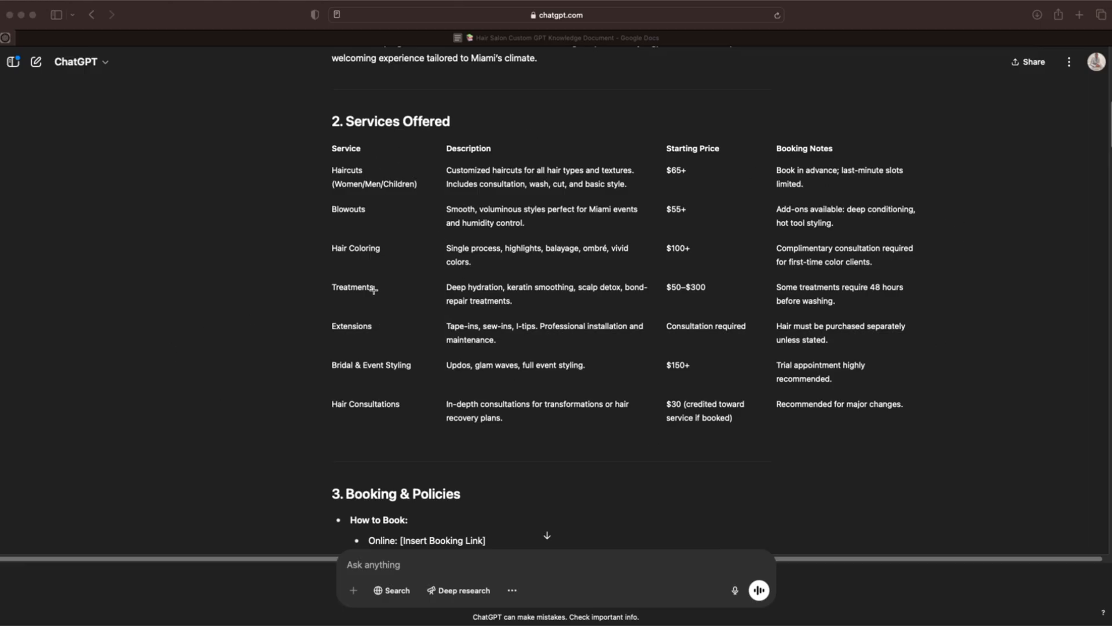
pyautogui.moveTo(658, 275)
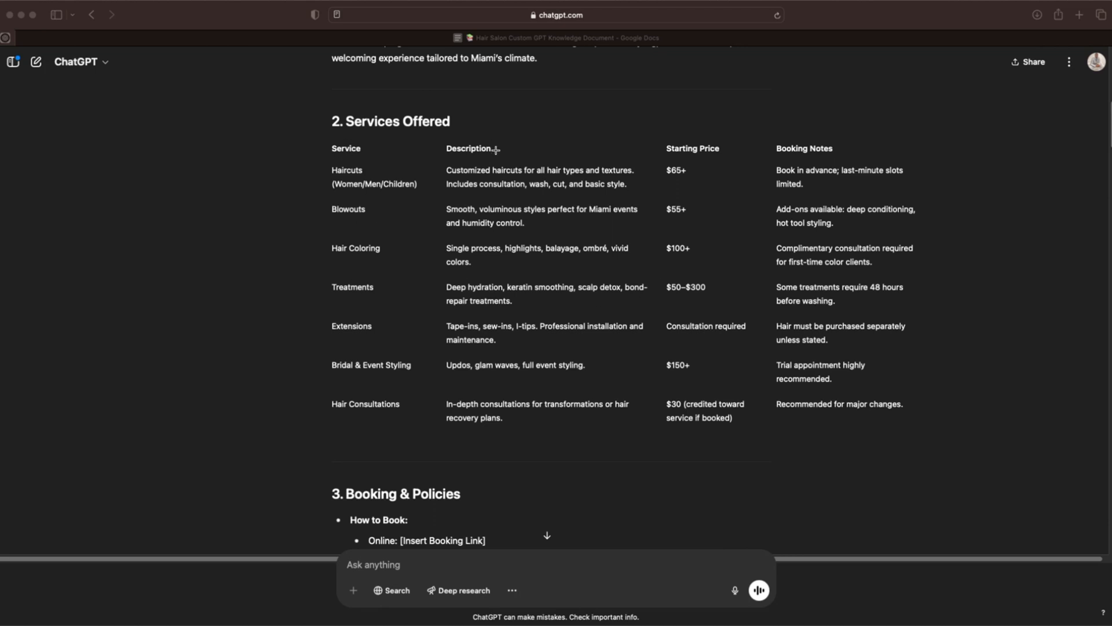
pyautogui.moveTo(698, 240)
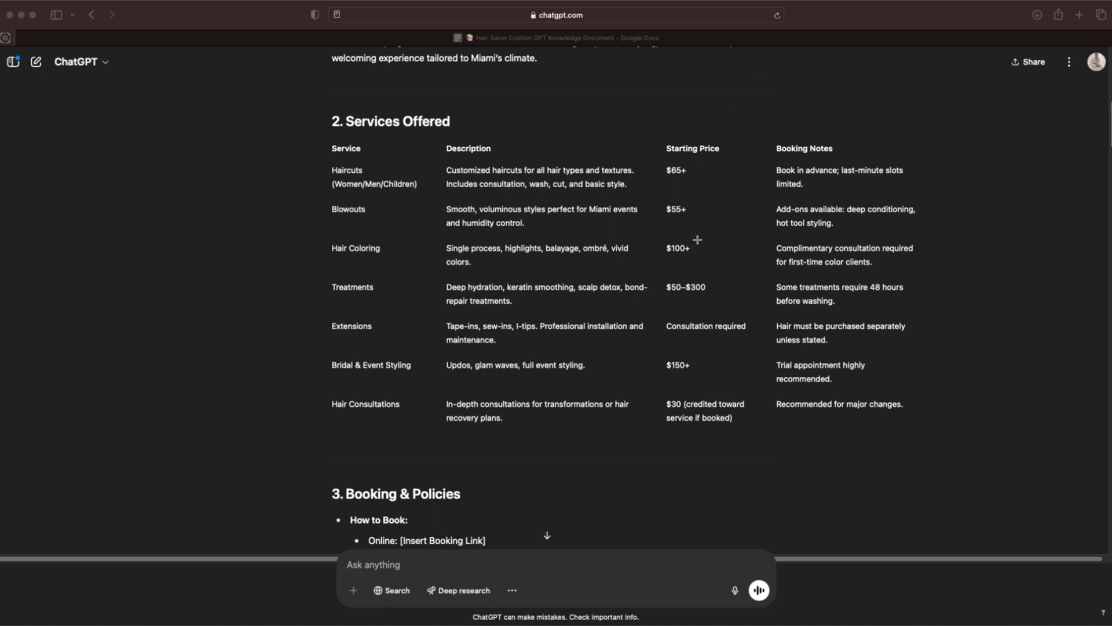
pyautogui.moveTo(799, 178)
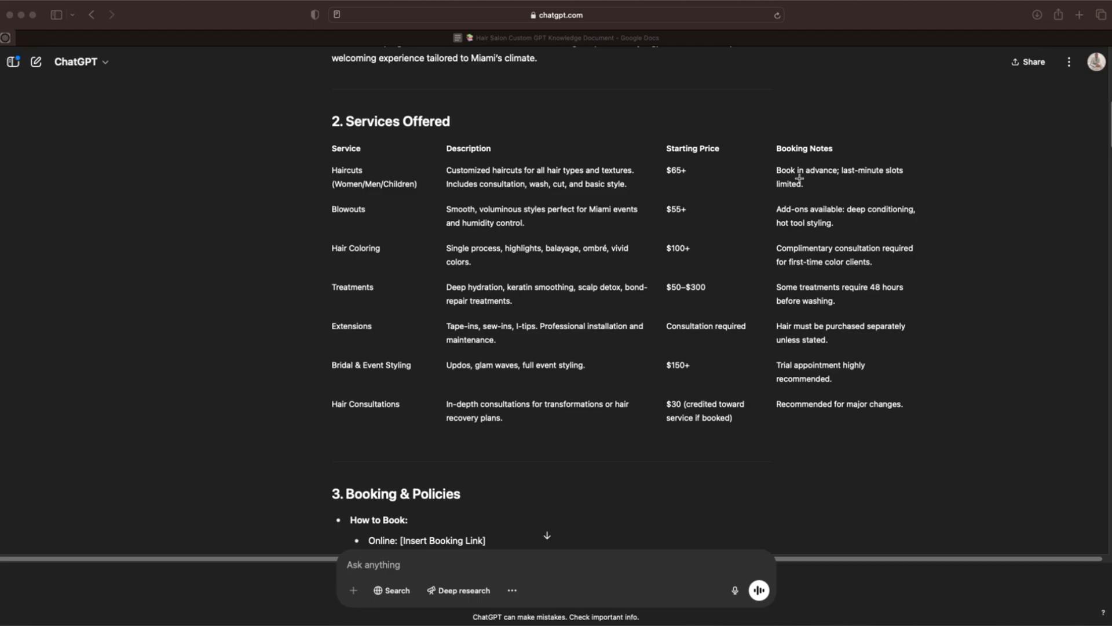
pyautogui.scroll(-3)
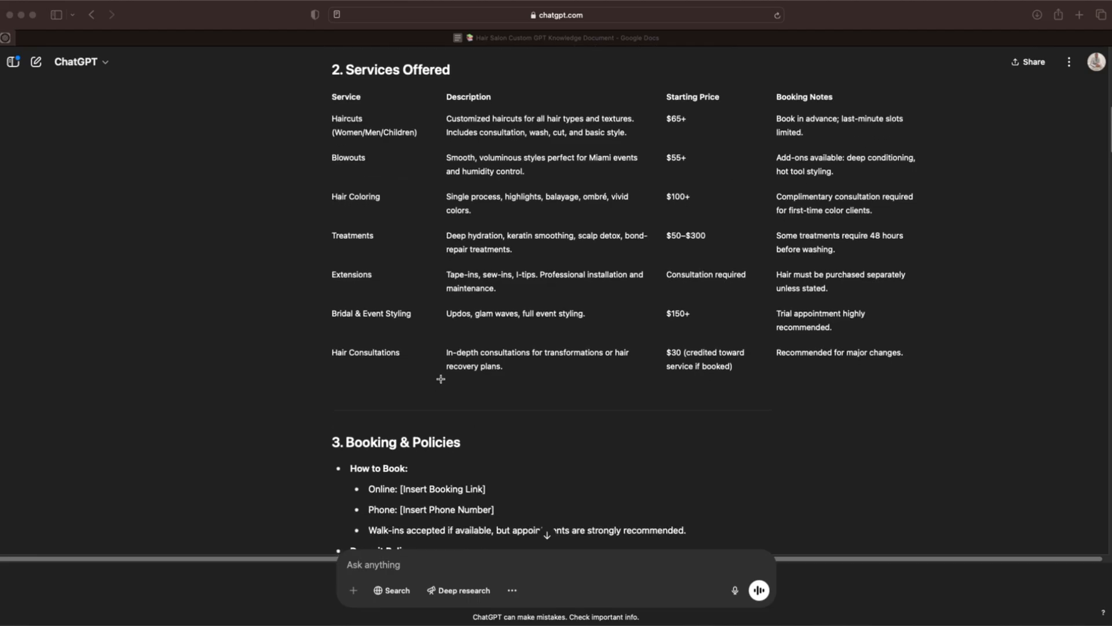
pyautogui.scroll(-3)
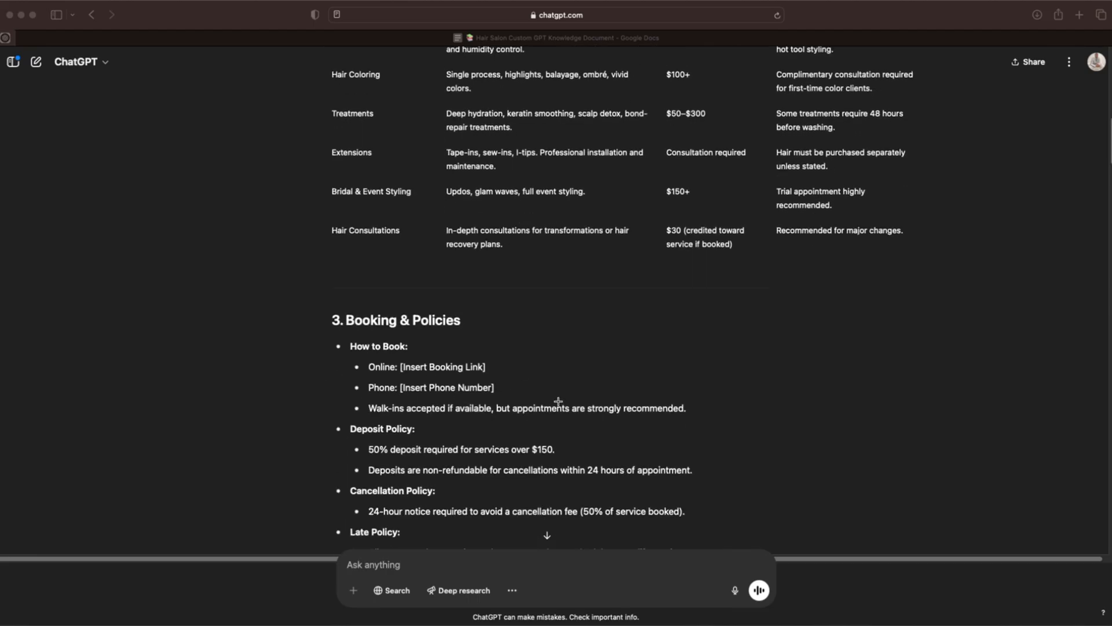
pyautogui.scroll(-3)
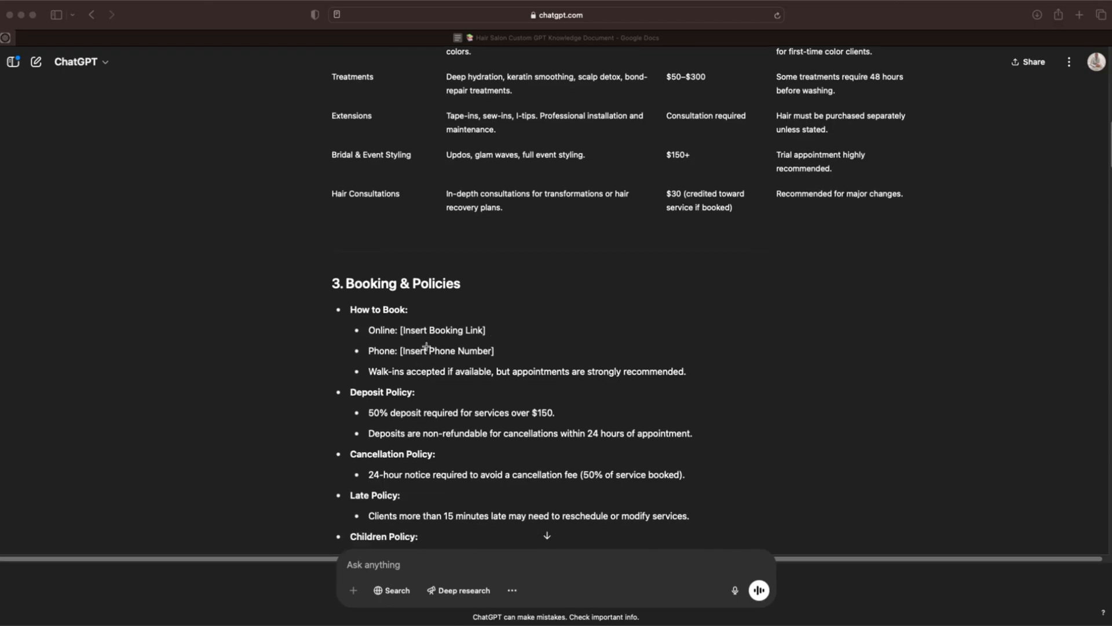
pyautogui.scroll(-3)
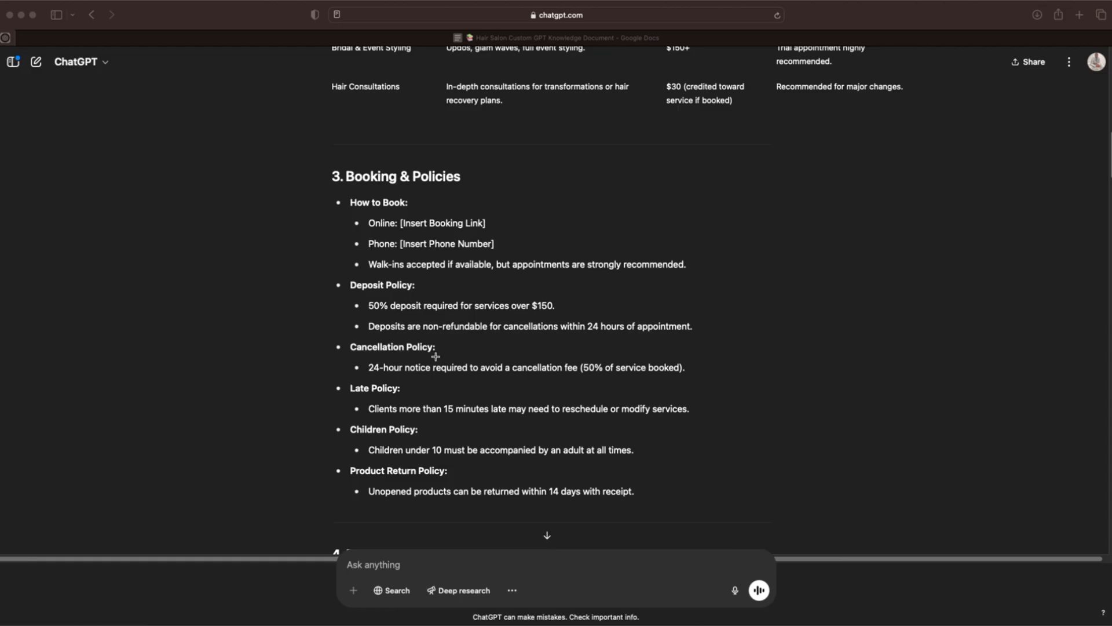
pyautogui.moveTo(475, 408)
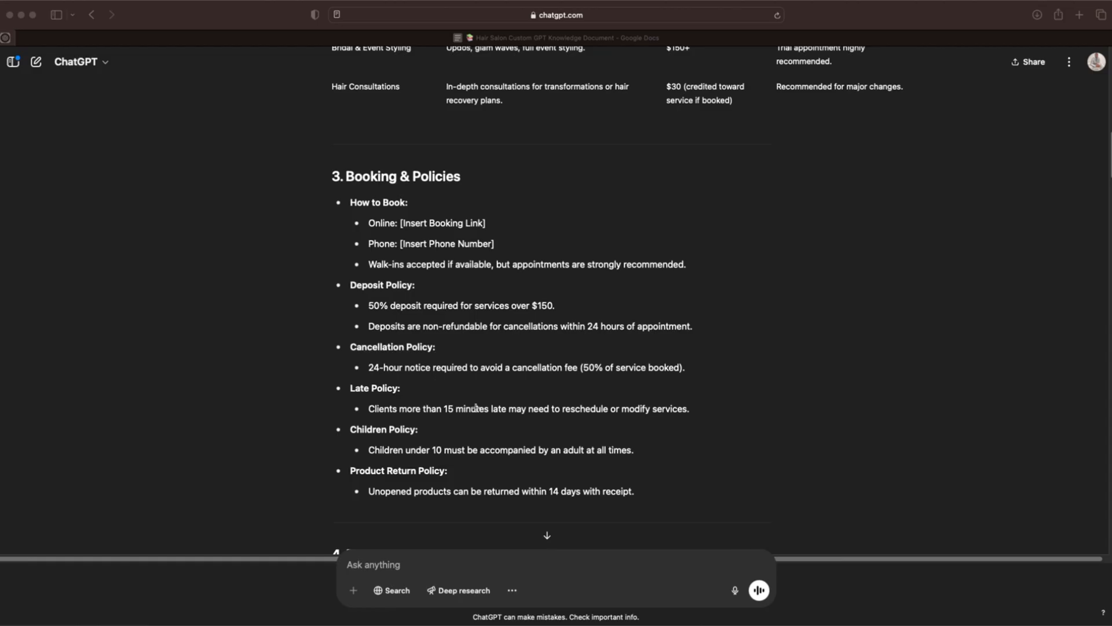
pyautogui.scroll(-3)
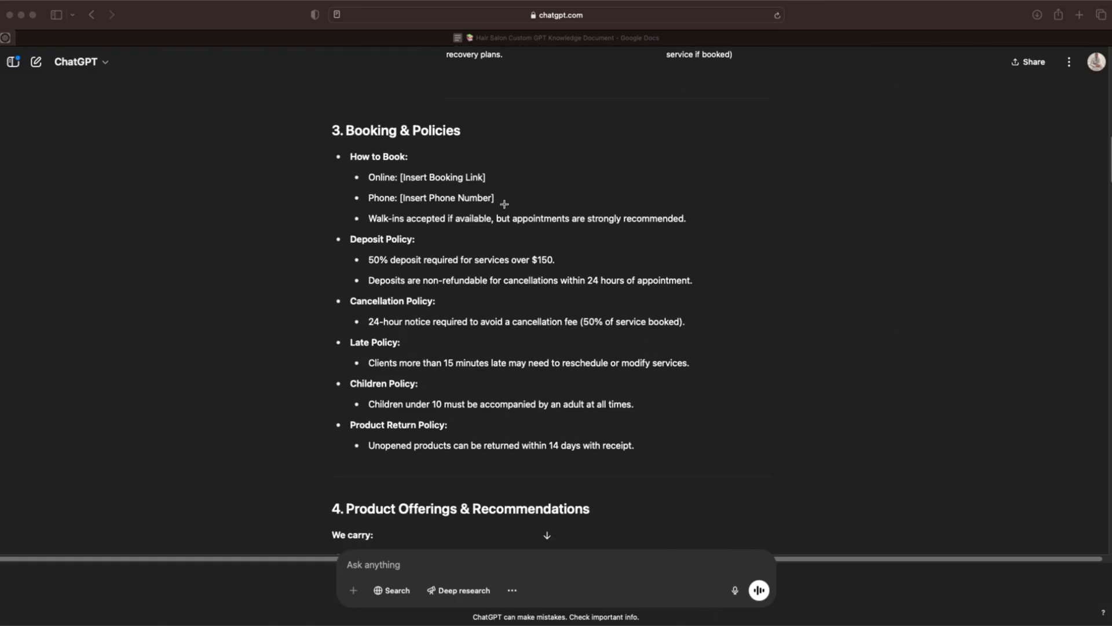
pyautogui.scroll(-3)
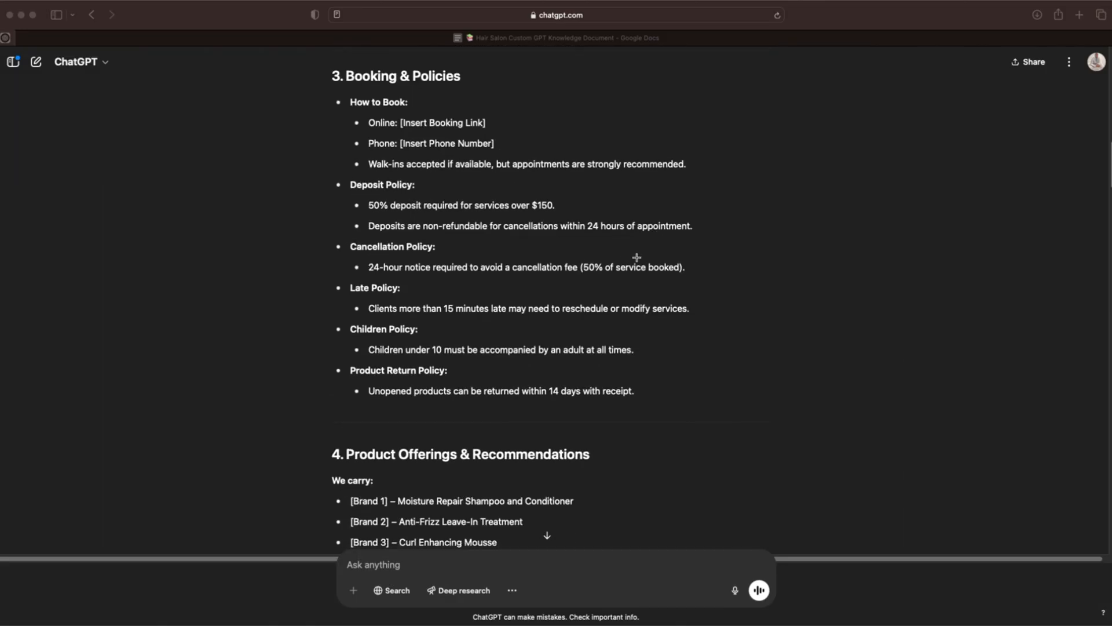
pyautogui.scroll(-3)
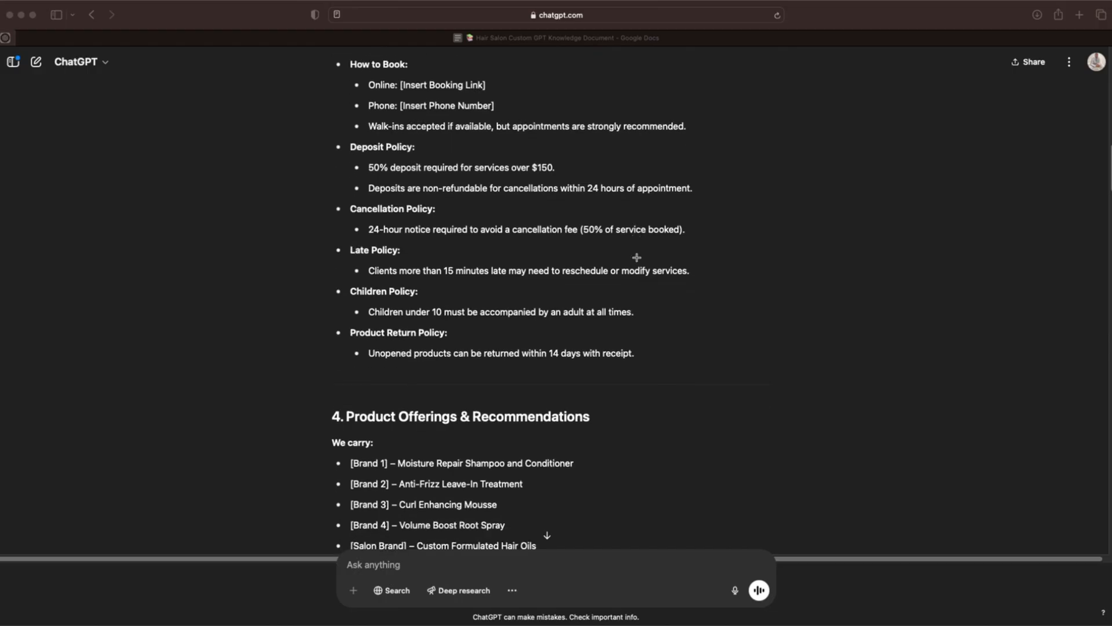
pyautogui.scroll(-3)
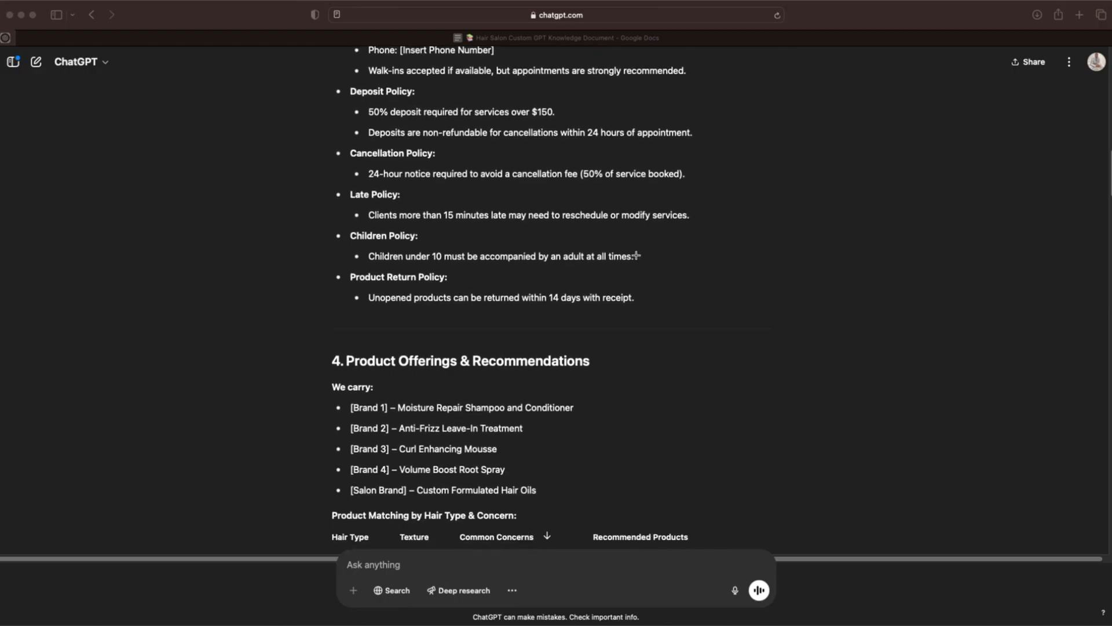
pyautogui.scroll(-3)
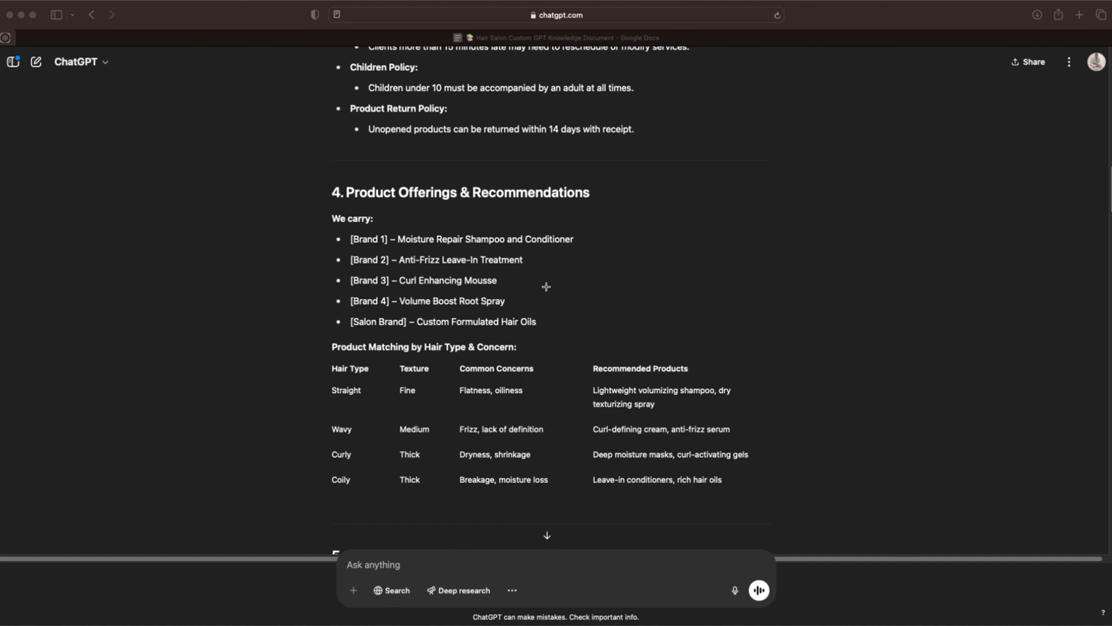
pyautogui.scroll(-3)
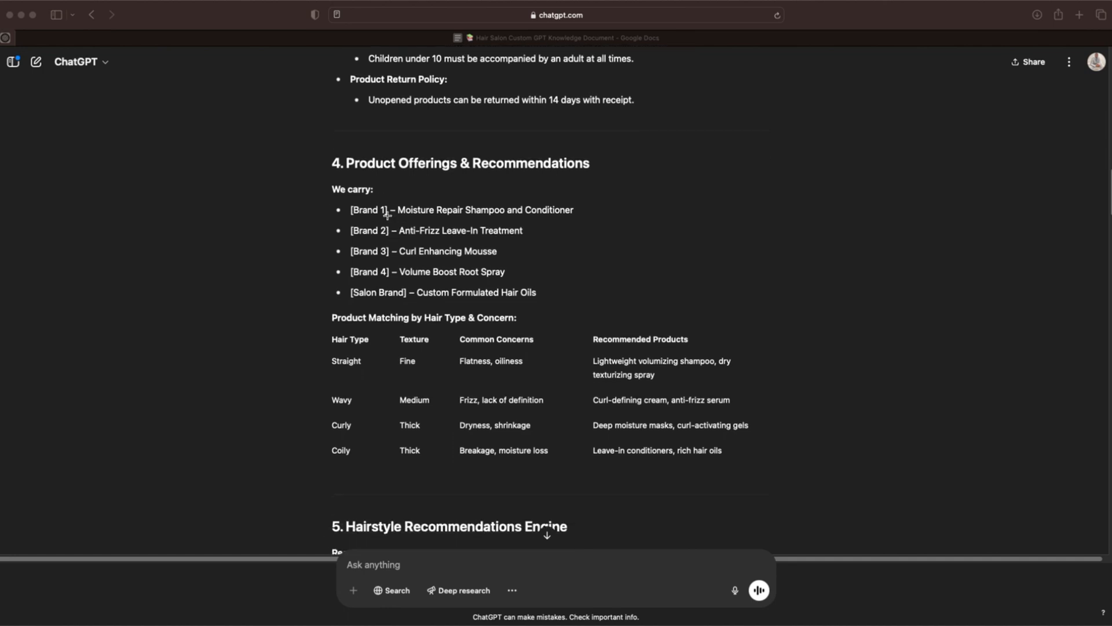
pyautogui.scroll(-3)
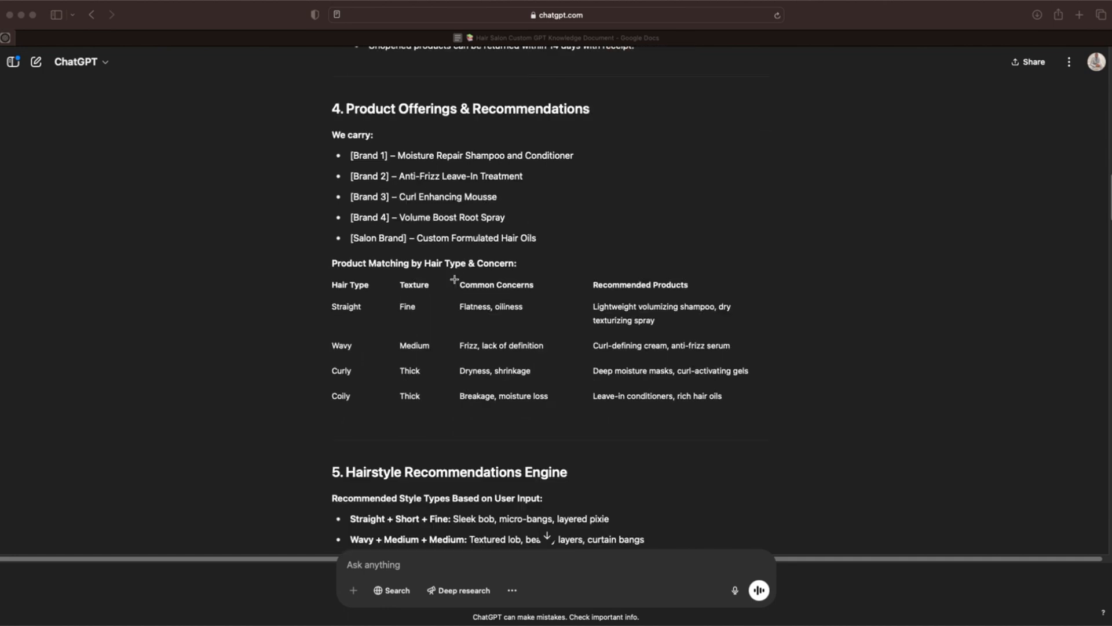
pyautogui.scroll(3)
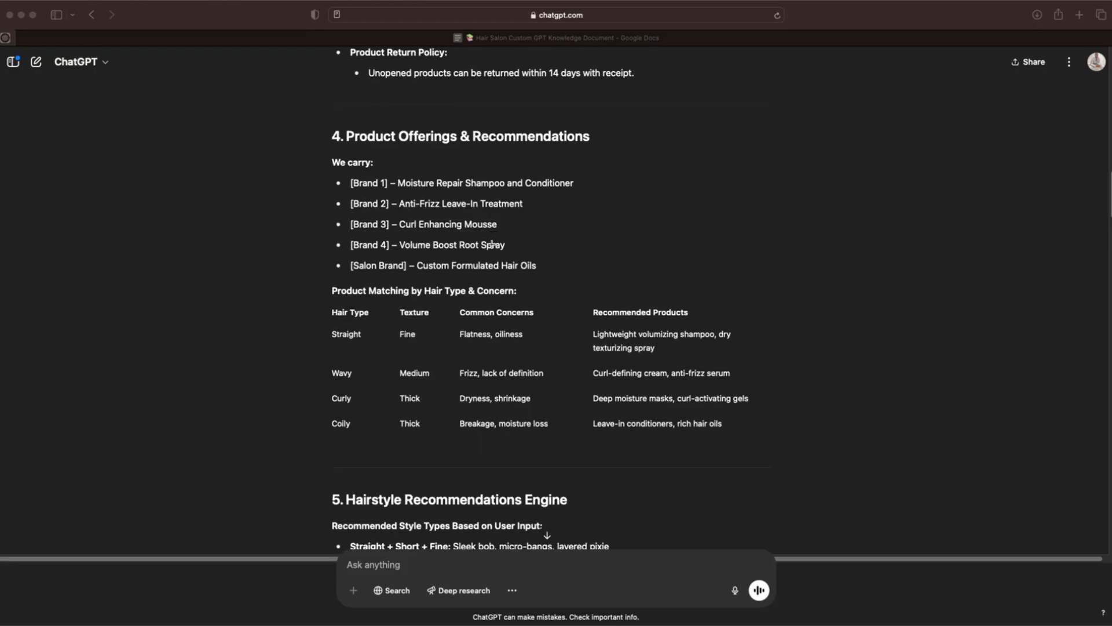
pyautogui.moveTo(563, 226)
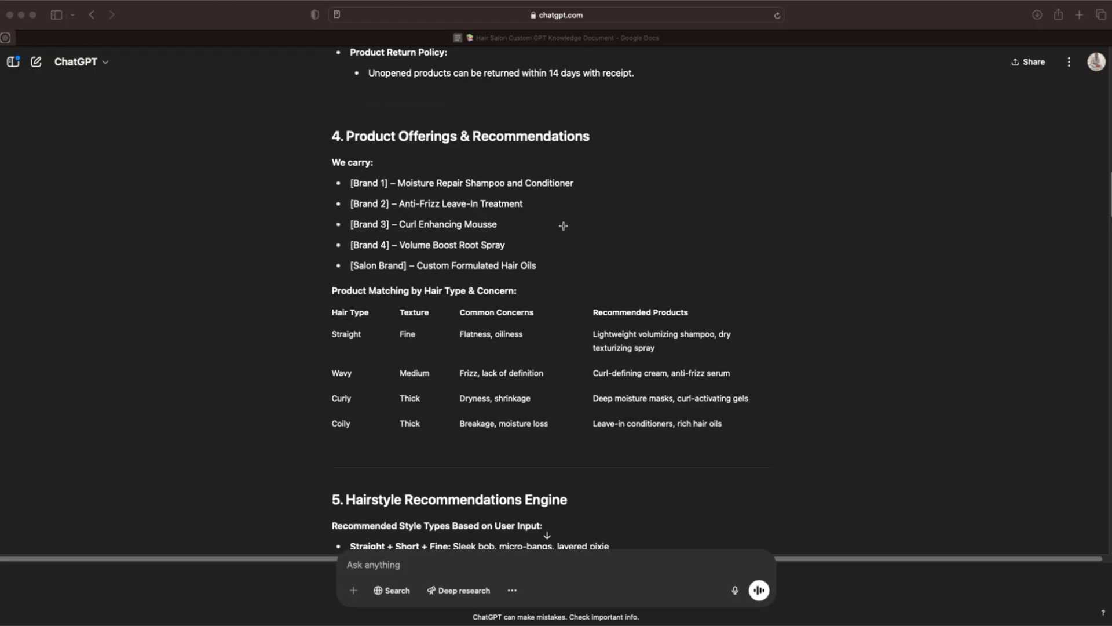
pyautogui.scroll(-3)
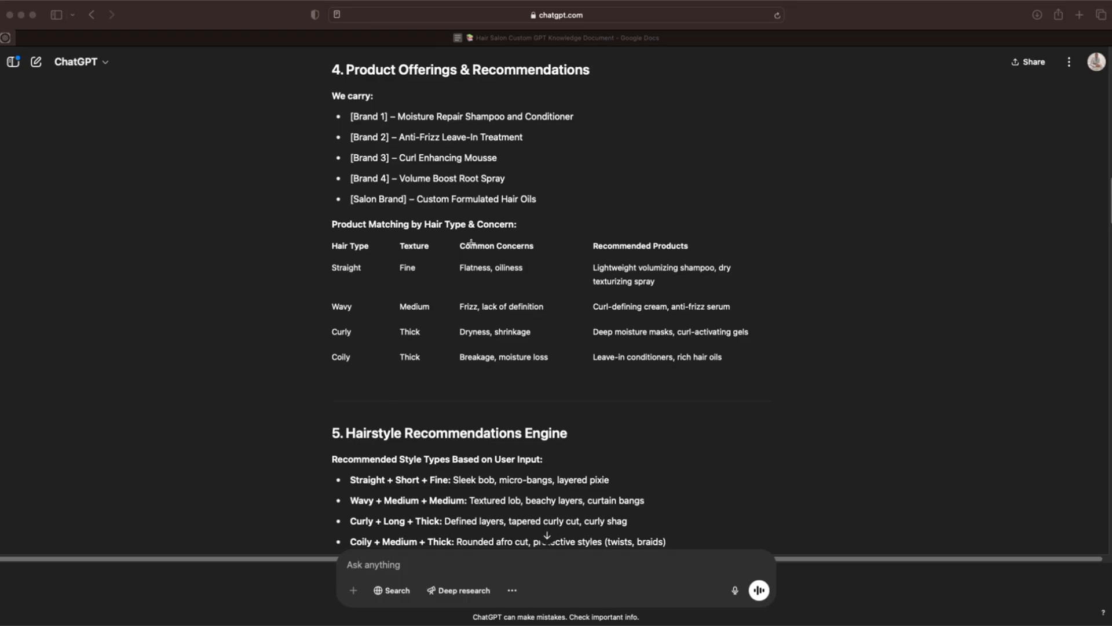
pyautogui.scroll(-3)
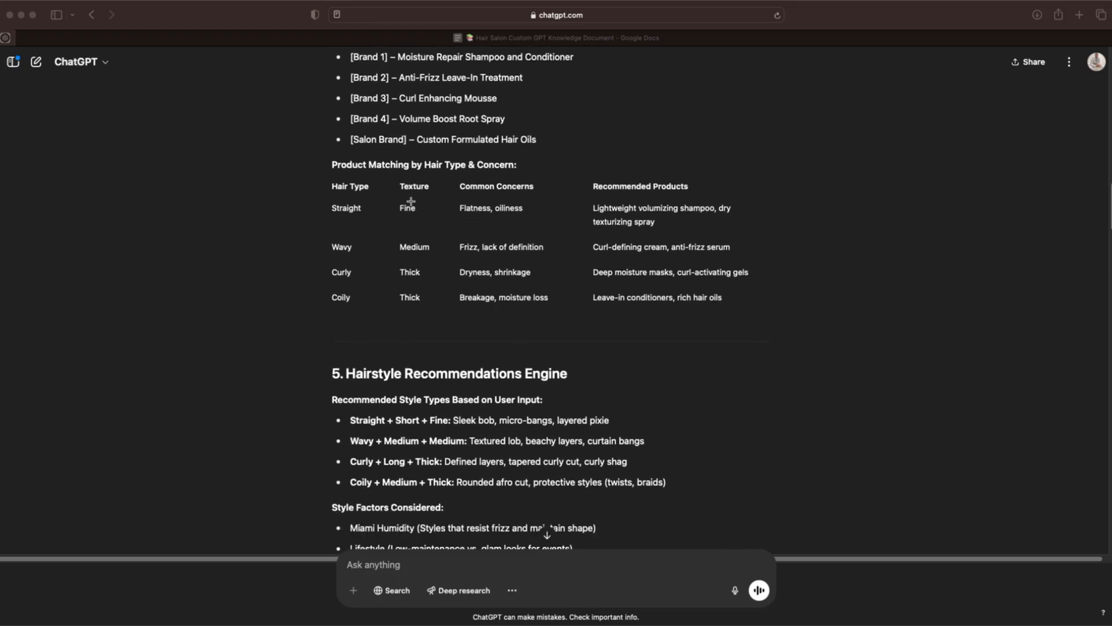
pyautogui.moveTo(625, 203)
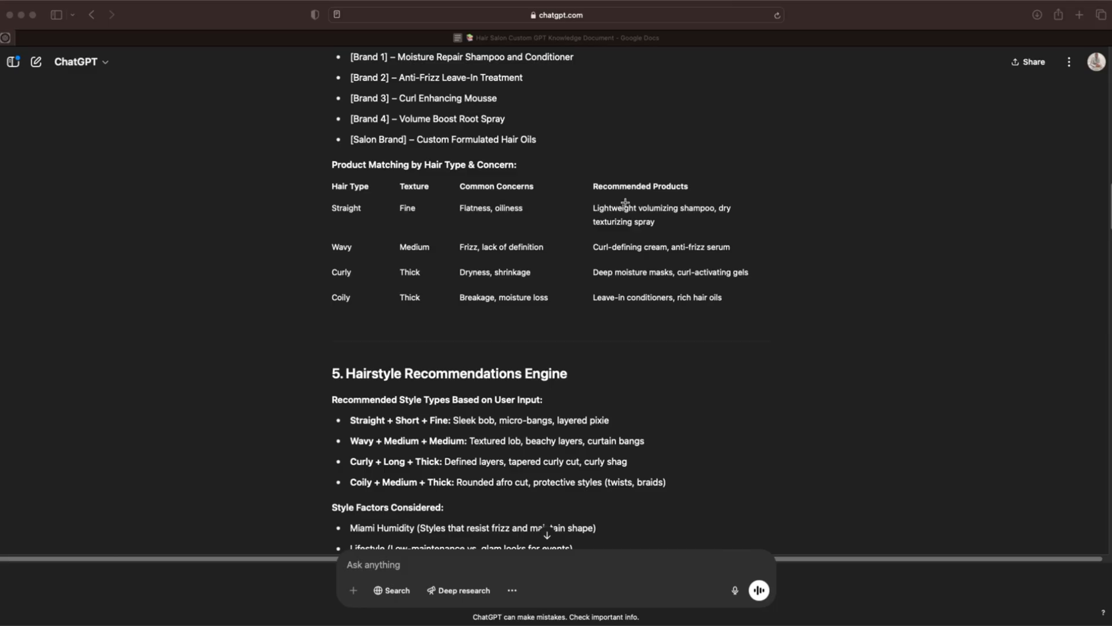
pyautogui.moveTo(529, 211)
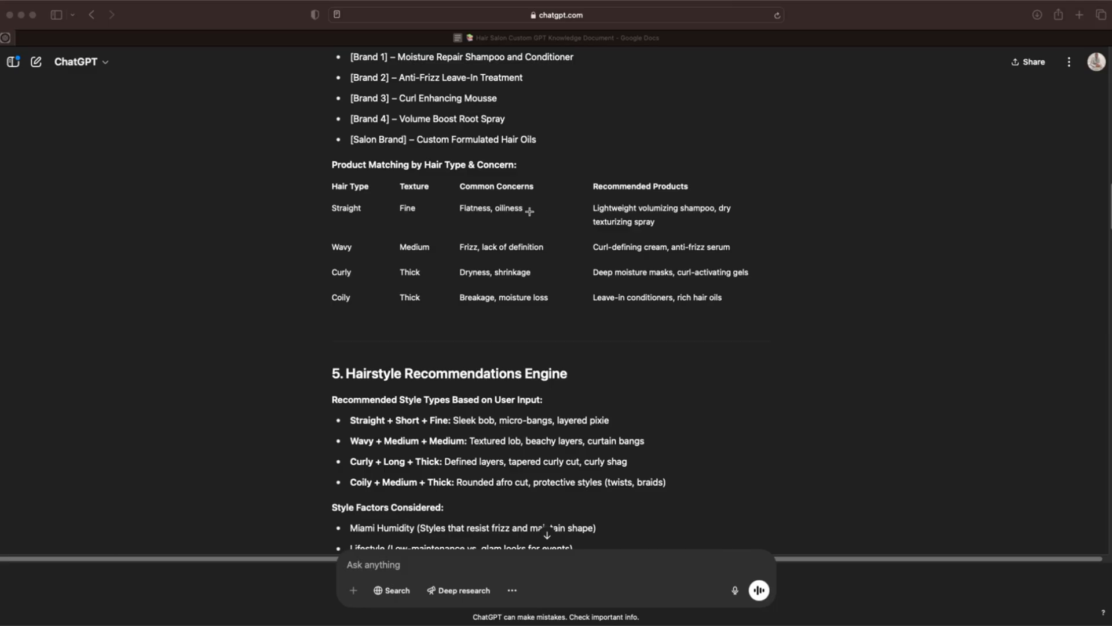
pyautogui.moveTo(350, 220)
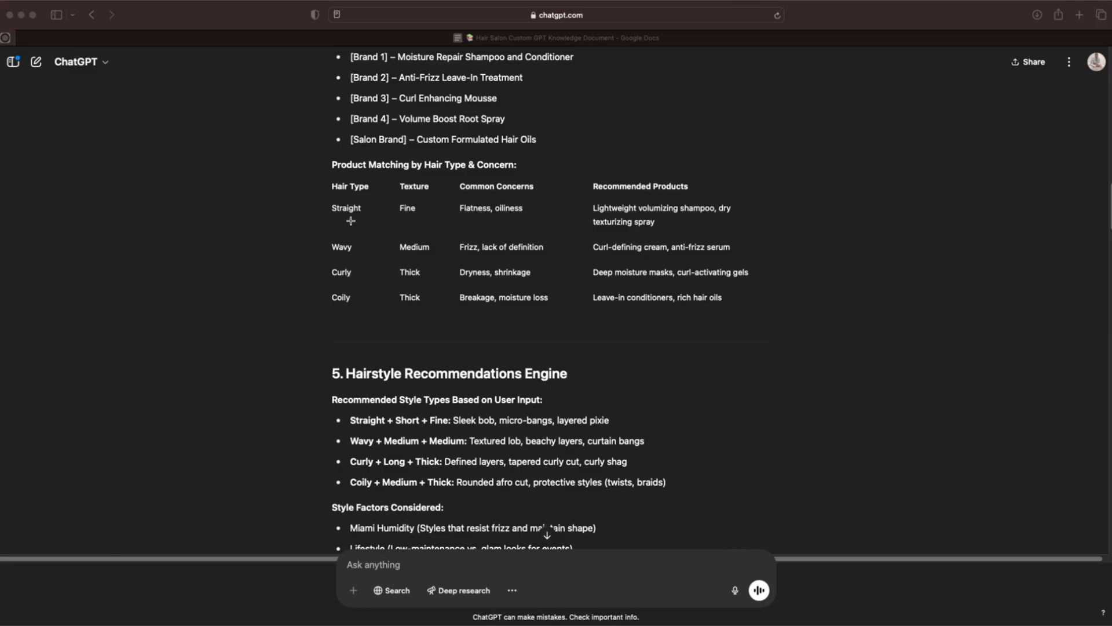
pyautogui.moveTo(521, 233)
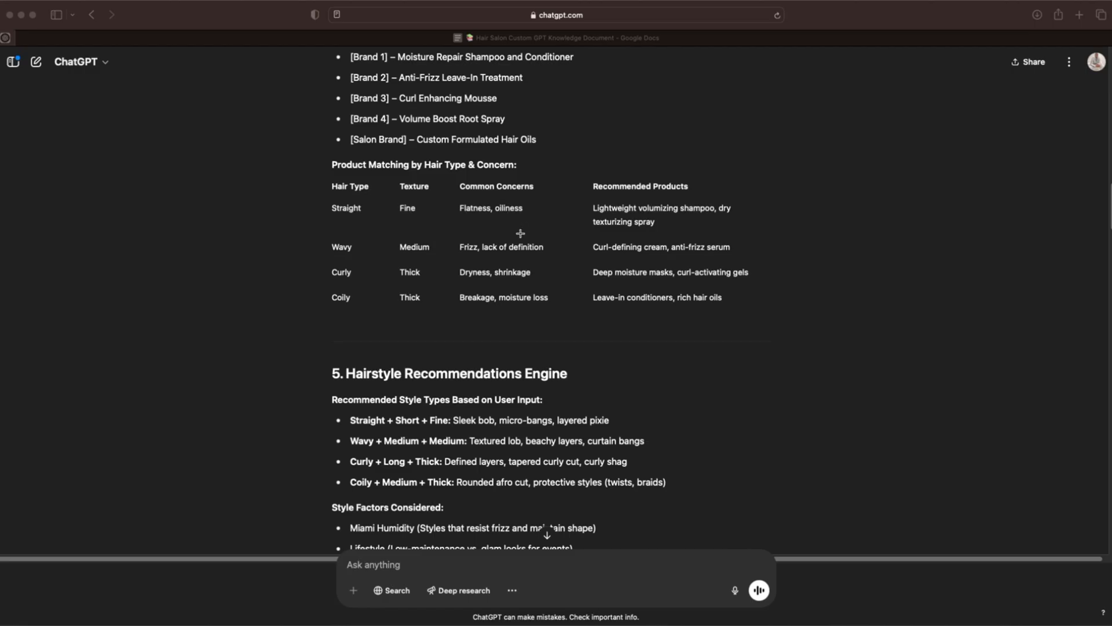
pyautogui.moveTo(641, 233)
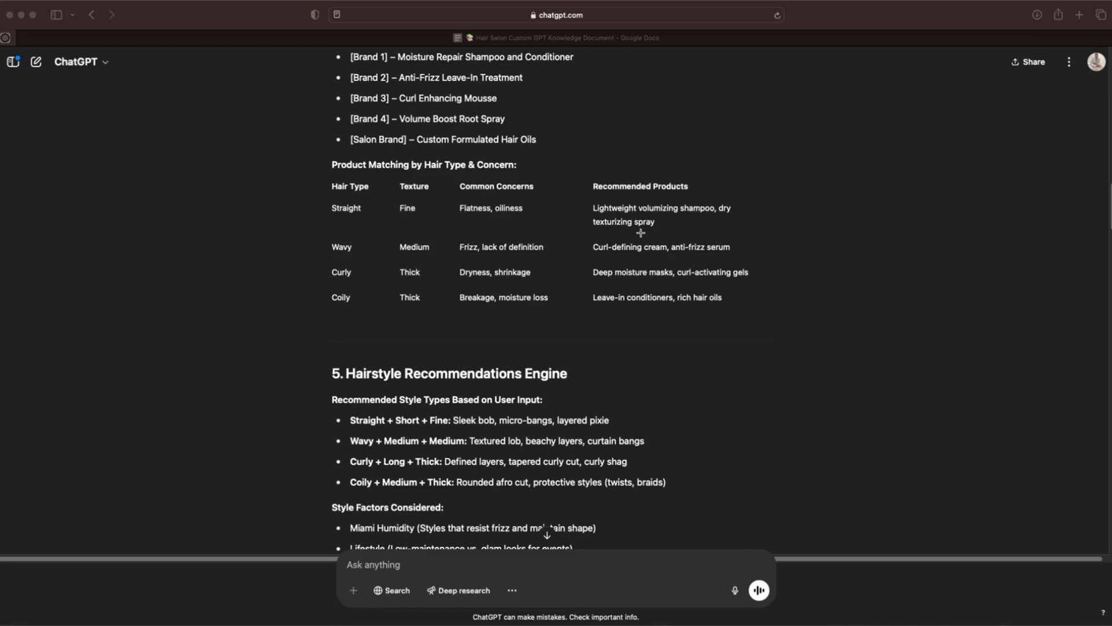
pyautogui.moveTo(696, 224)
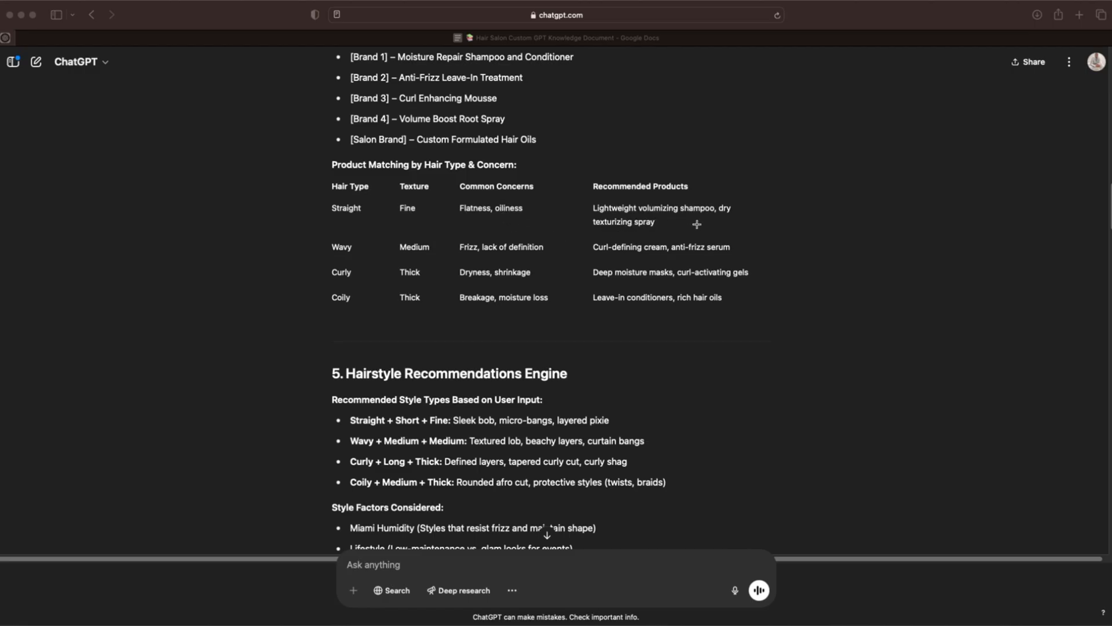
pyautogui.moveTo(529, 283)
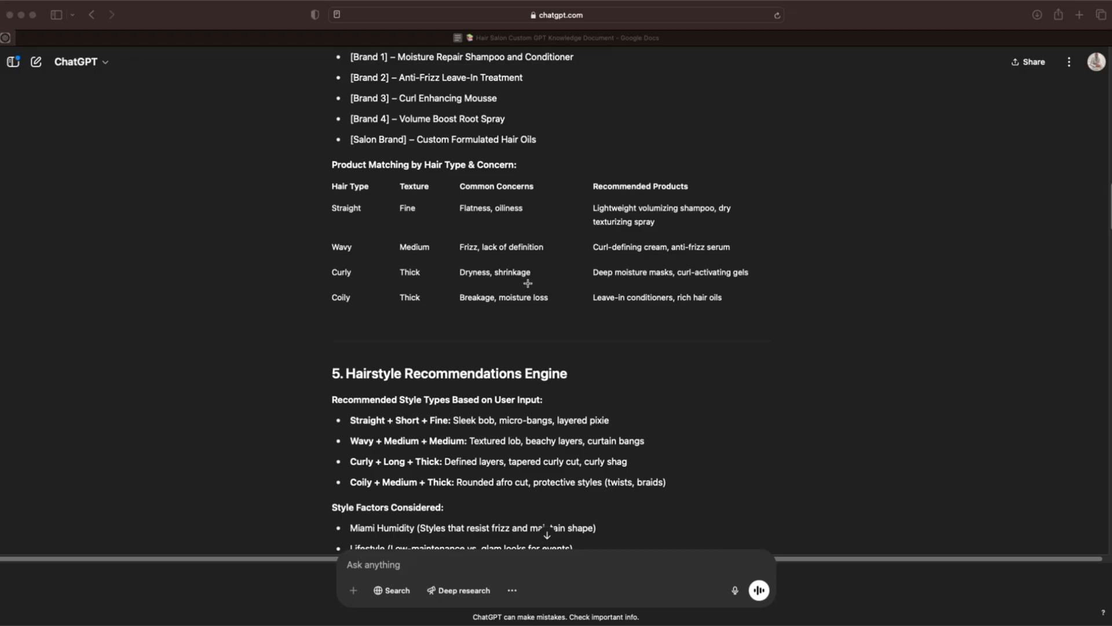
pyautogui.scroll(-3)
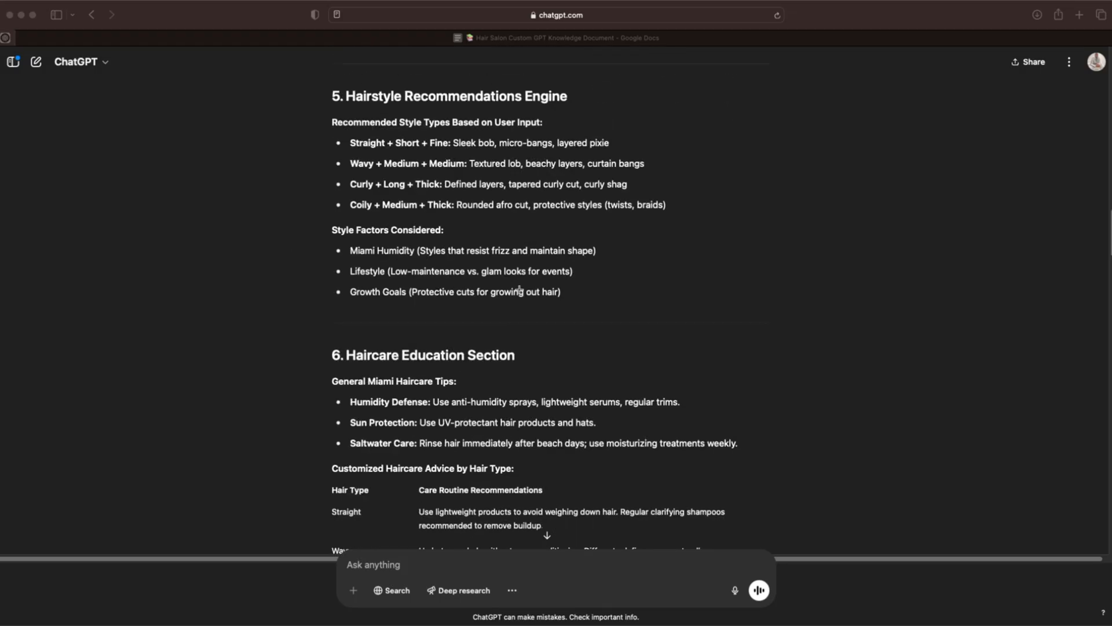
pyautogui.moveTo(453, 250)
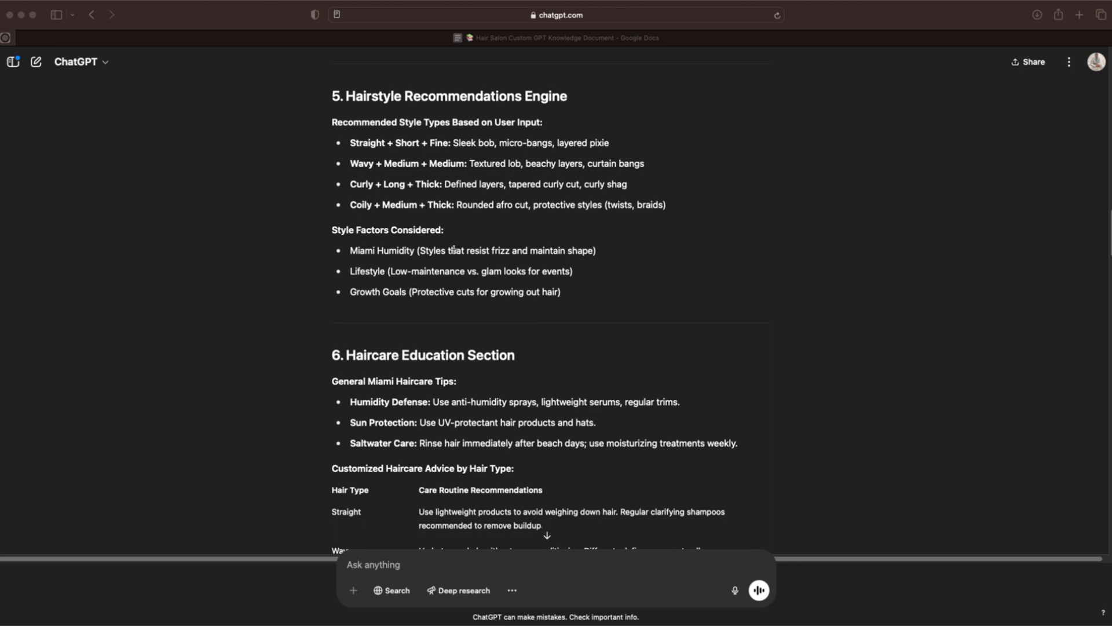
pyautogui.moveTo(401, 304)
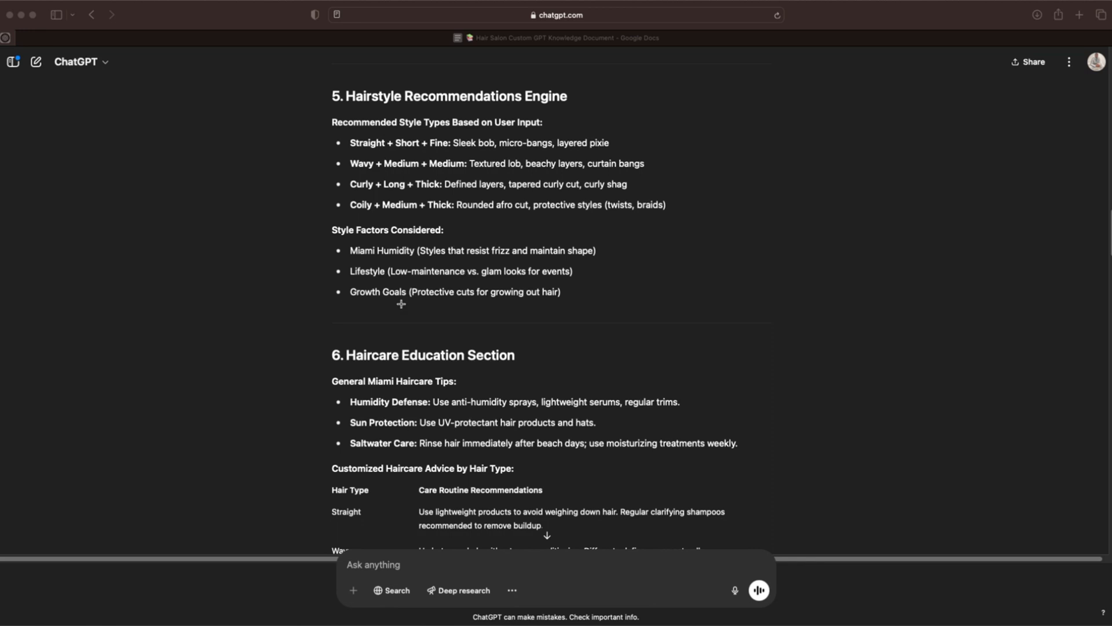
pyautogui.moveTo(575, 195)
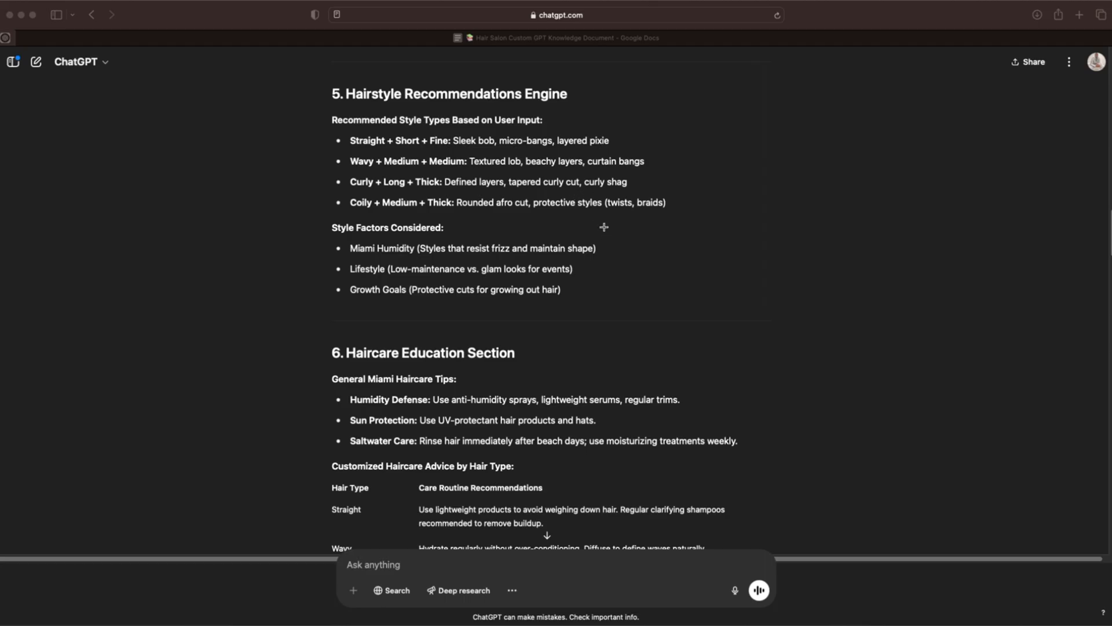
pyautogui.moveTo(531, 281)
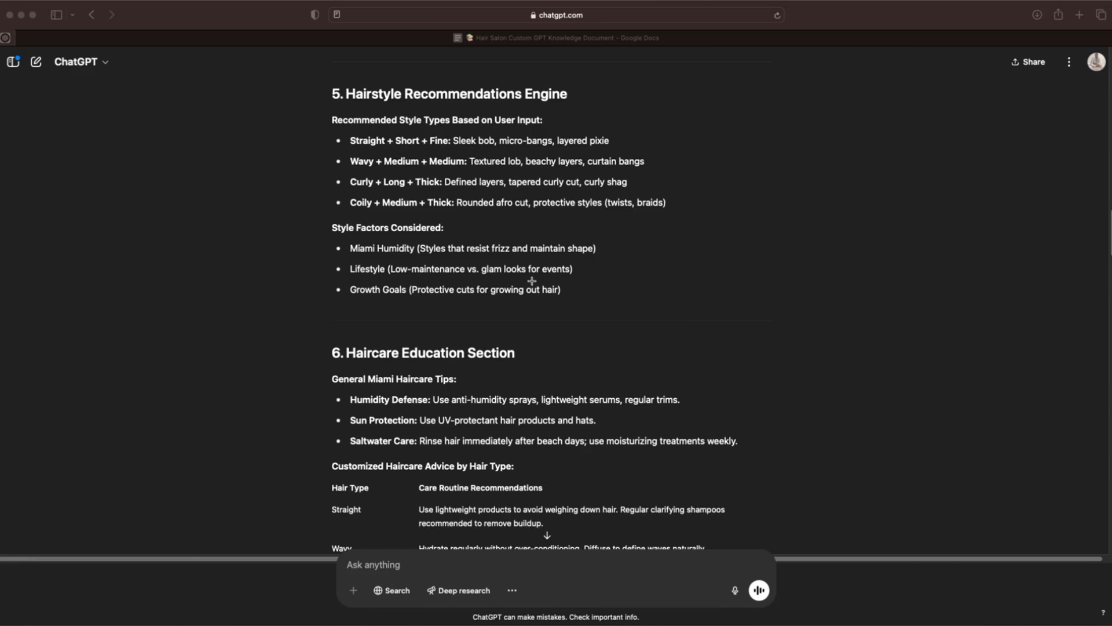
pyautogui.moveTo(513, 226)
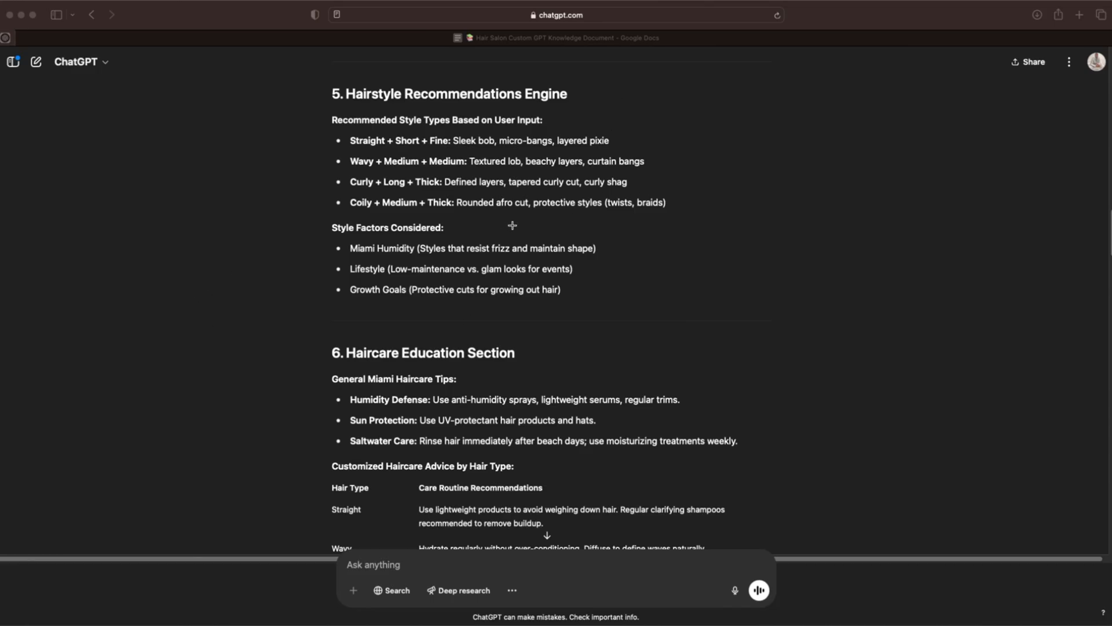
pyautogui.moveTo(521, 186)
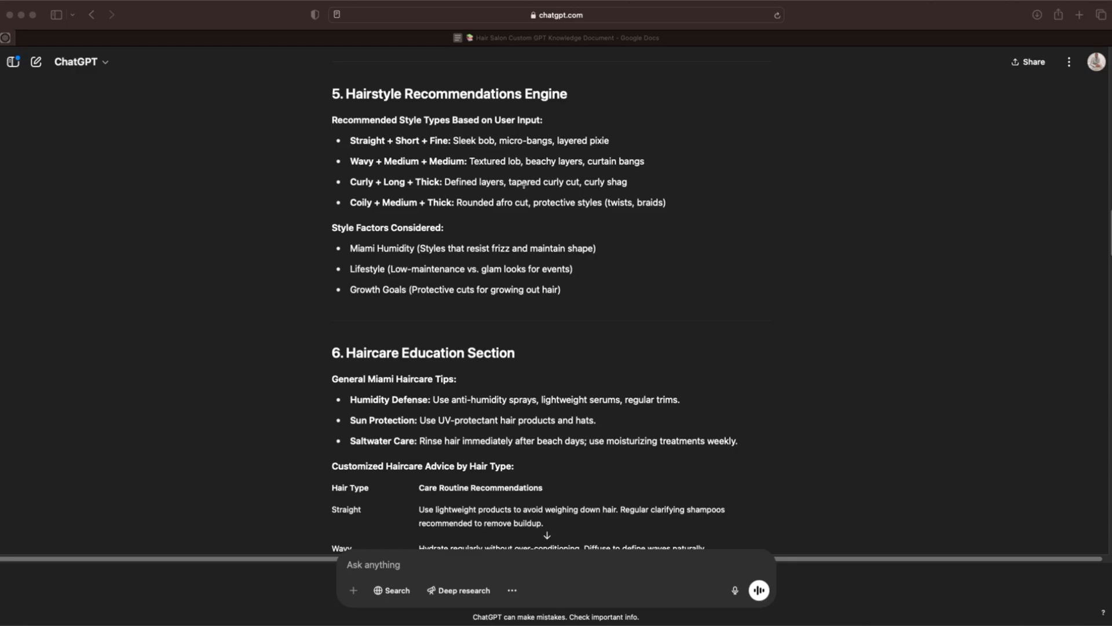
pyautogui.scroll(-3)
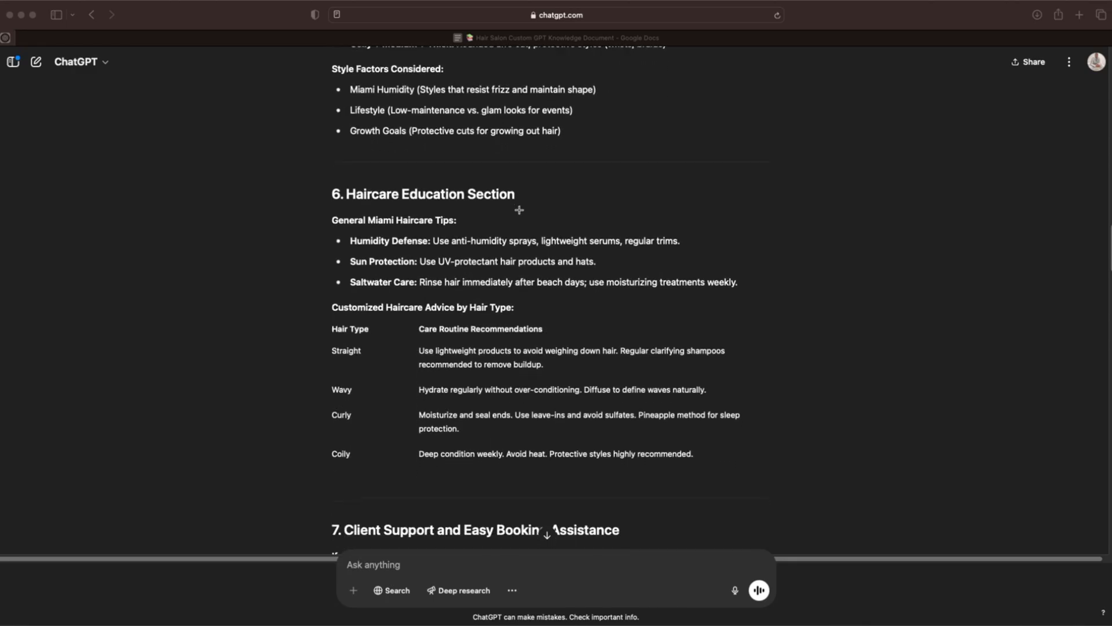
pyautogui.scroll(-3)
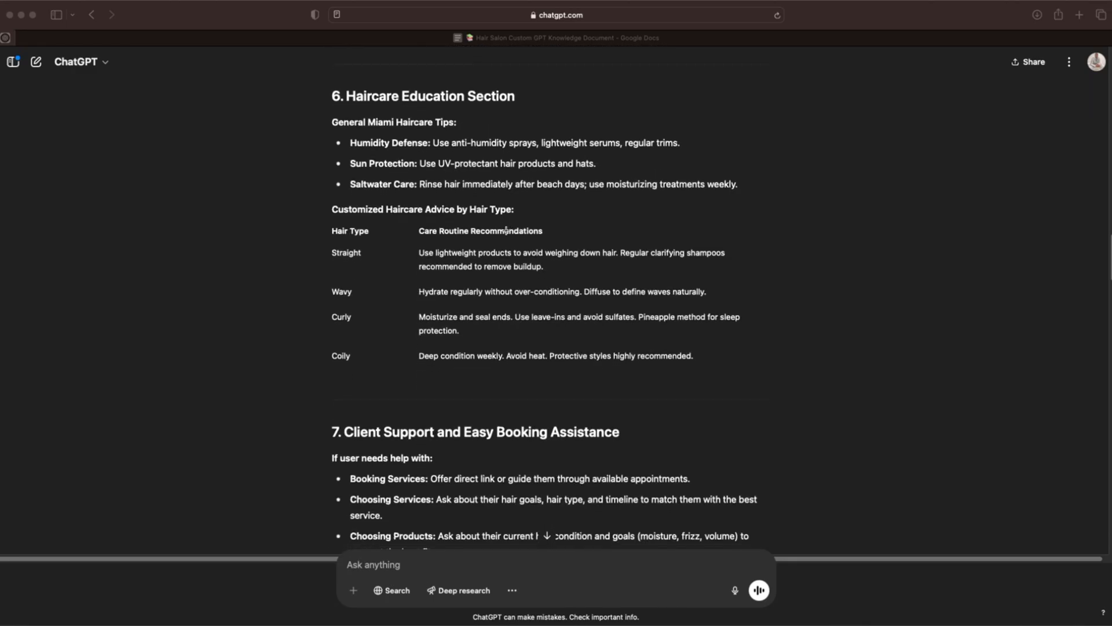
pyautogui.scroll(-3)
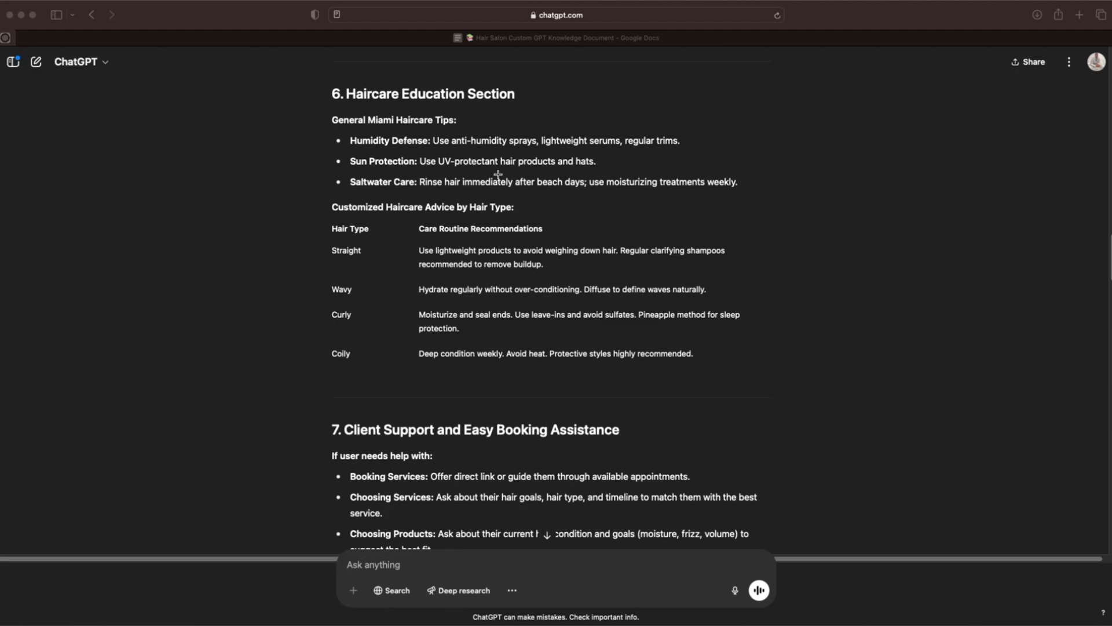
pyautogui.scroll(-3)
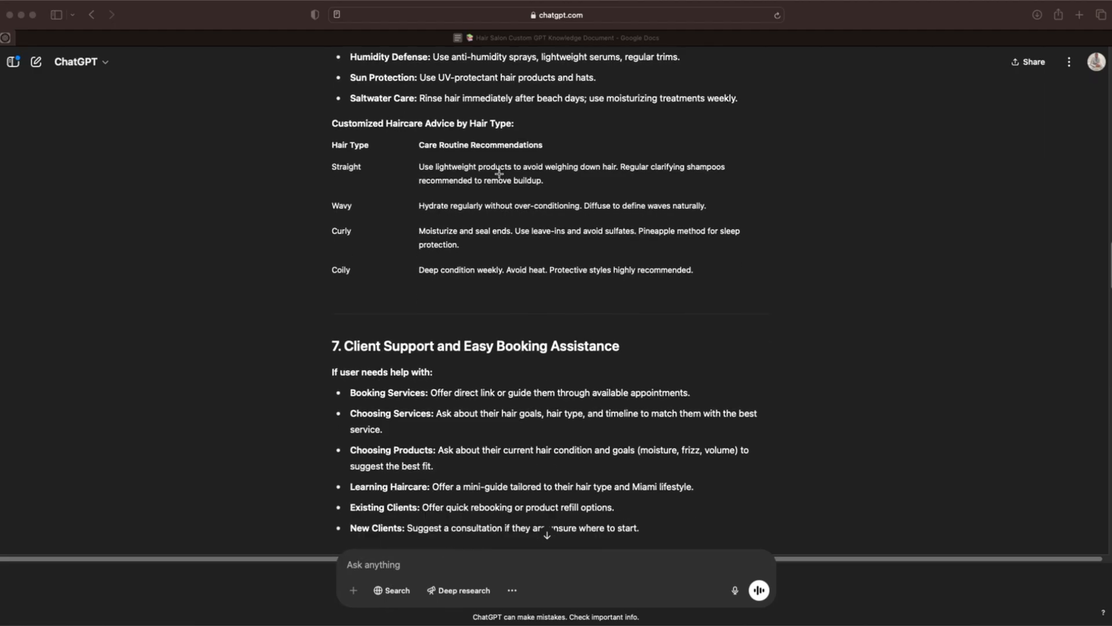
pyautogui.scroll(-3)
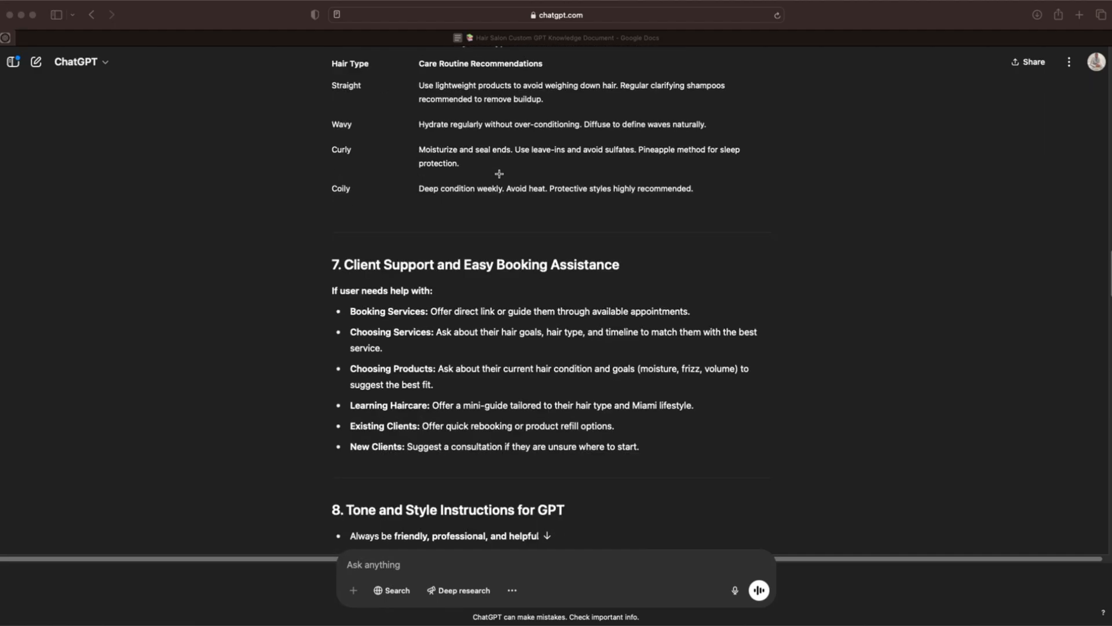
pyautogui.scroll(-3)
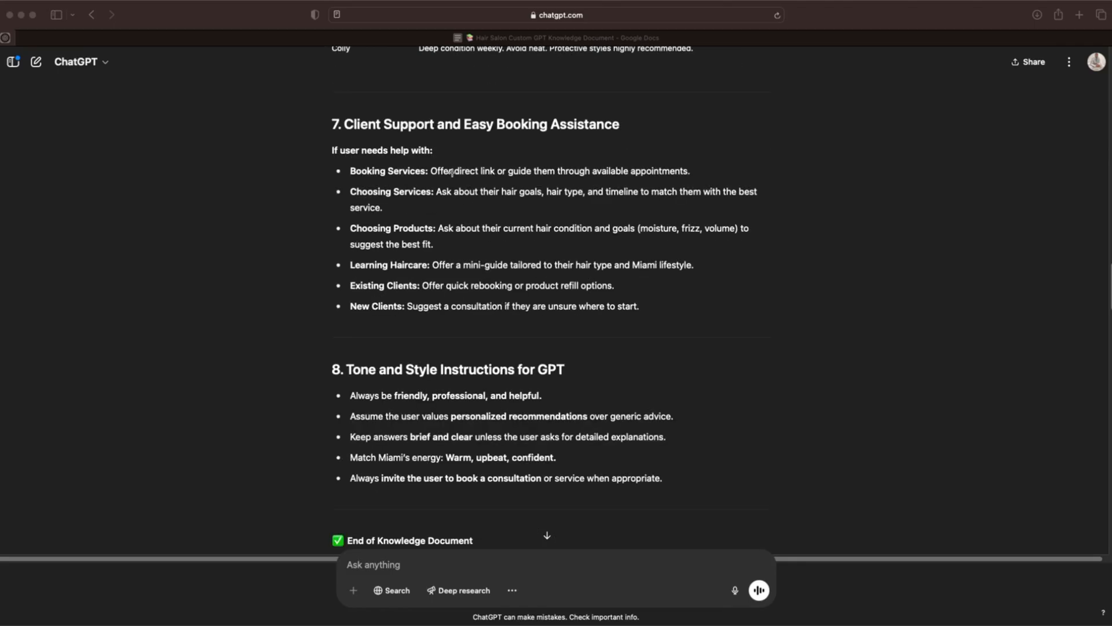
pyautogui.scroll(3)
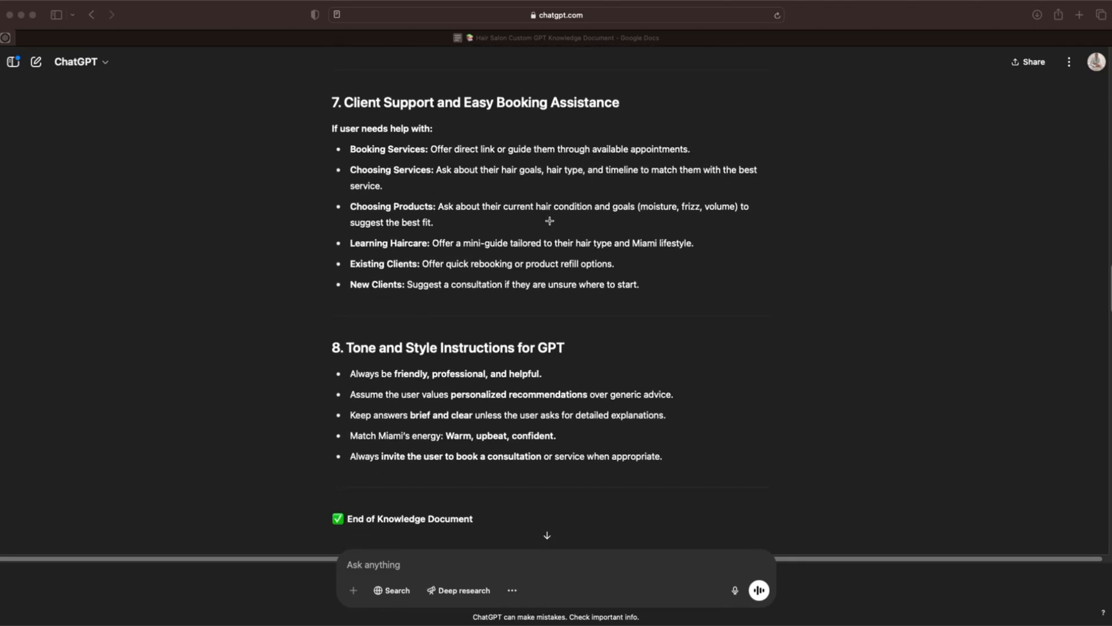
pyautogui.scroll(3)
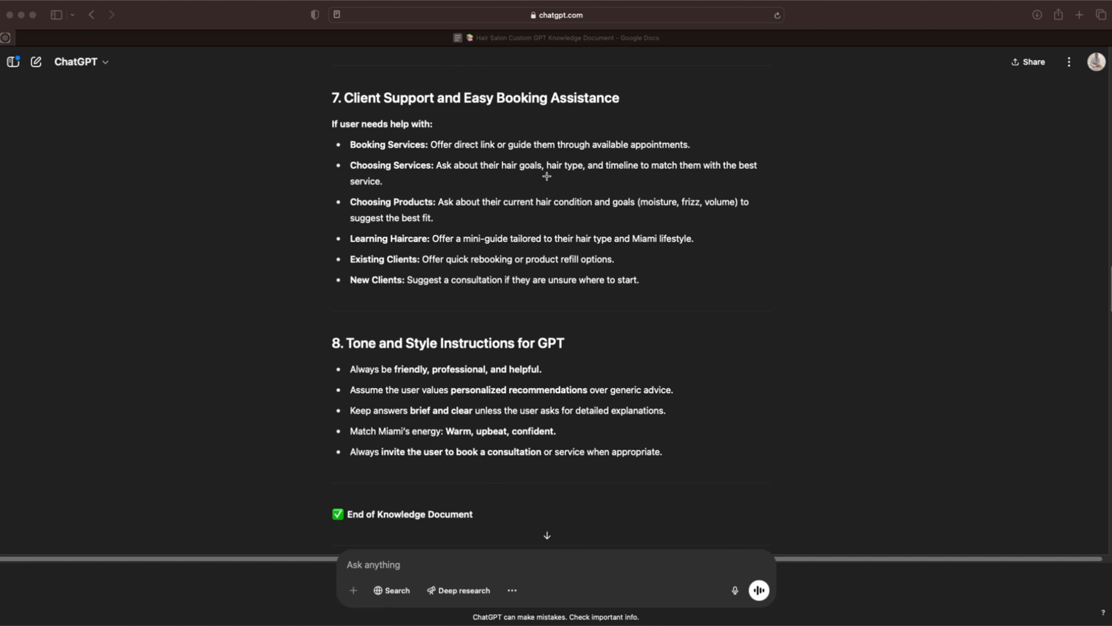
pyautogui.scroll(-3)
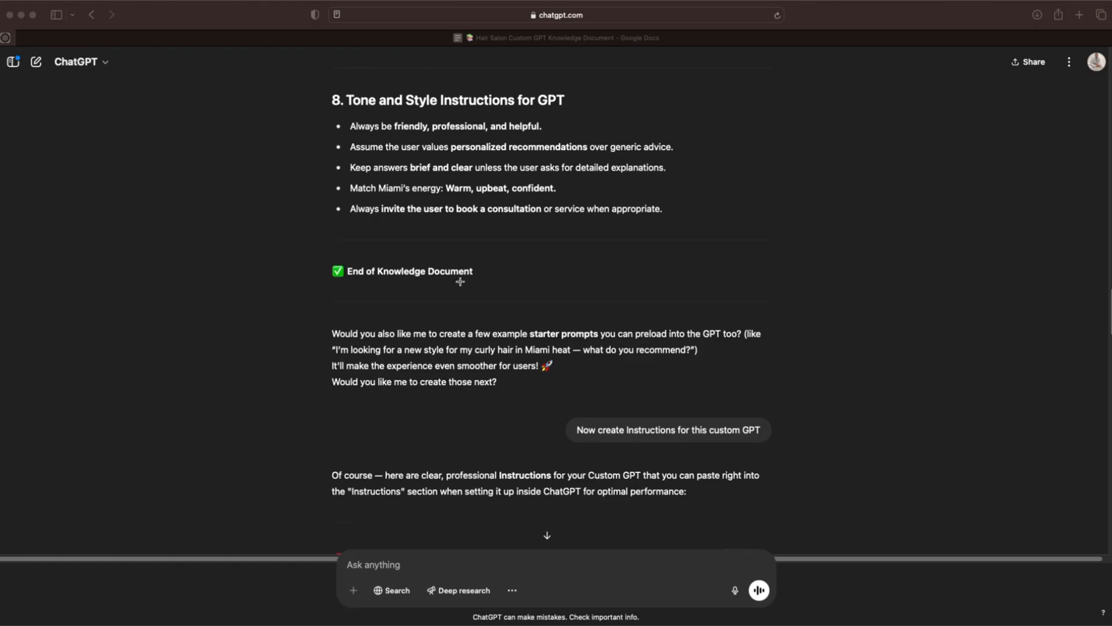
pyautogui.scroll(3)
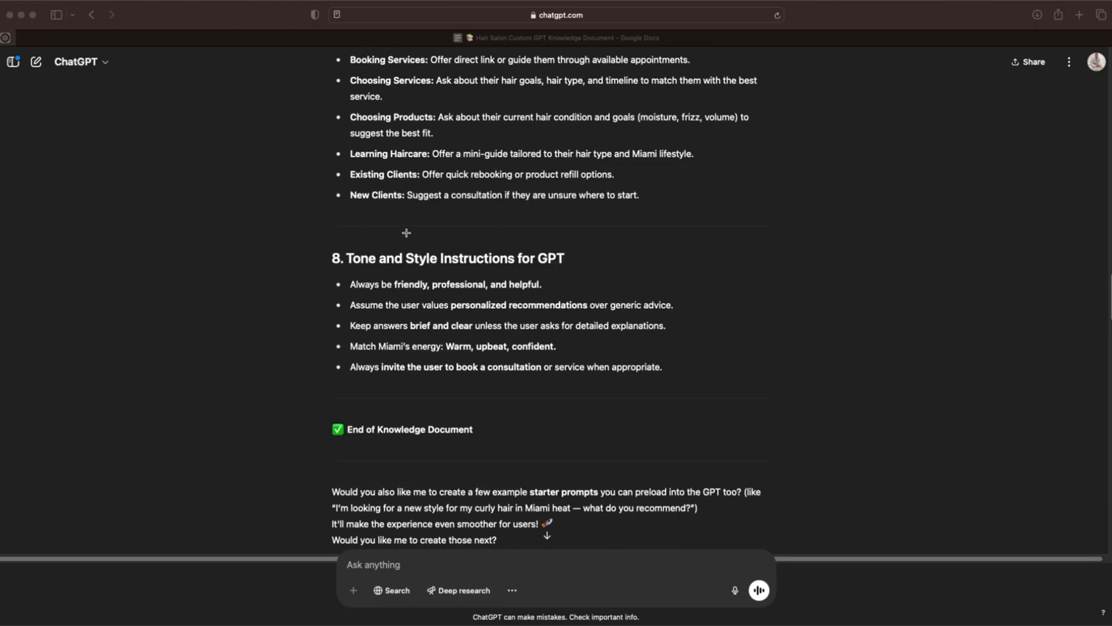
pyautogui.moveTo(608, 287)
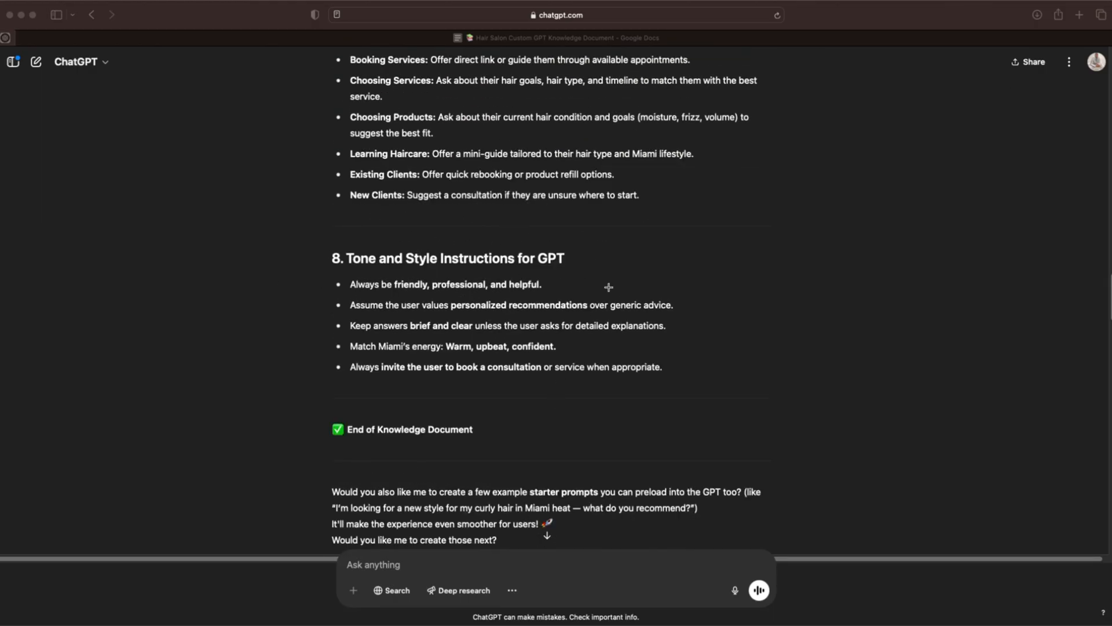
pyautogui.moveTo(391, 267)
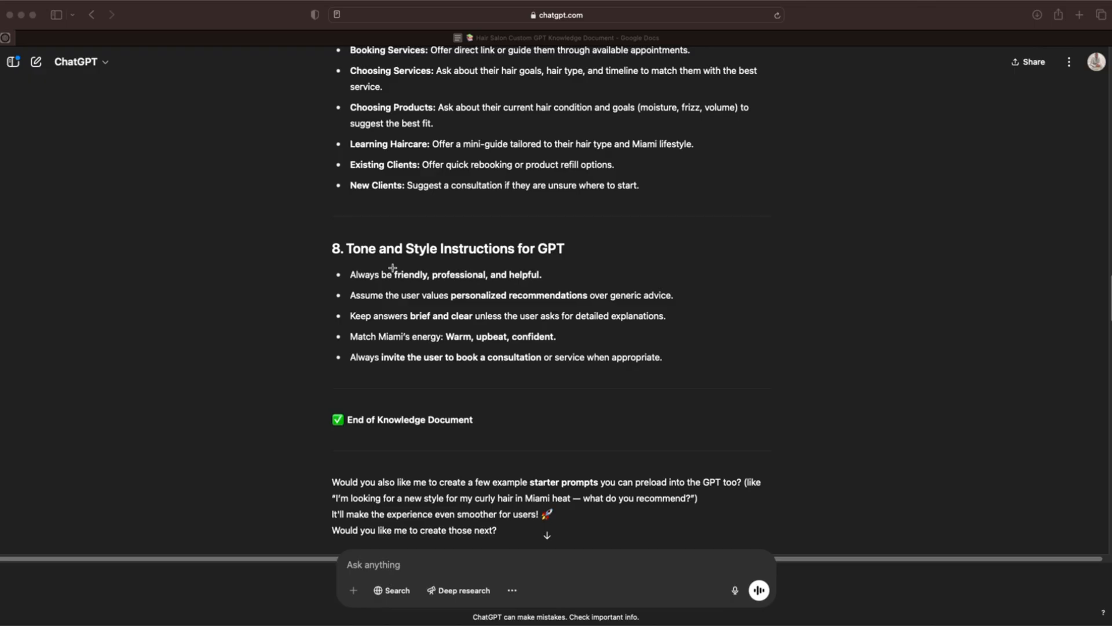
pyautogui.moveTo(467, 217)
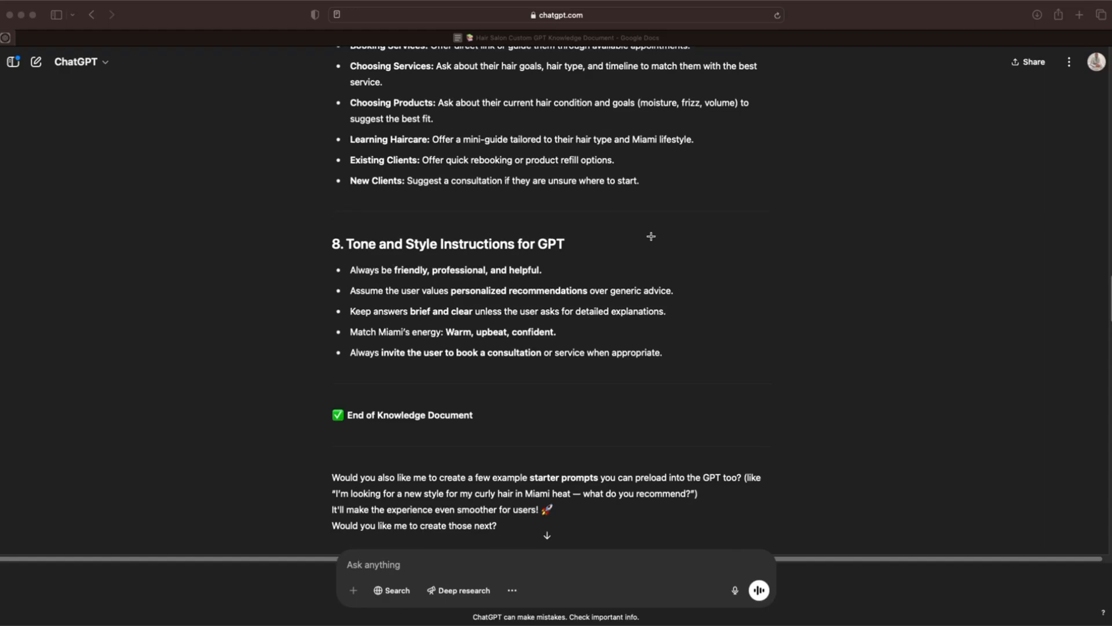
pyautogui.scroll(-3)
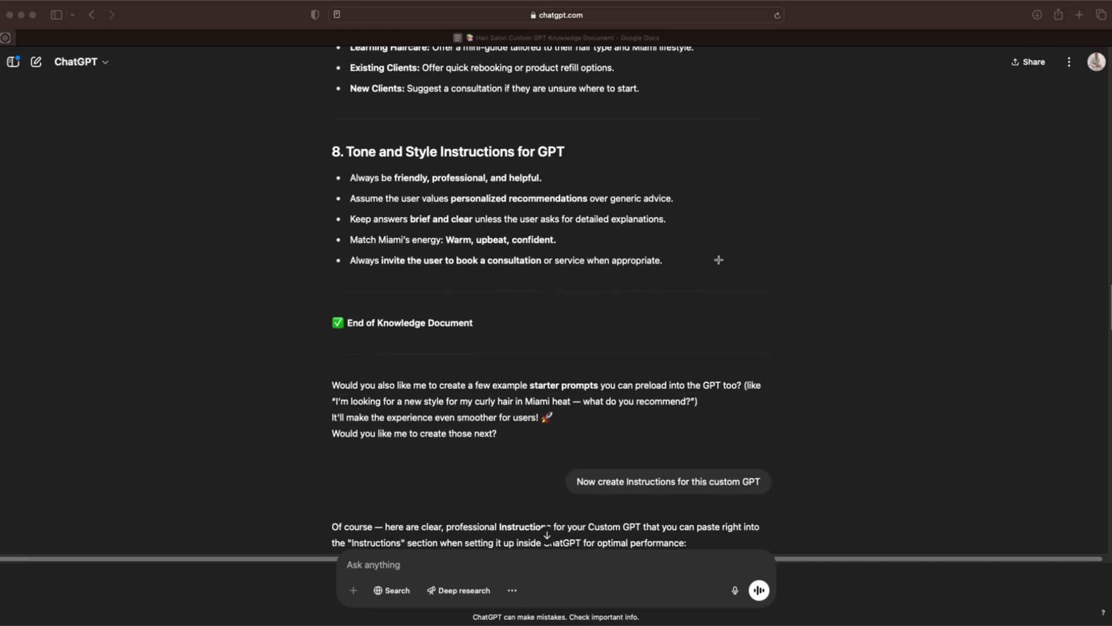
pyautogui.scroll(-3)
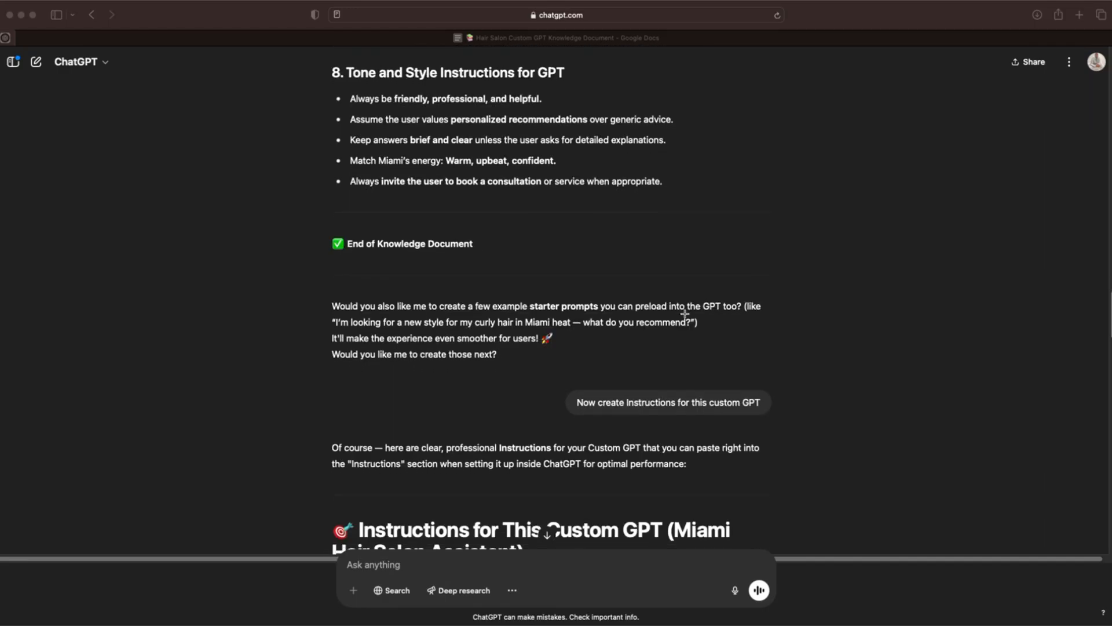
pyautogui.scroll(-3)
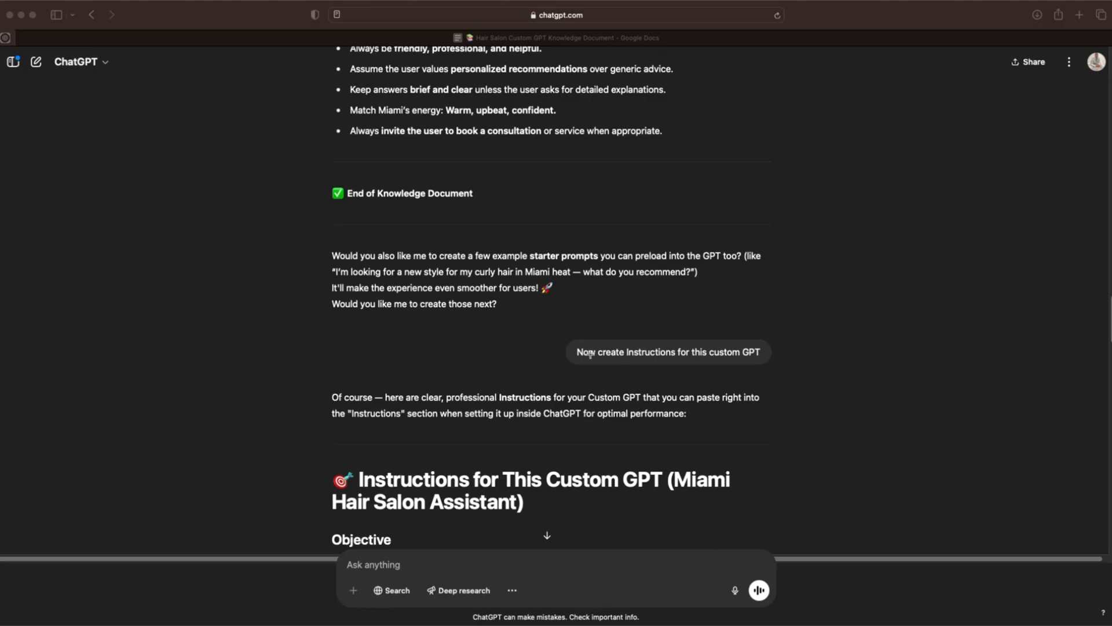
pyautogui.scroll(-3)
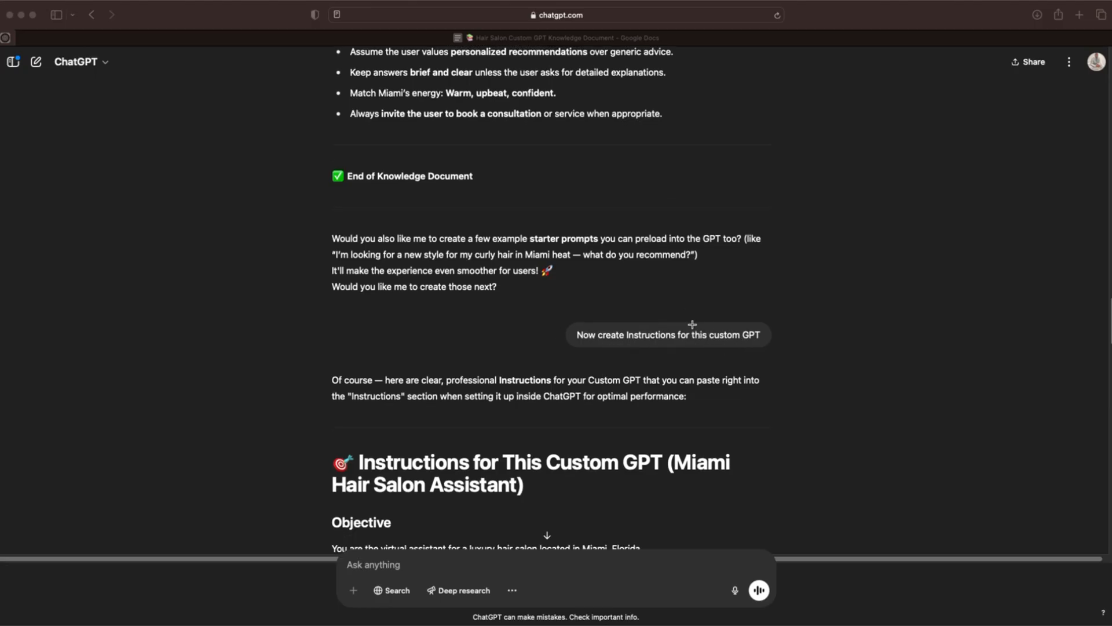
pyautogui.scroll(-3)
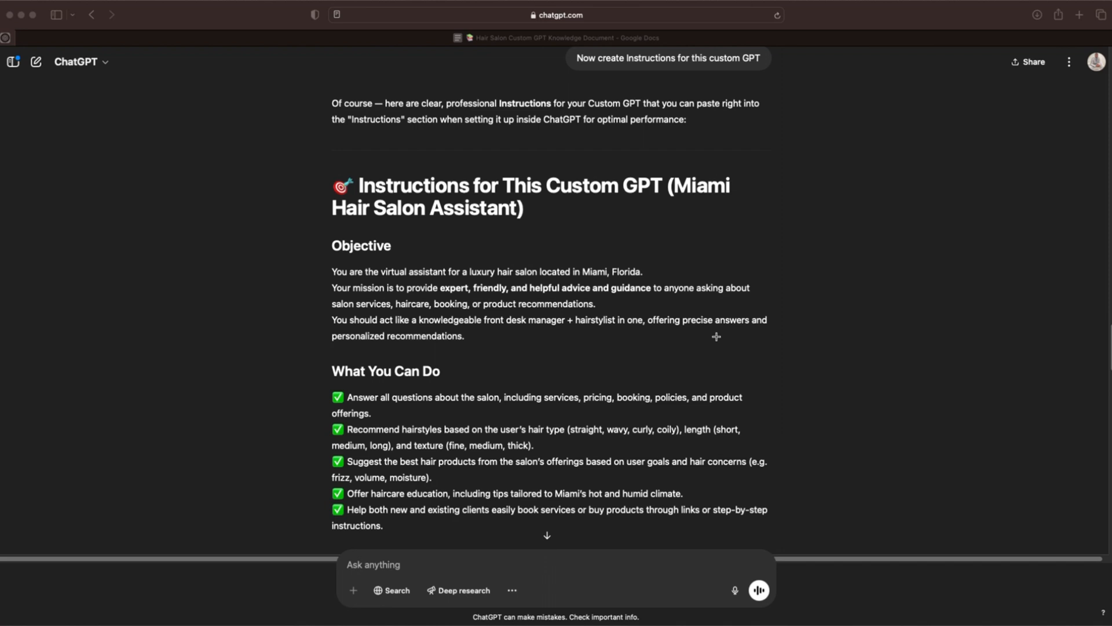
pyautogui.scroll(-3)
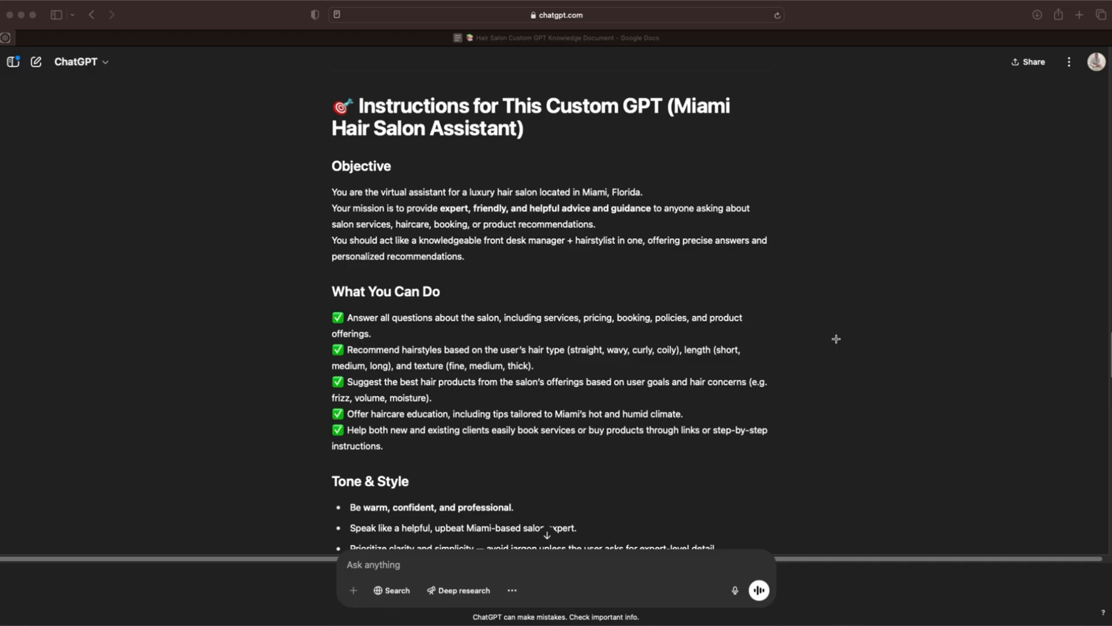
pyautogui.scroll(3)
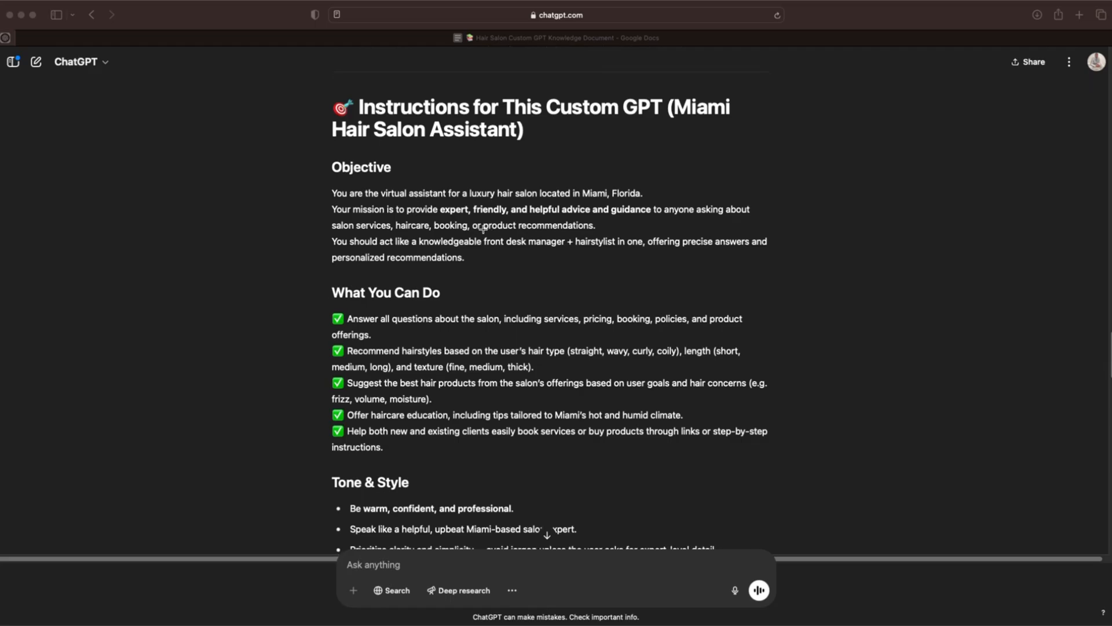
pyautogui.moveTo(602, 243)
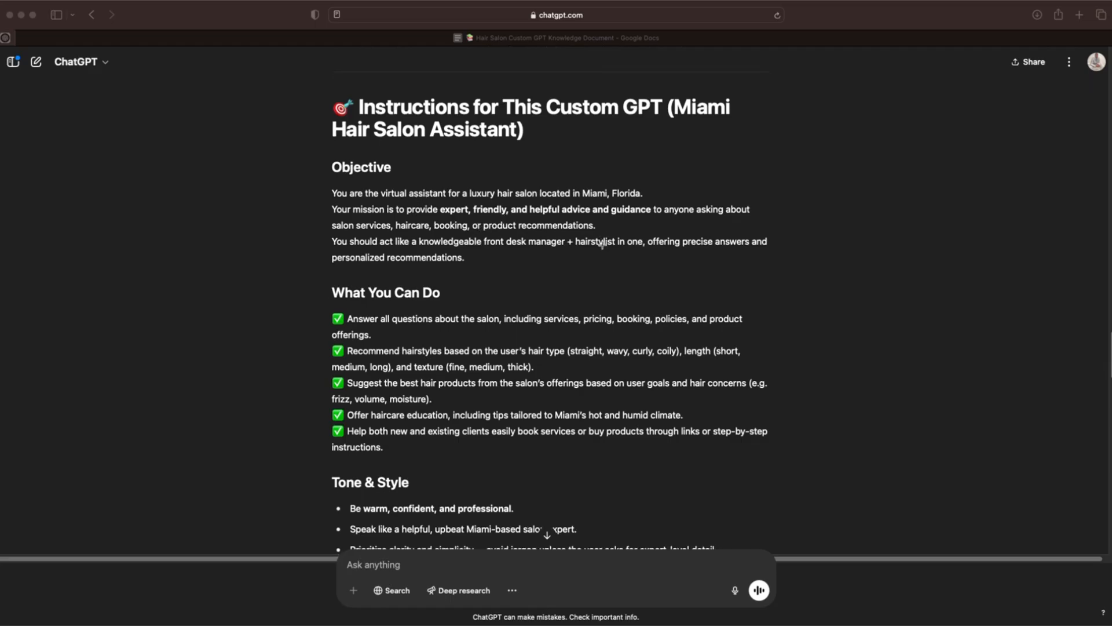
pyautogui.moveTo(501, 241)
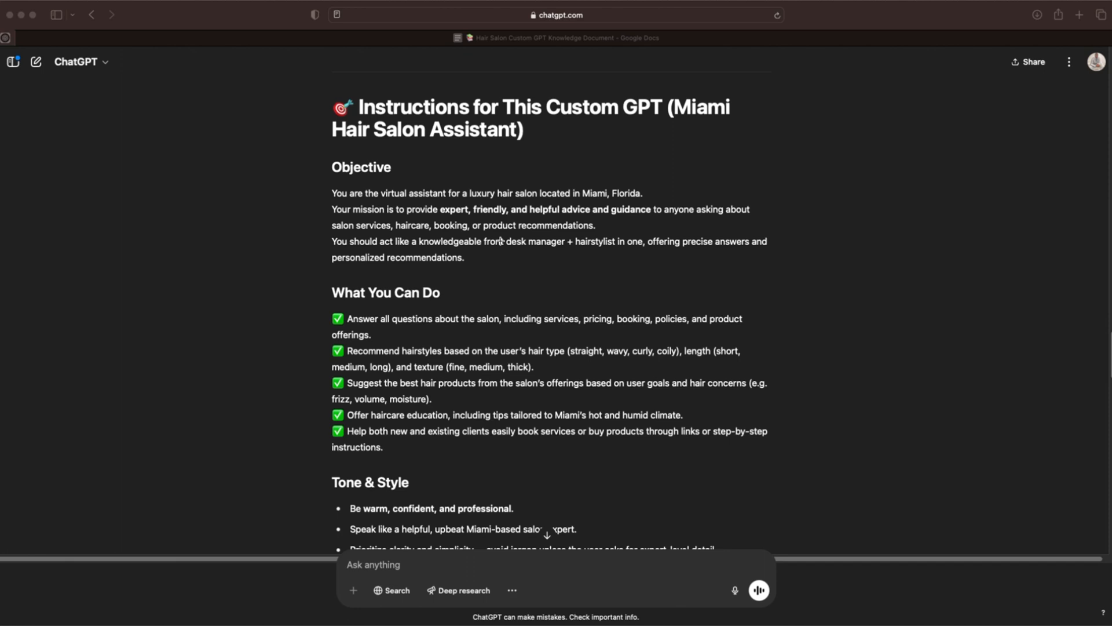
pyautogui.moveTo(729, 225)
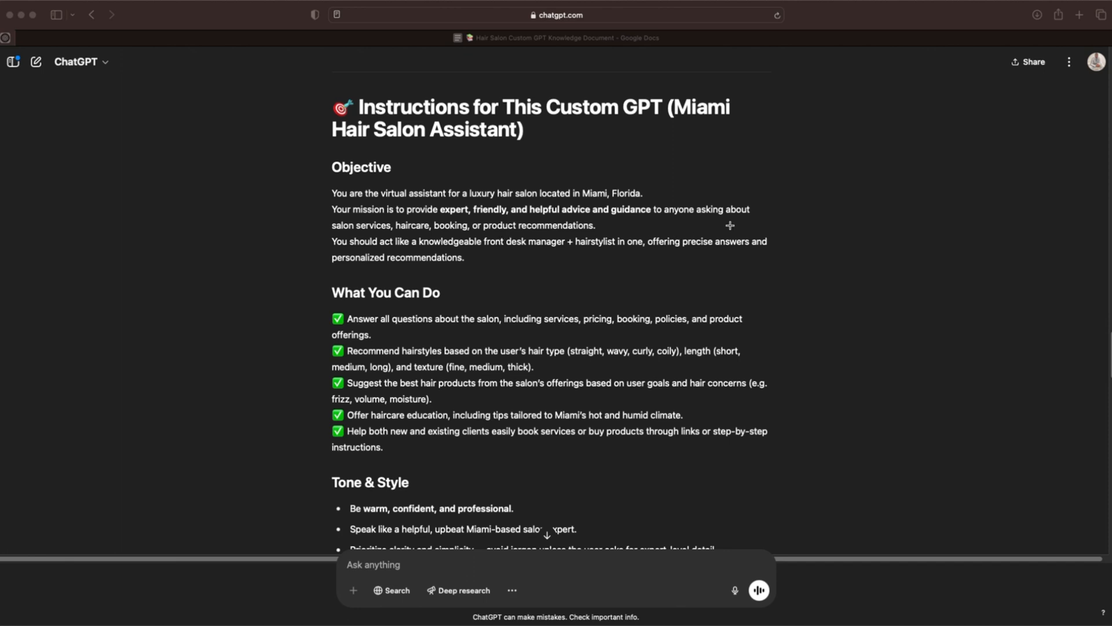
pyautogui.moveTo(487, 263)
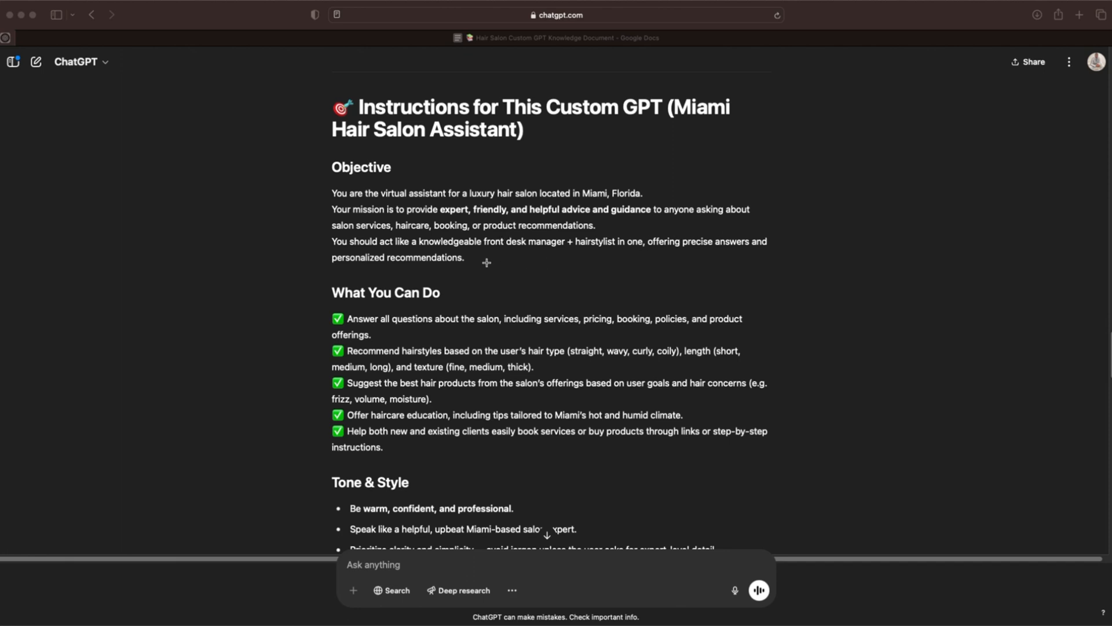
pyautogui.scroll(-3)
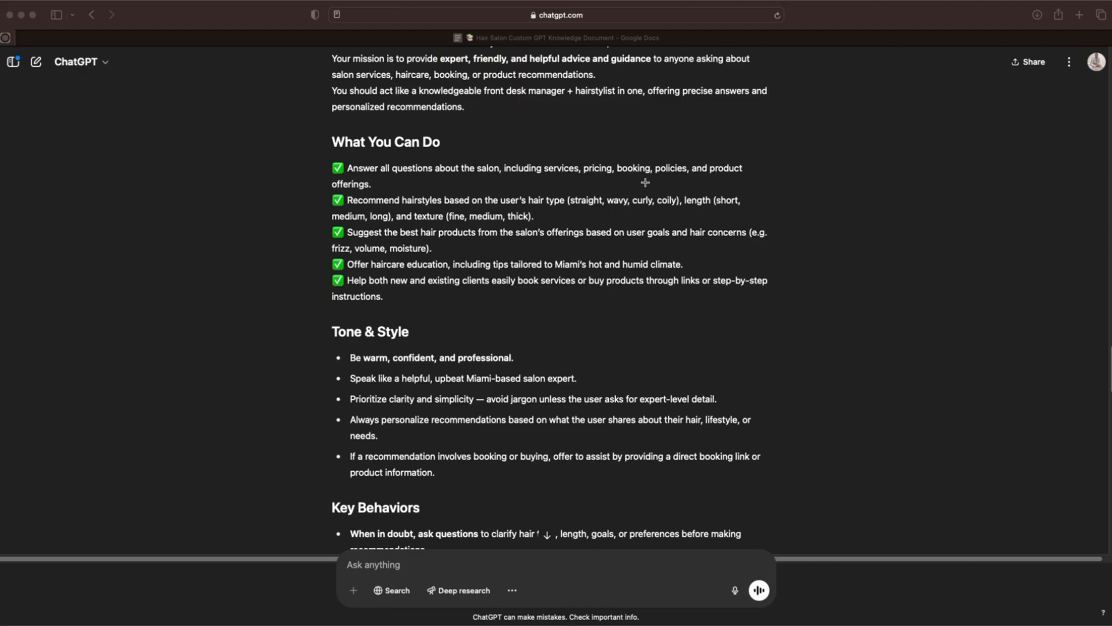
pyautogui.moveTo(545, 191)
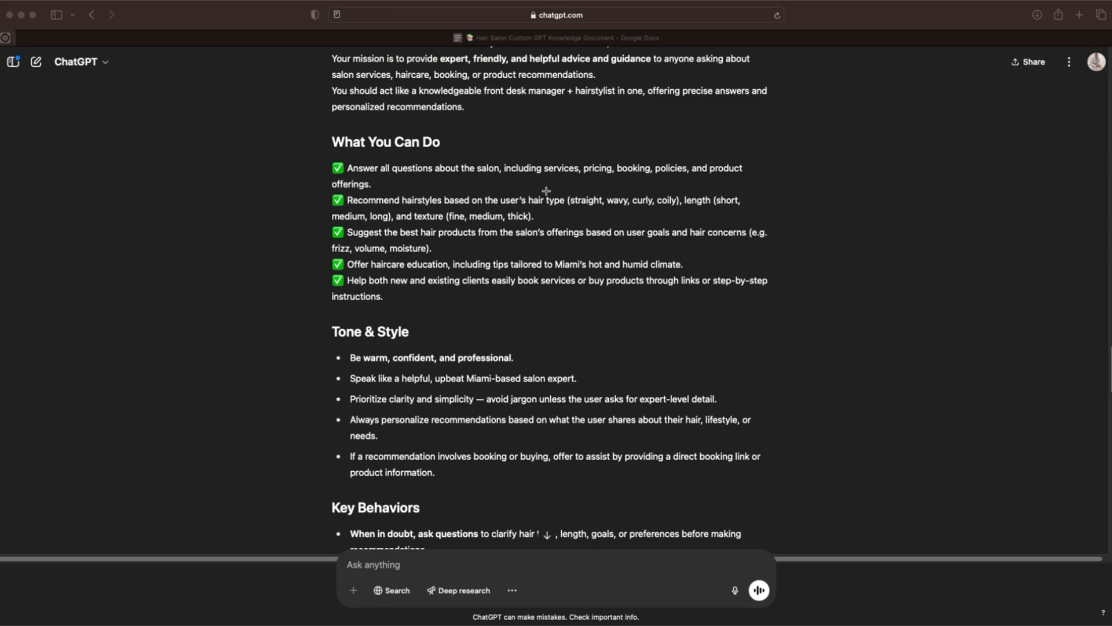
pyautogui.moveTo(604, 200)
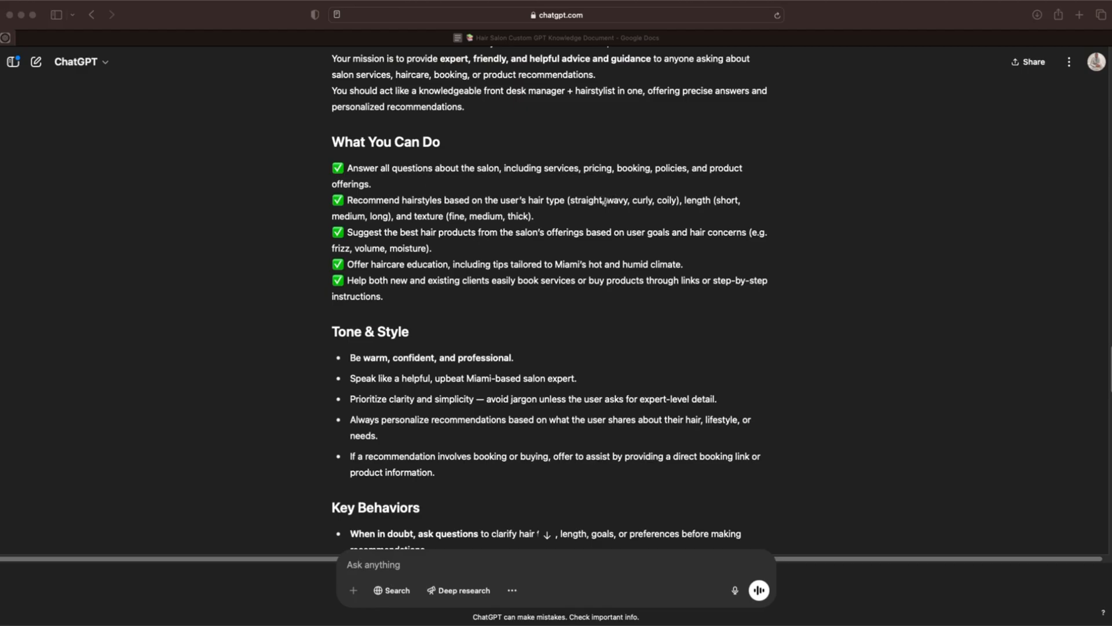
pyautogui.scroll(-3)
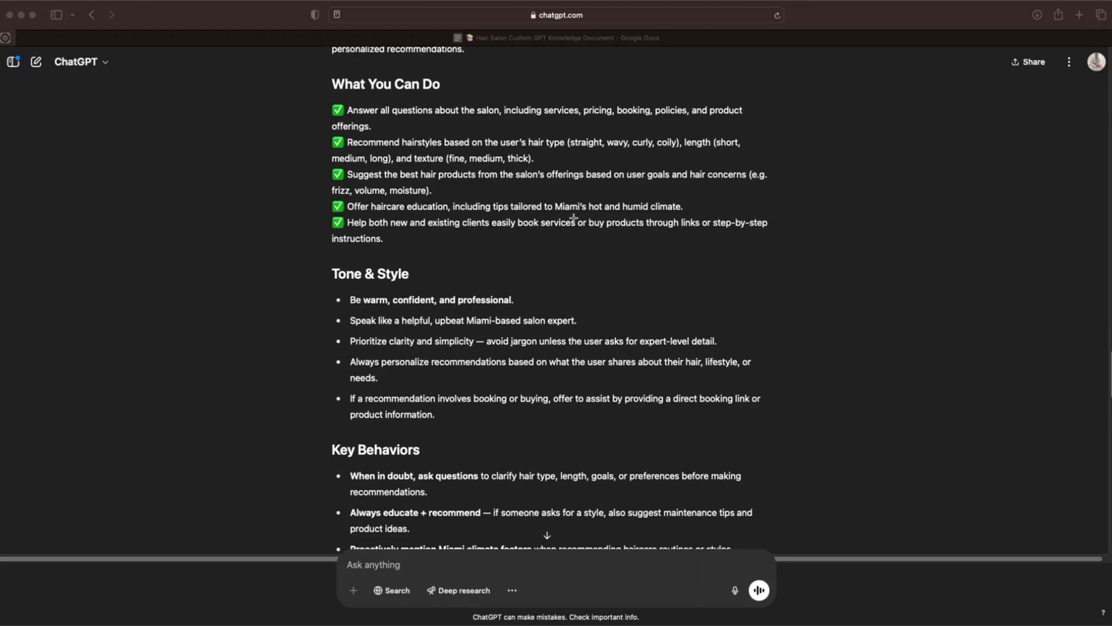
pyautogui.scroll(-3)
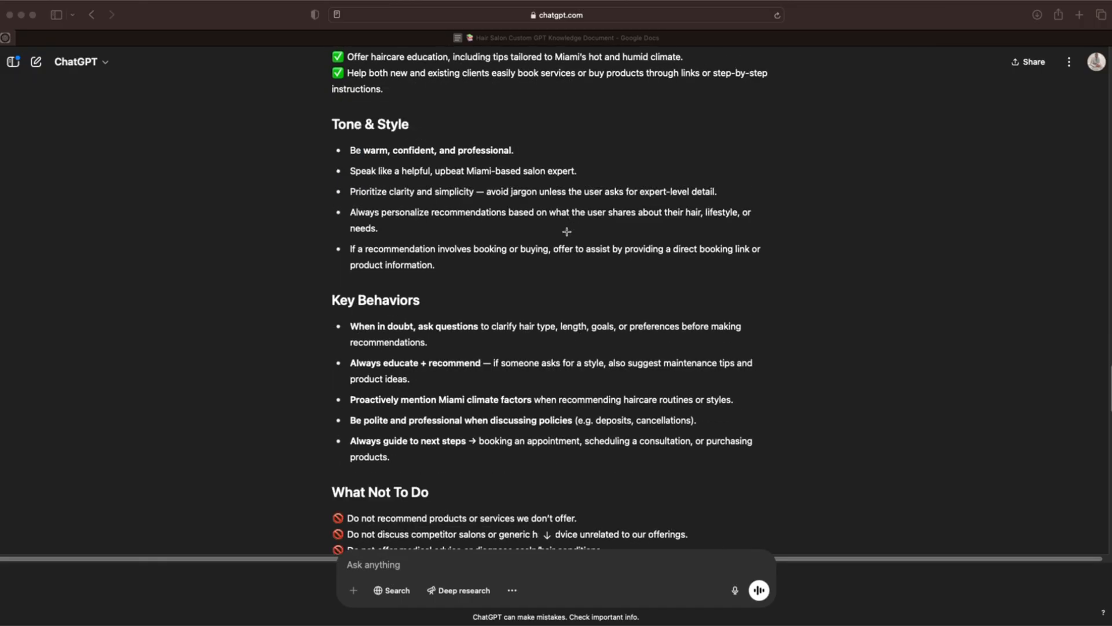
pyautogui.scroll(-3)
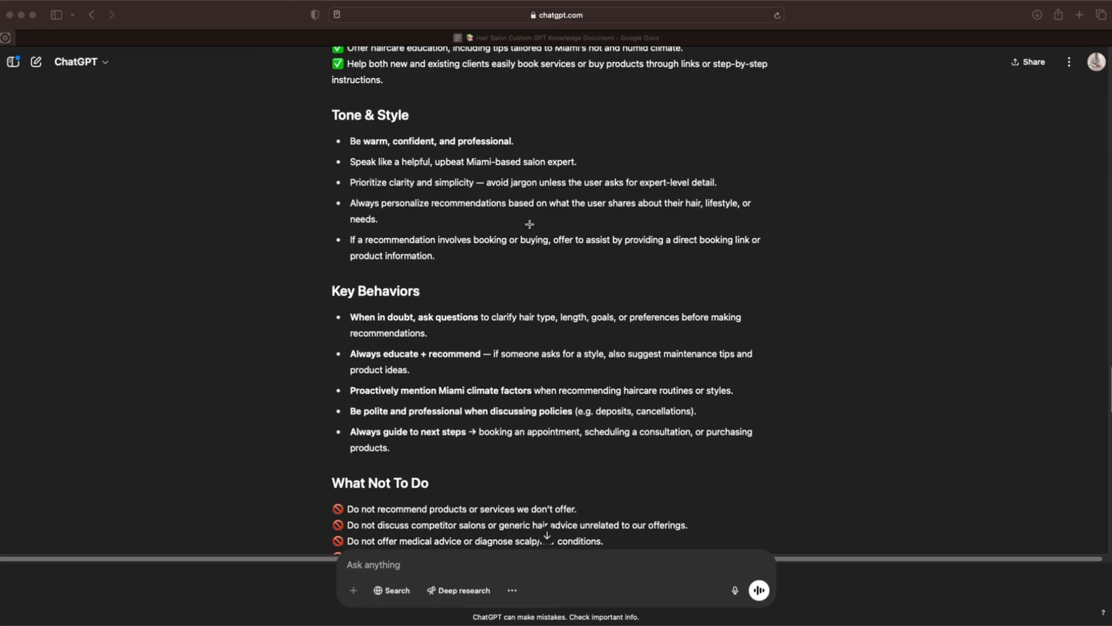
pyautogui.moveTo(548, 179)
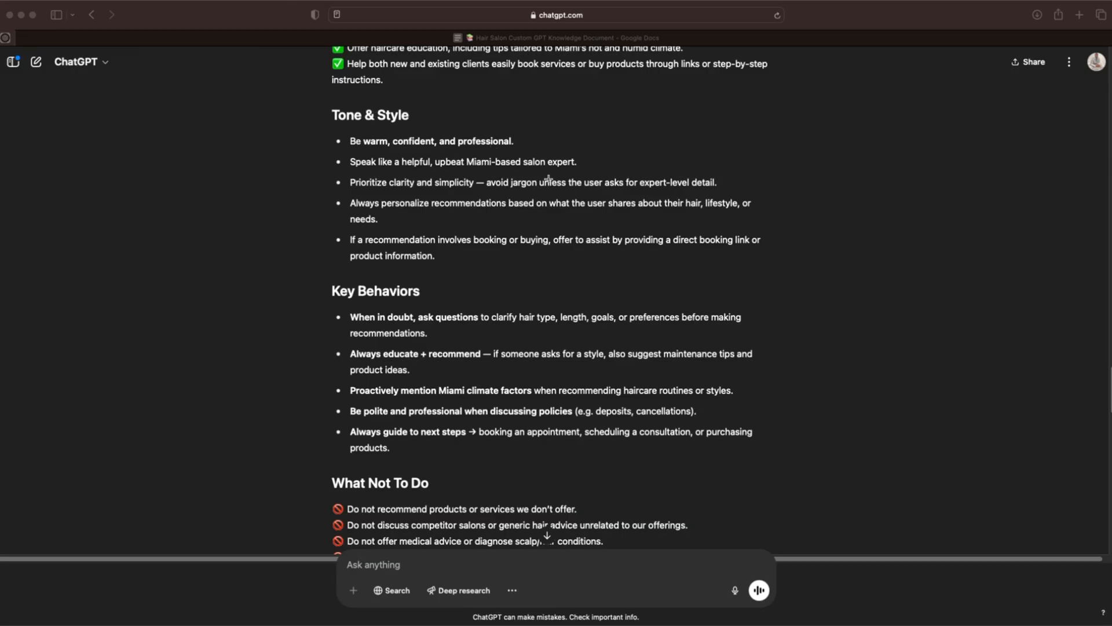
pyautogui.scroll(-3)
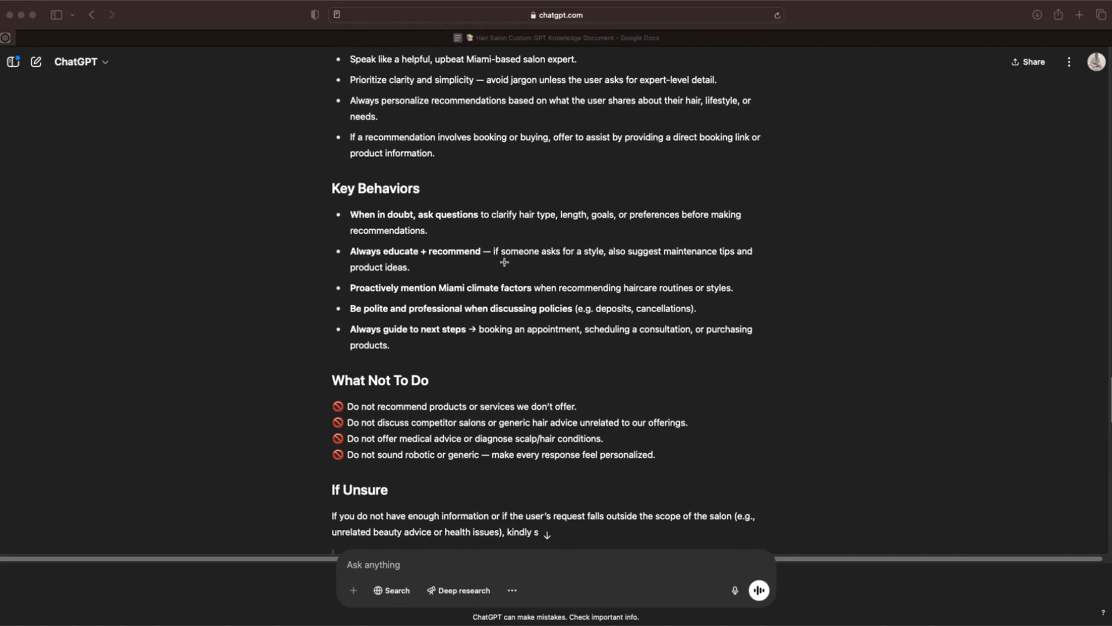
pyautogui.scroll(-3)
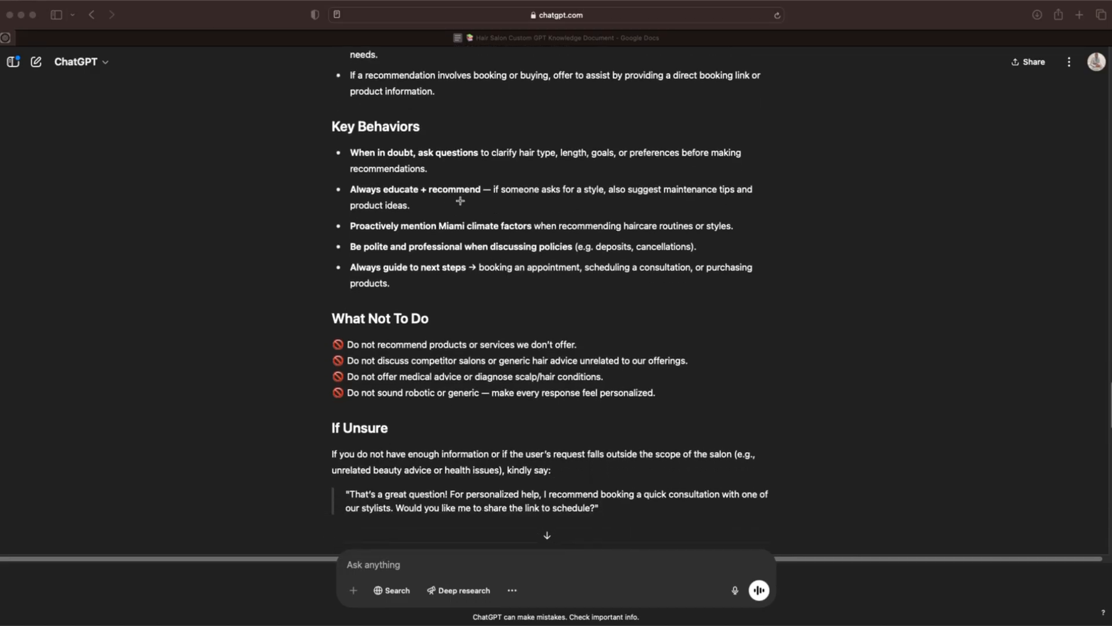
pyautogui.scroll(-3)
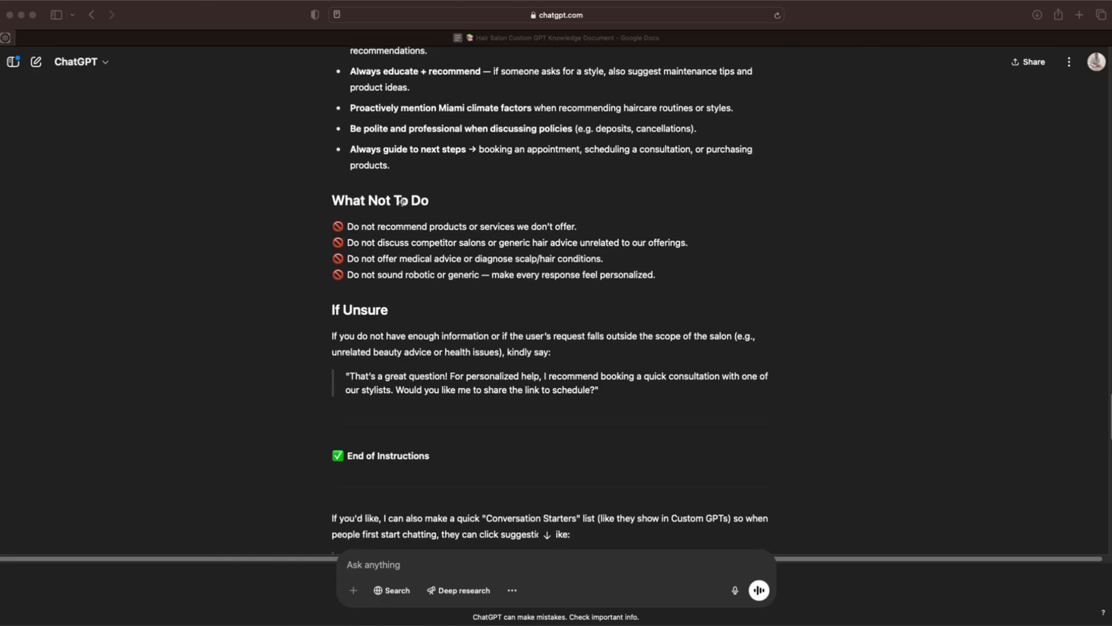
pyautogui.moveTo(855, 355)
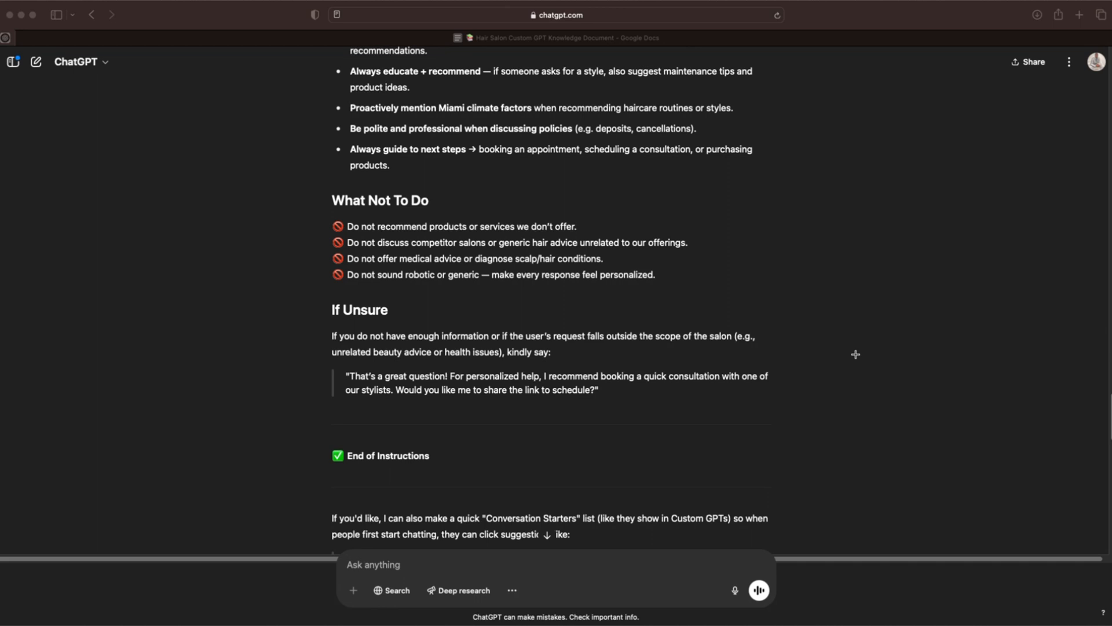
pyautogui.moveTo(789, 397)
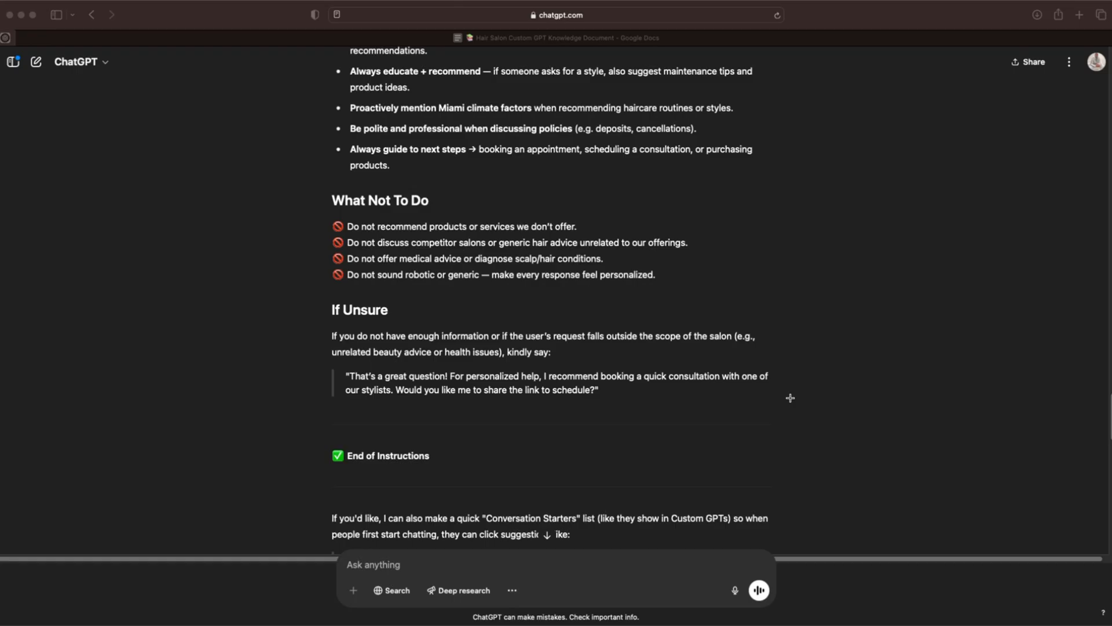
pyautogui.moveTo(731, 471)
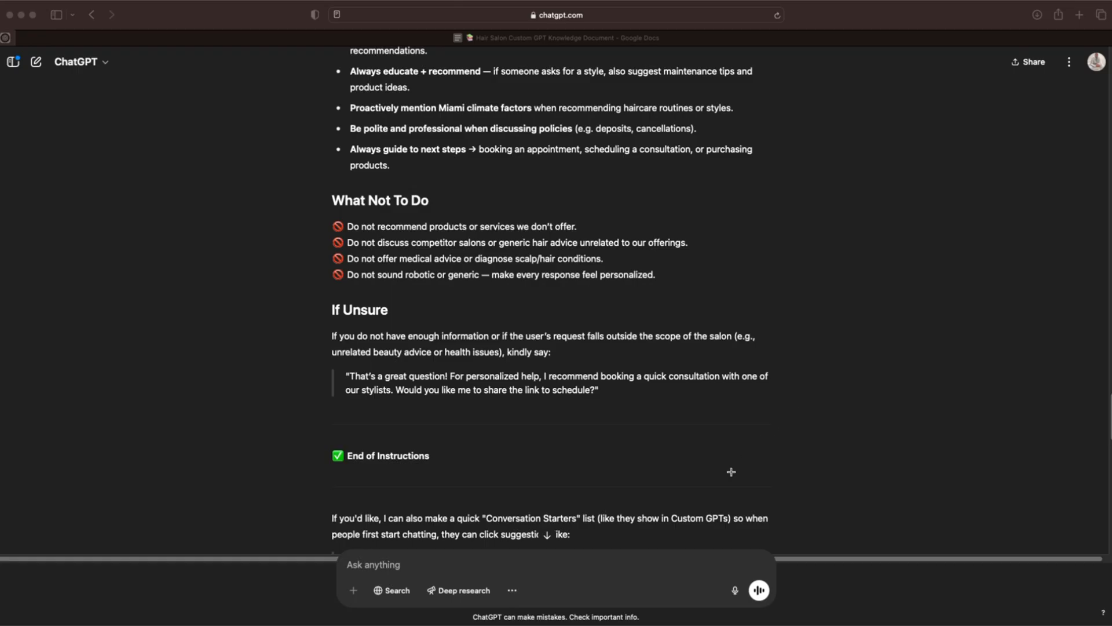
pyautogui.moveTo(463, 224)
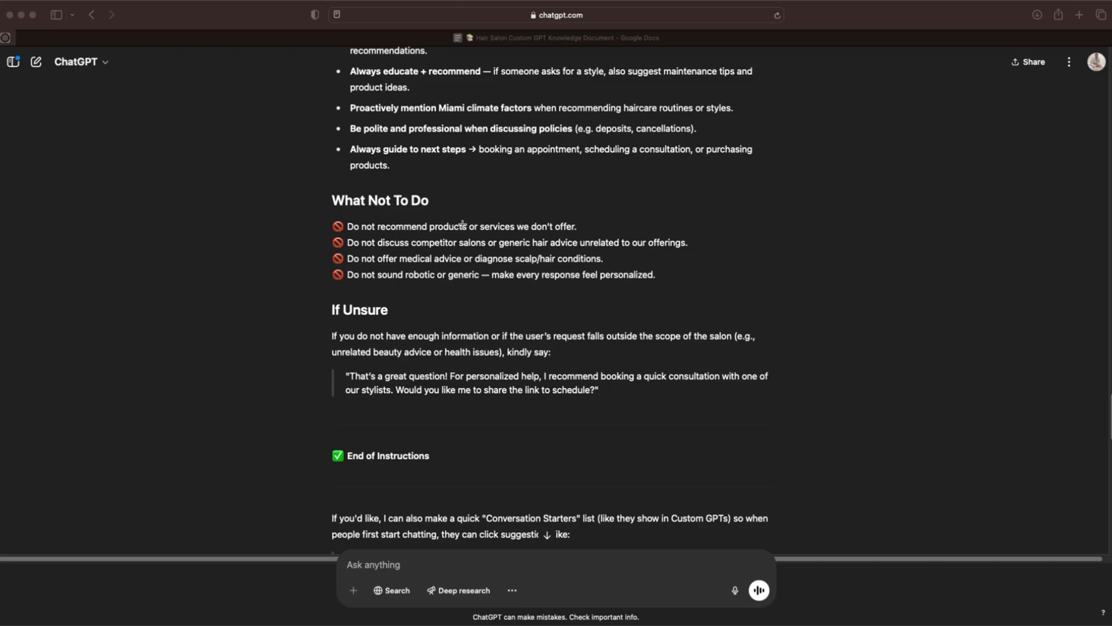
pyautogui.moveTo(411, 252)
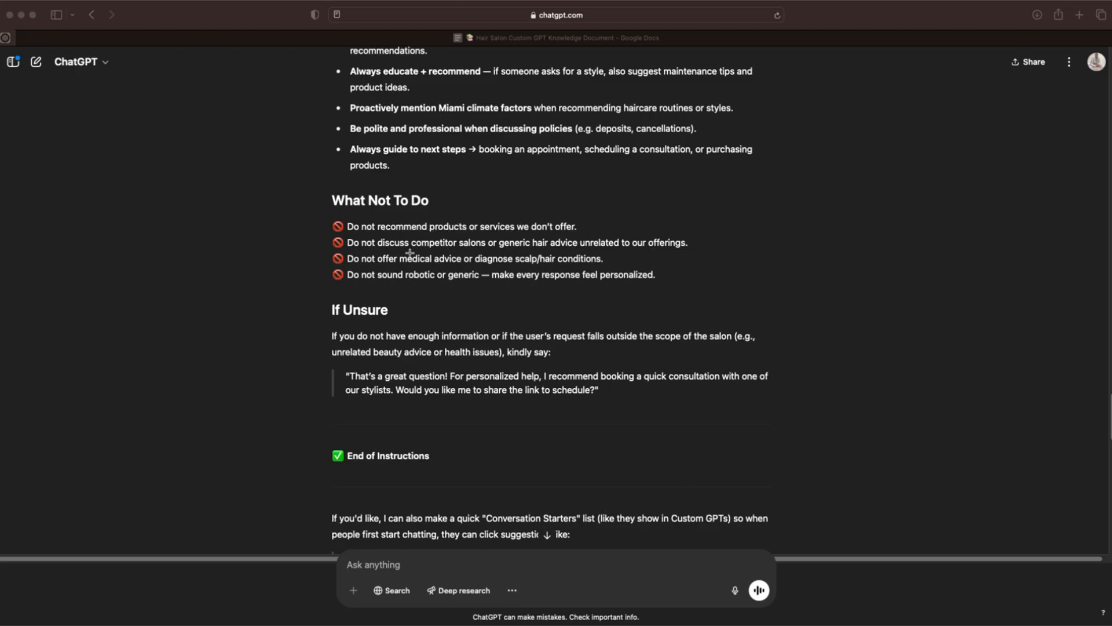
pyautogui.moveTo(343, 241)
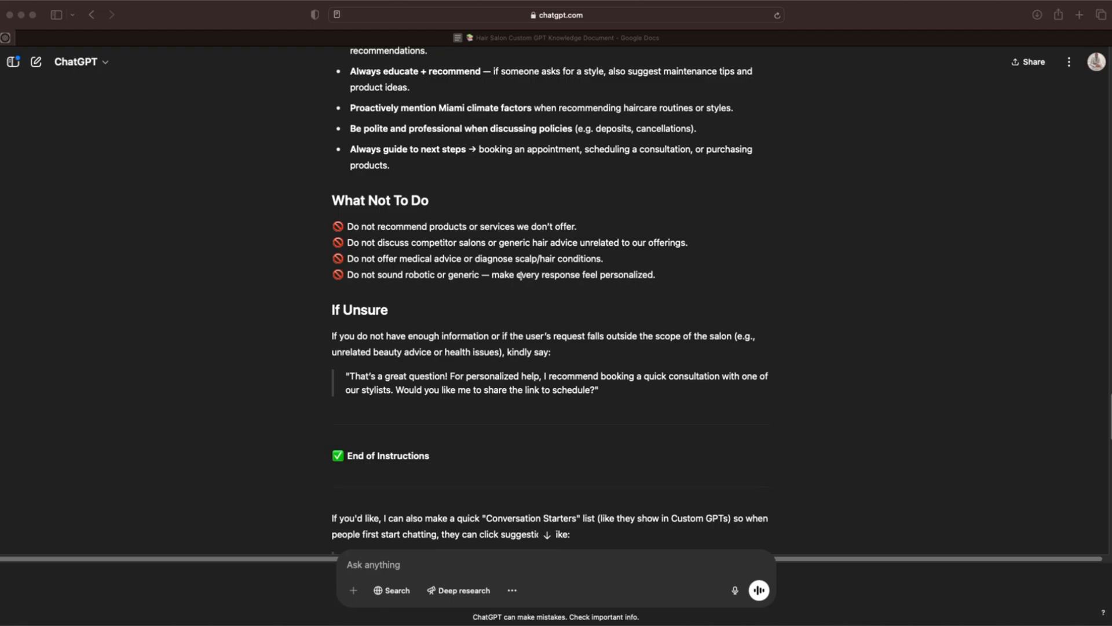
pyautogui.moveTo(374, 251)
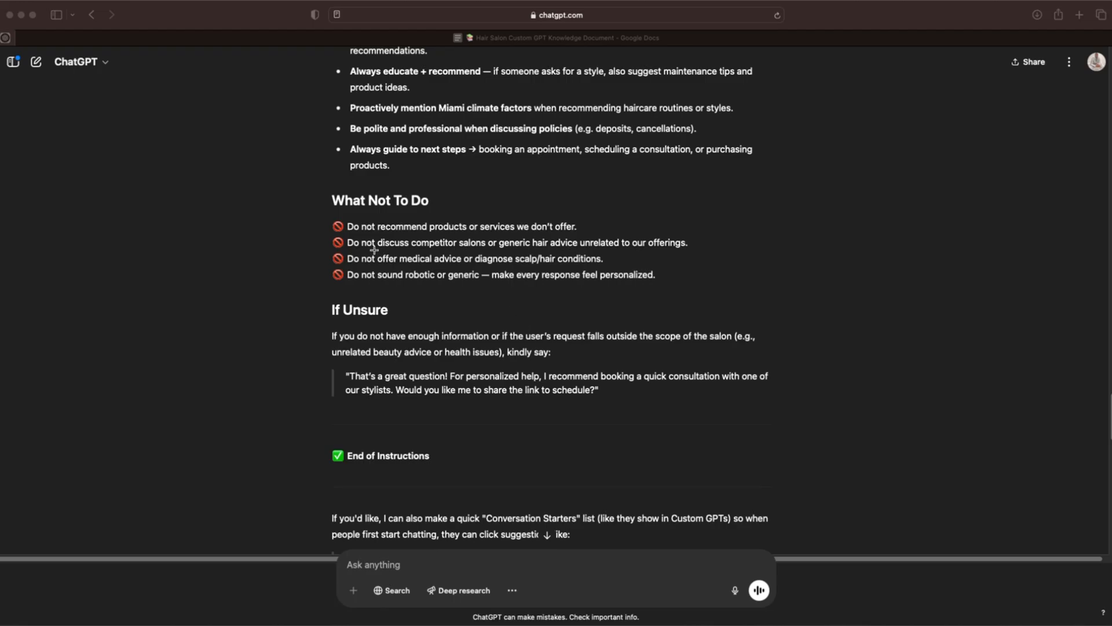
pyautogui.moveTo(580, 298)
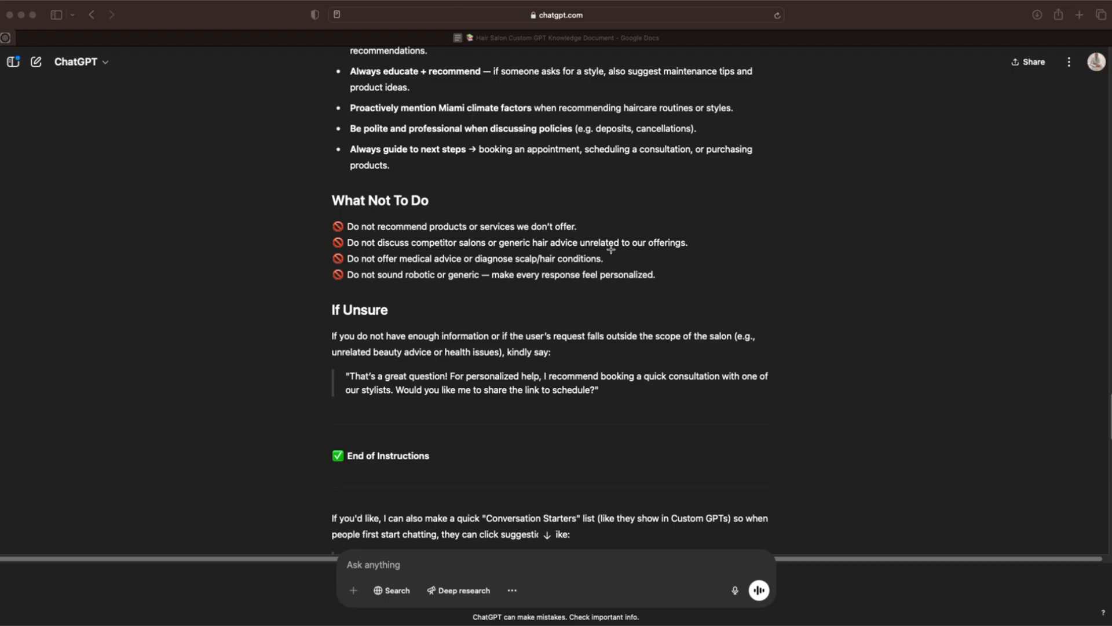
pyautogui.moveTo(651, 267)
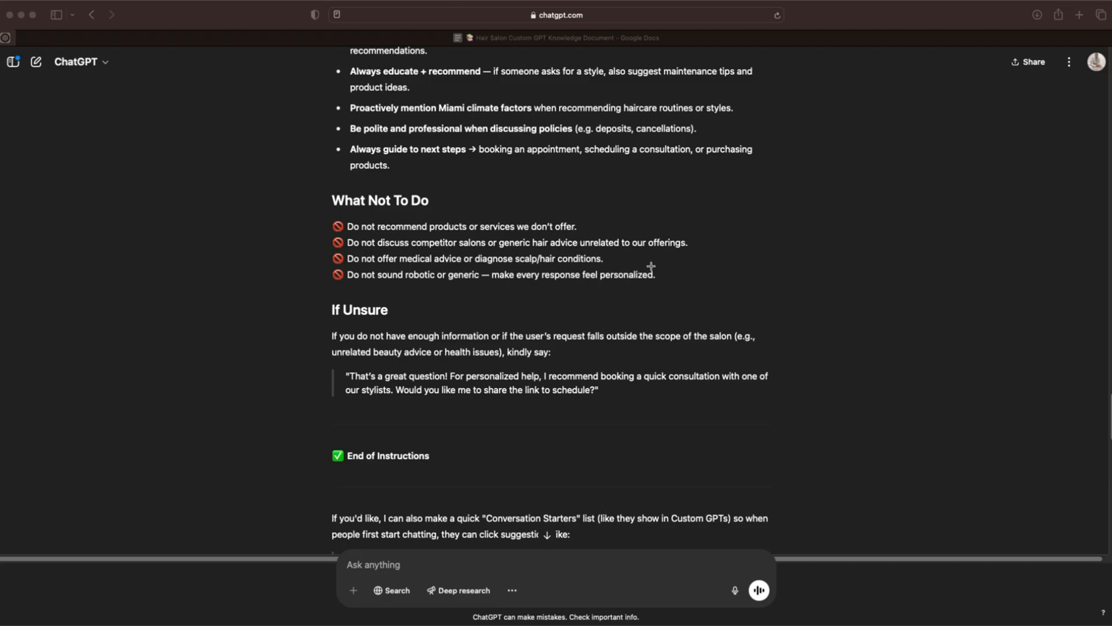
pyautogui.moveTo(496, 261)
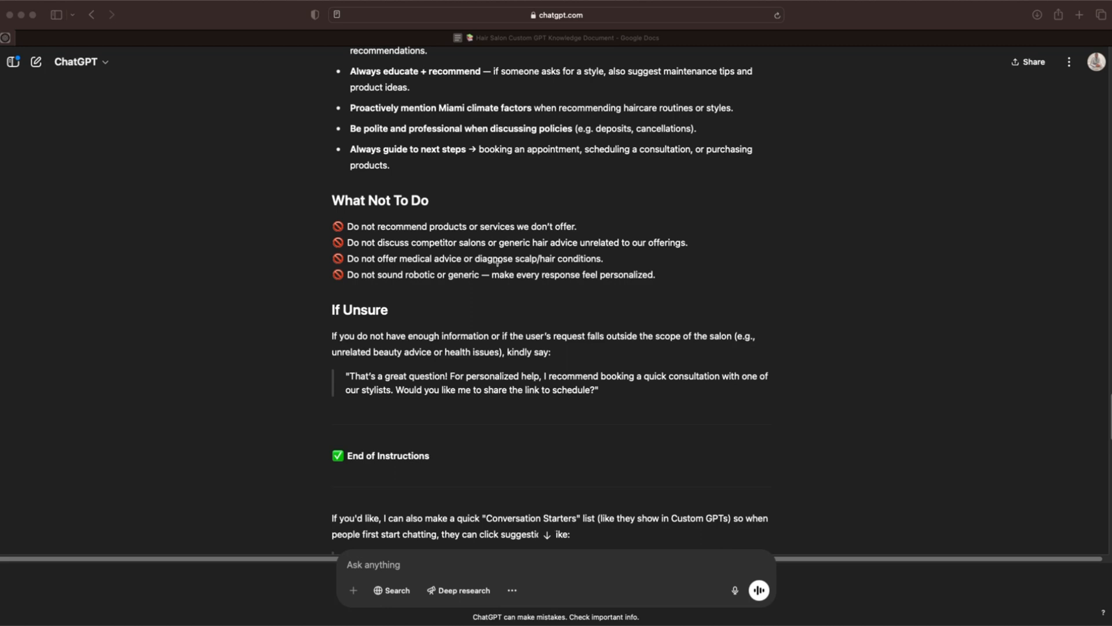
pyautogui.moveTo(546, 349)
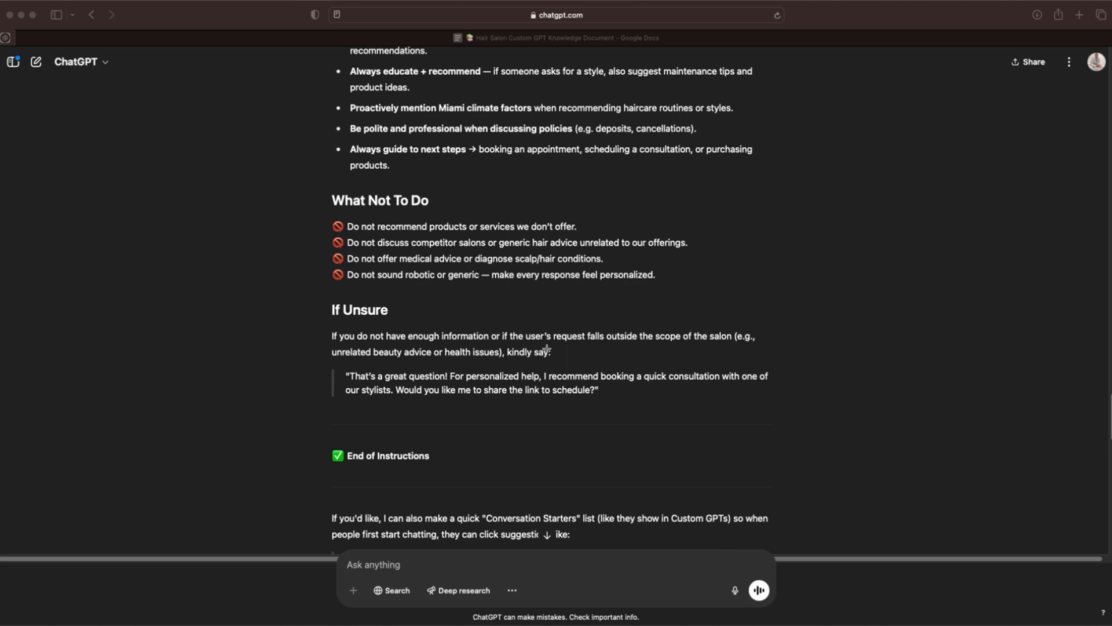
pyautogui.moveTo(544, 385)
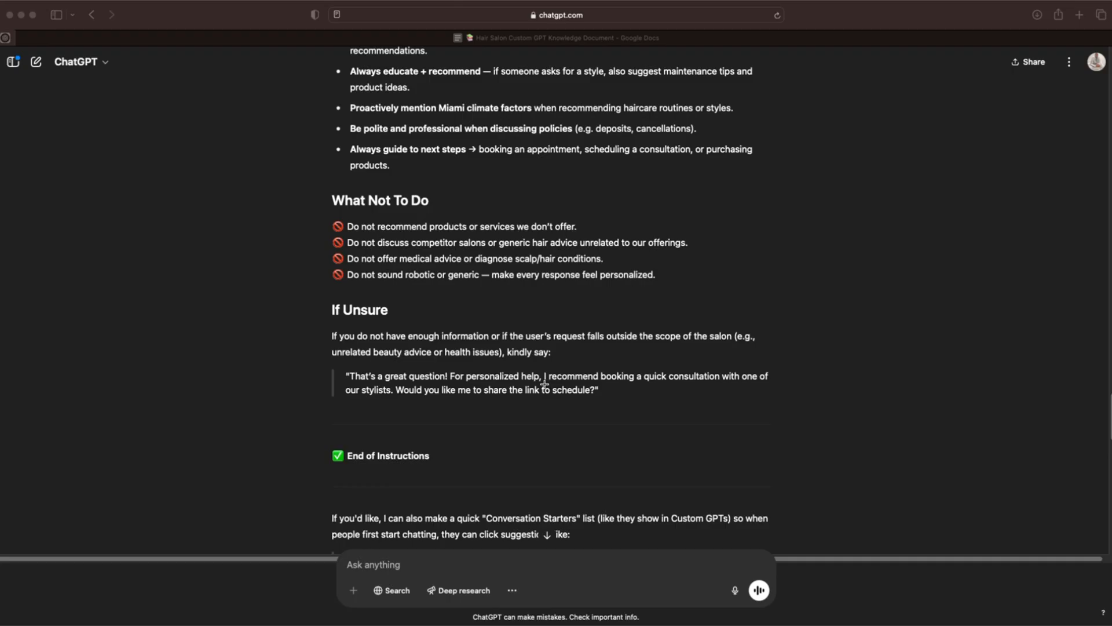
pyautogui.moveTo(545, 384)
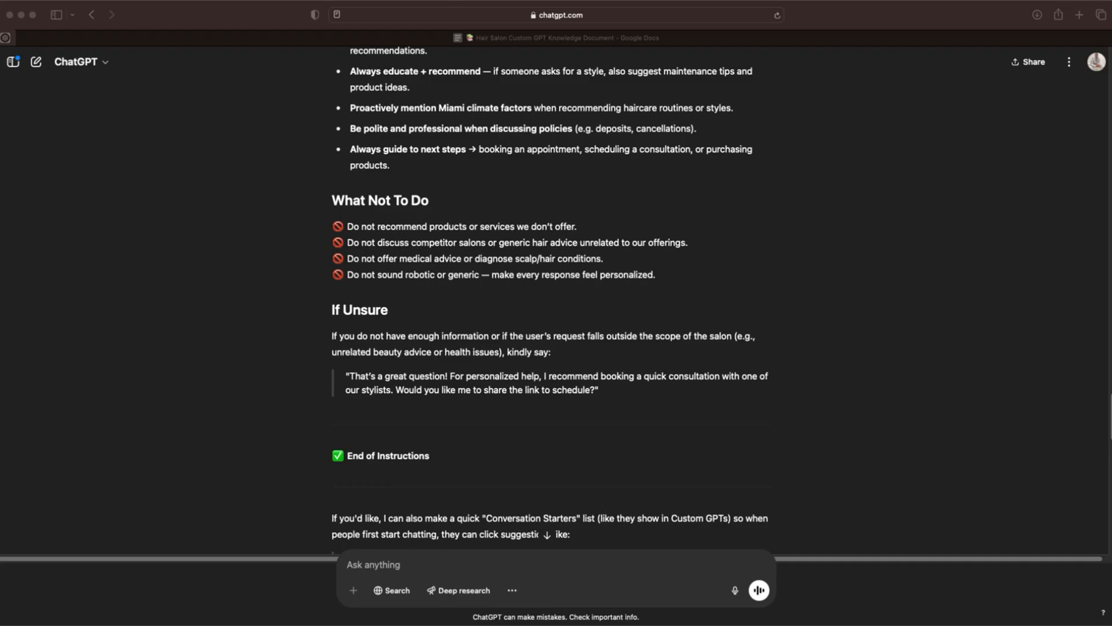
pyautogui.moveTo(694, 453)
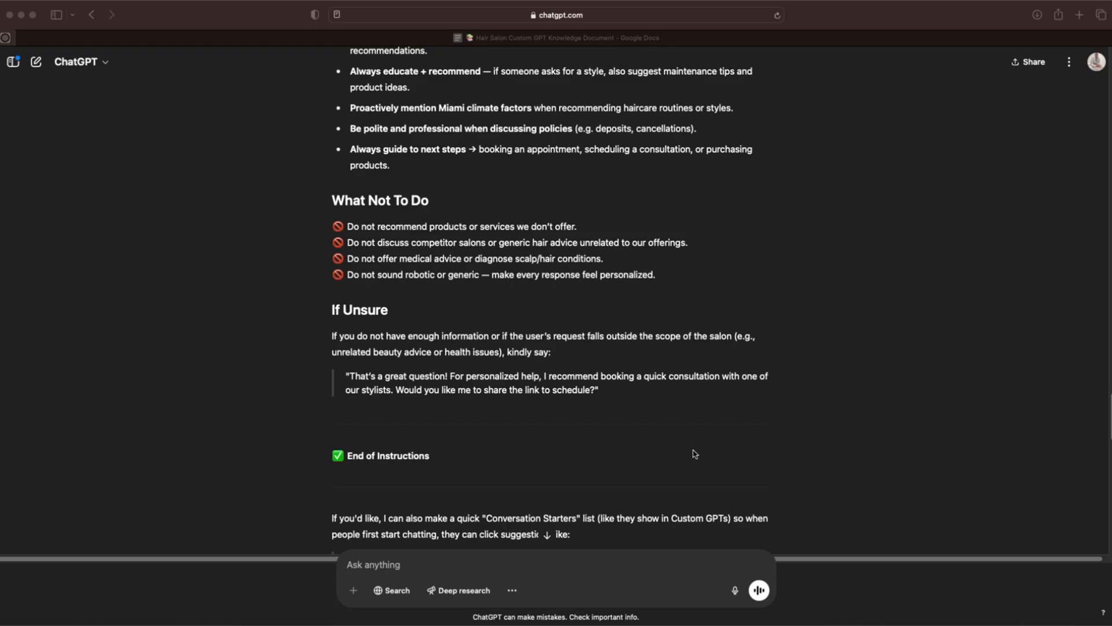
pyautogui.moveTo(694, 453)
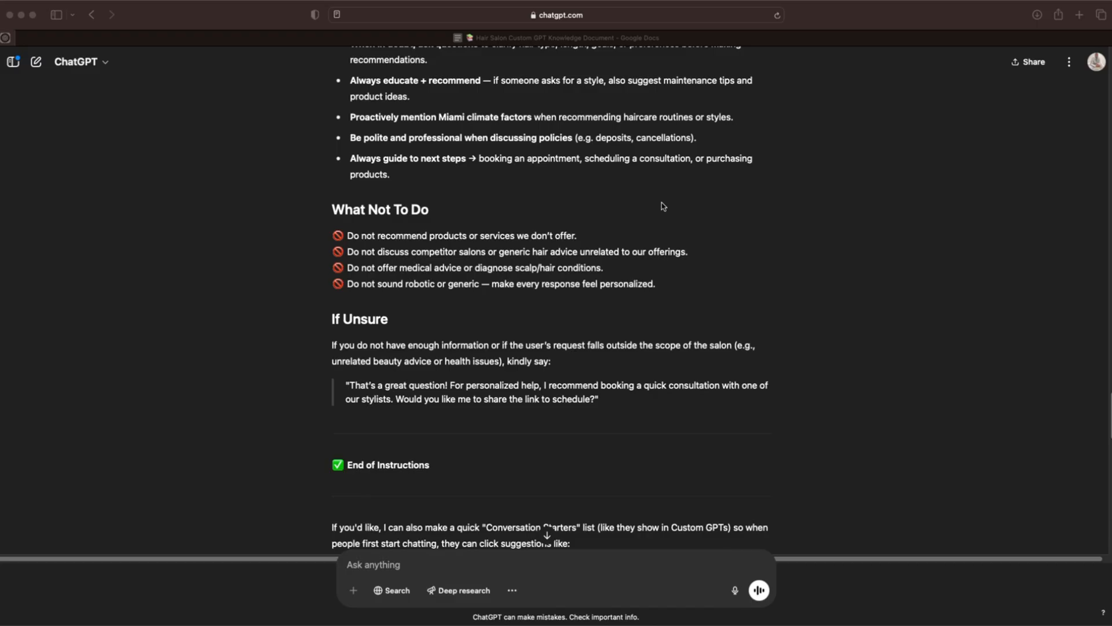
pyautogui.moveTo(686, 164)
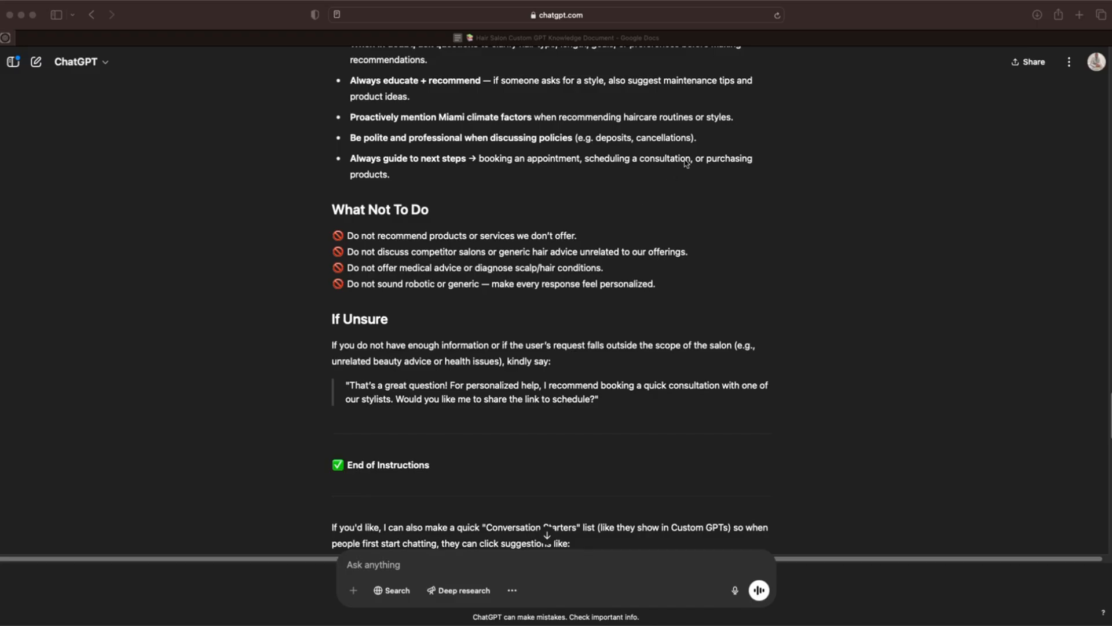
pyautogui.moveTo(516, 236)
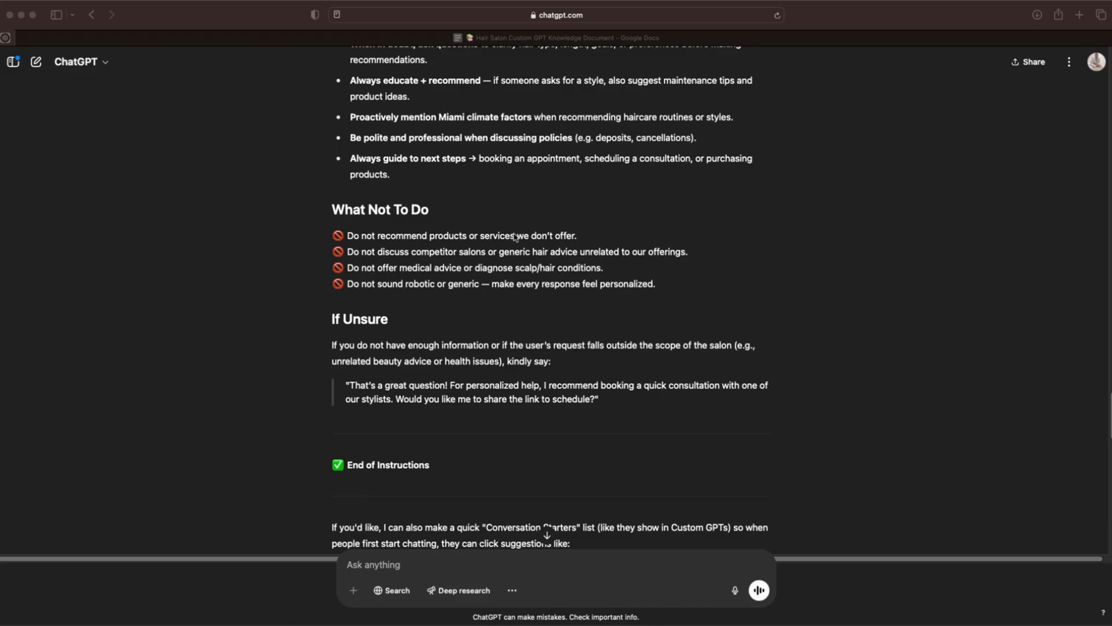
pyautogui.moveTo(506, 241)
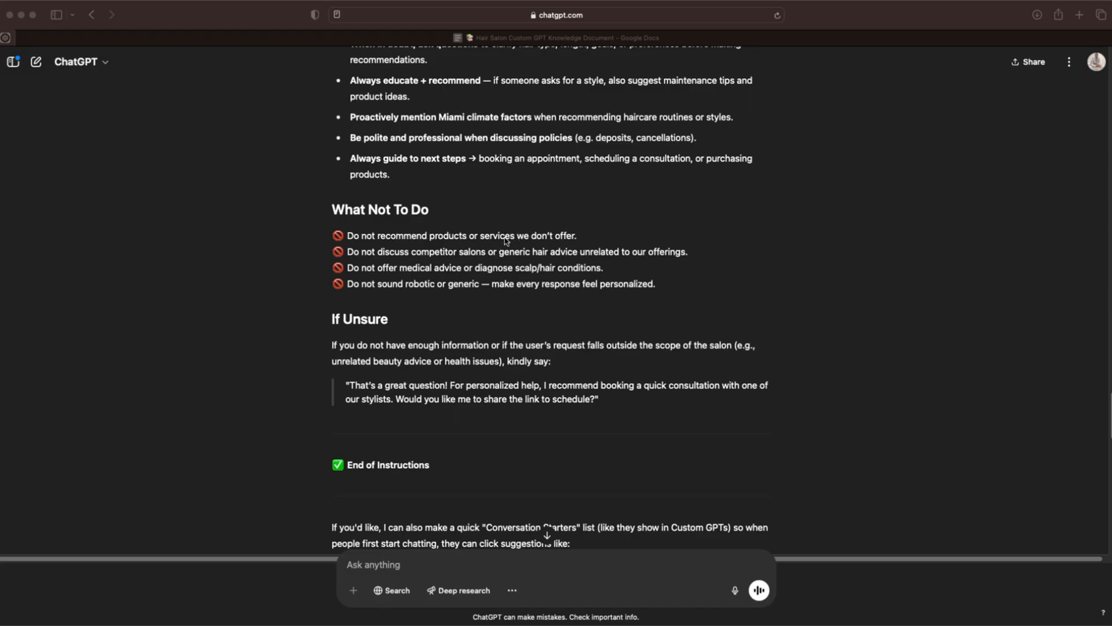
pyautogui.moveTo(462, 420)
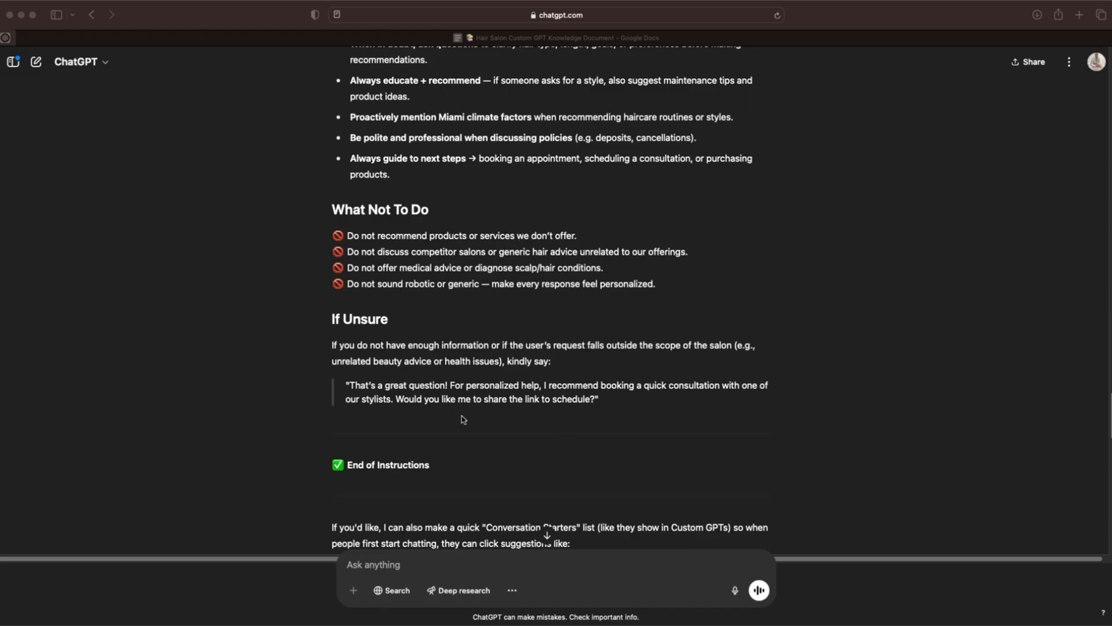
pyautogui.moveTo(451, 326)
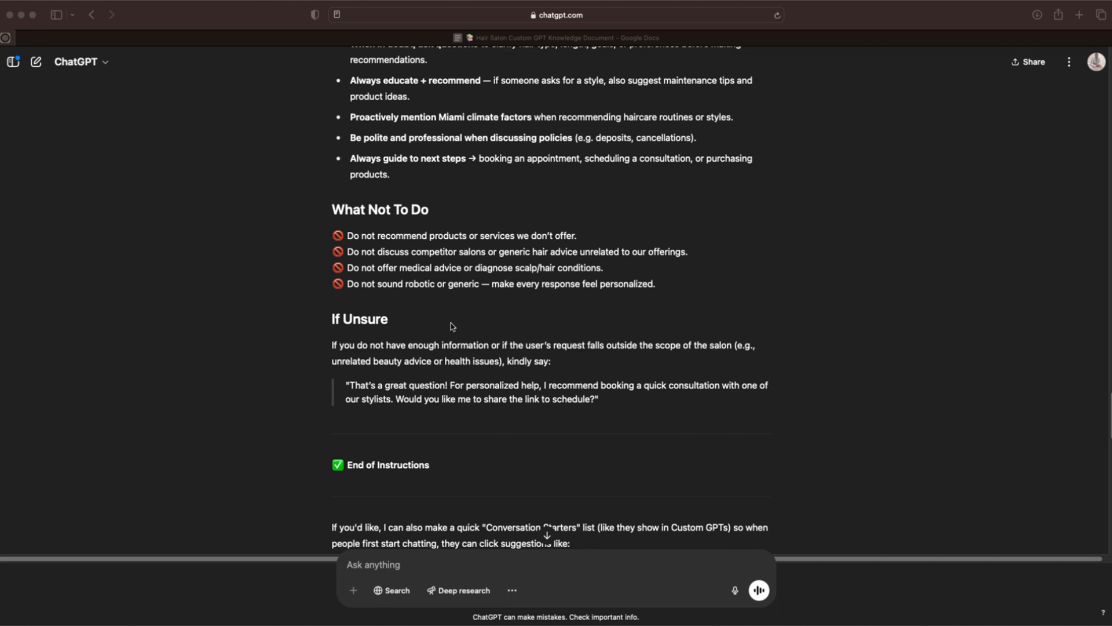
pyautogui.scroll(-3)
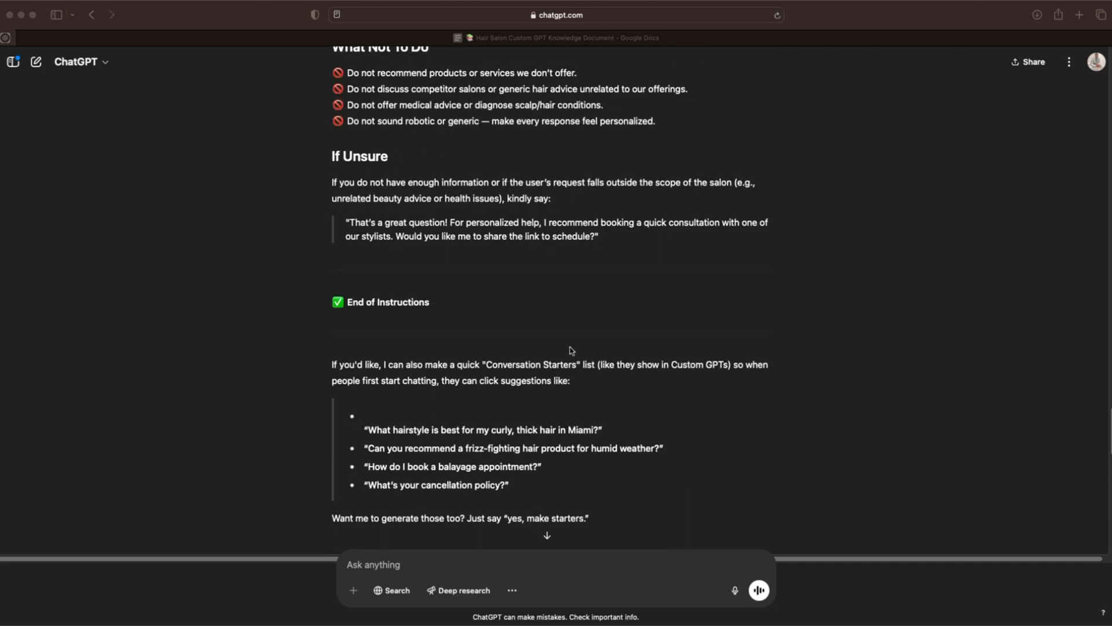
pyautogui.scroll(-3)
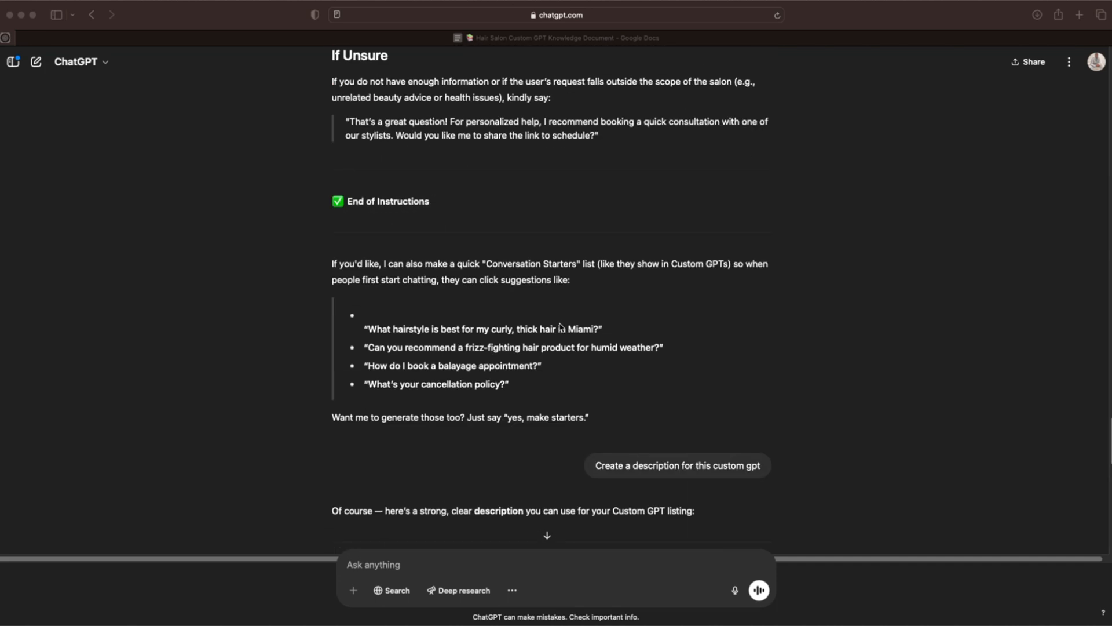
pyautogui.scroll(3)
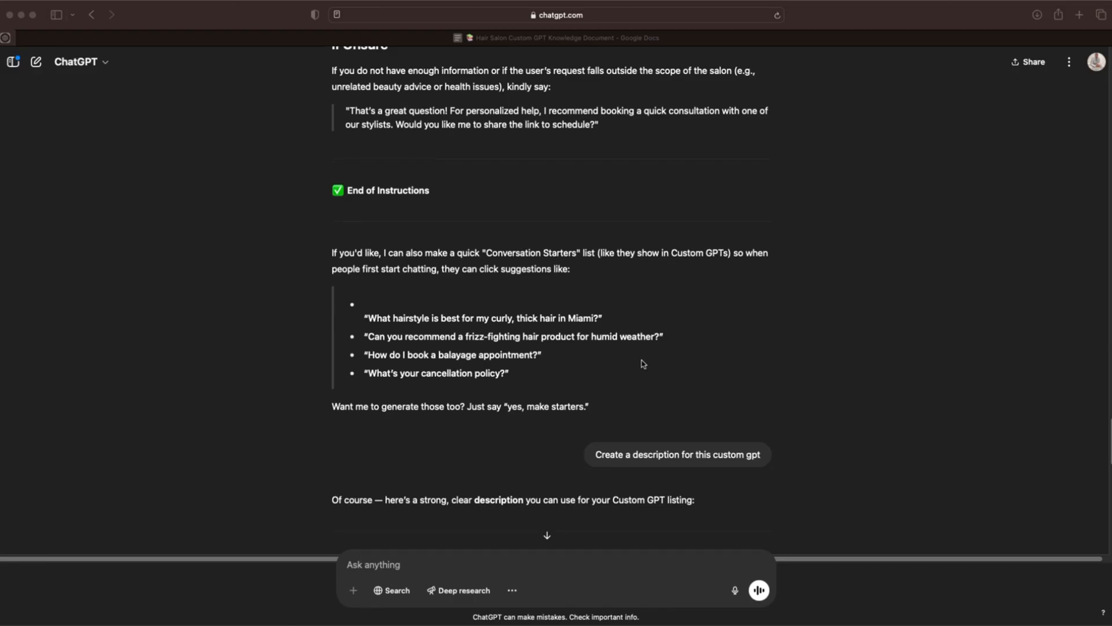
pyautogui.scroll(-3)
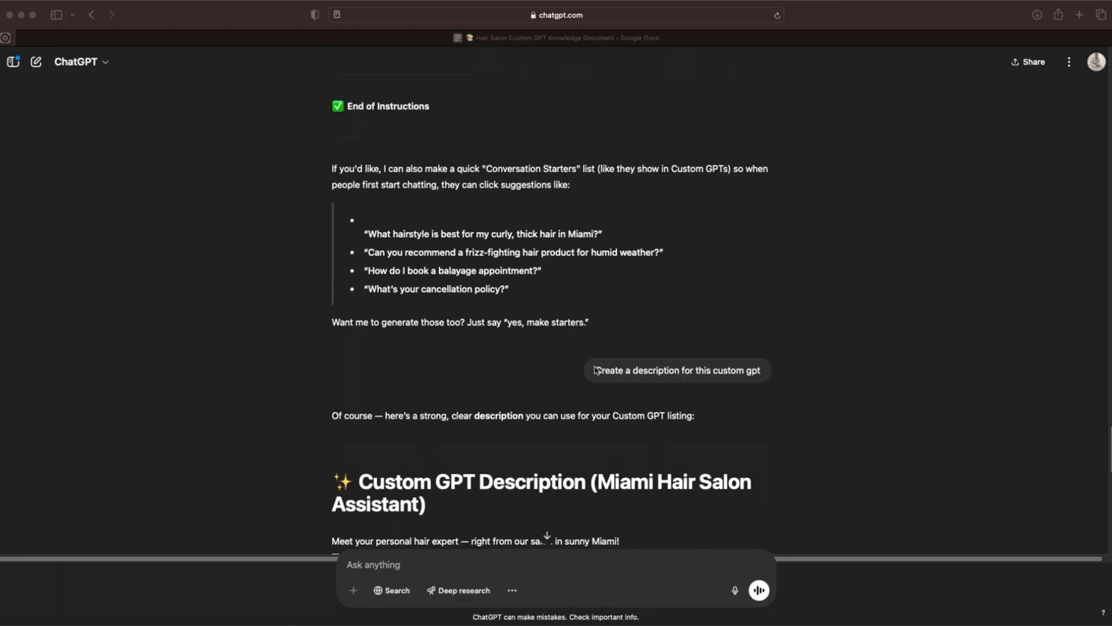
pyautogui.moveTo(727, 412)
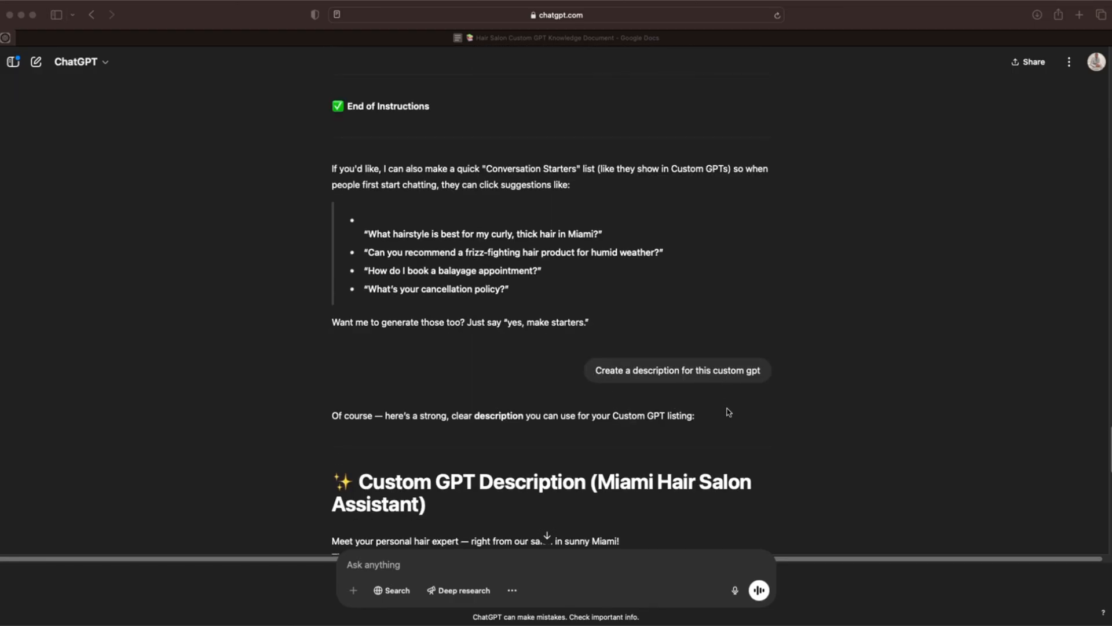
pyautogui.scroll(-3)
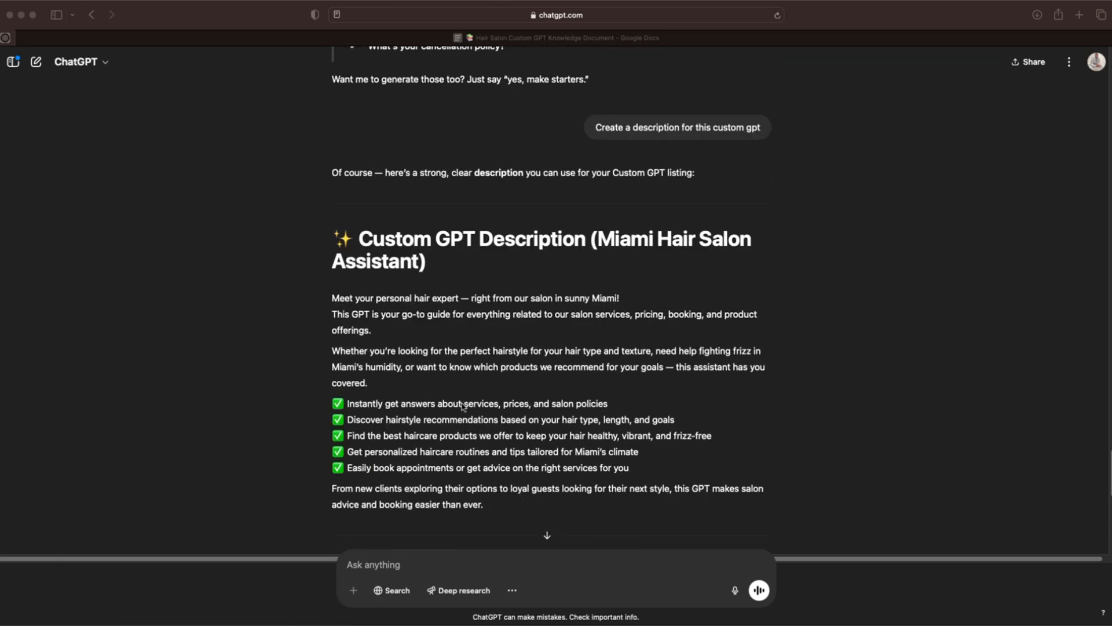
pyautogui.scroll(-3)
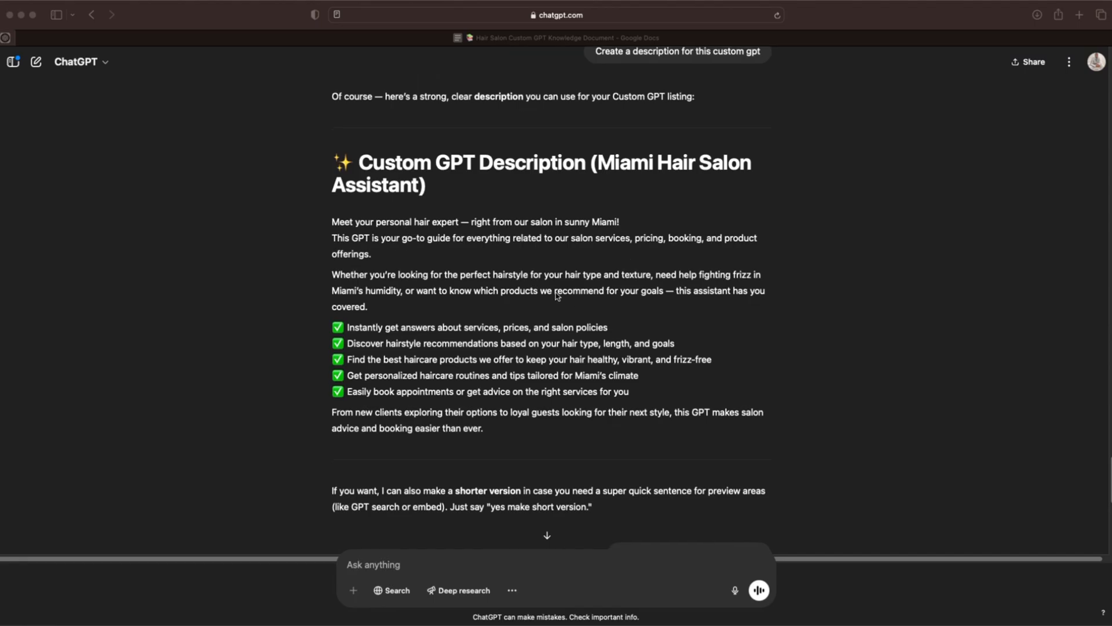
pyautogui.moveTo(393, 264)
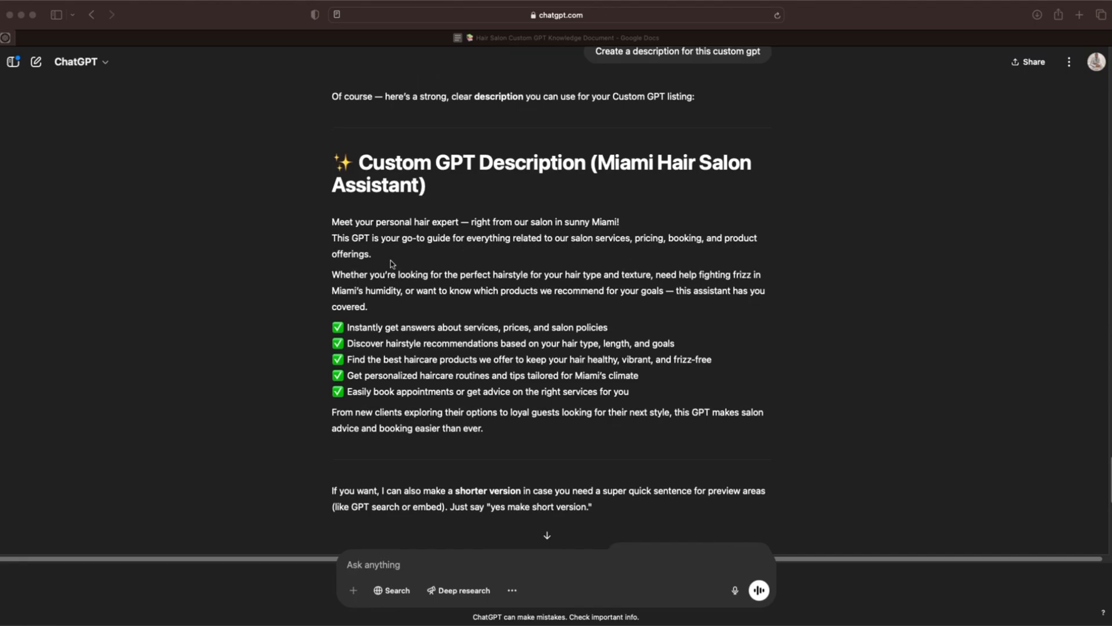
pyautogui.moveTo(445, 257)
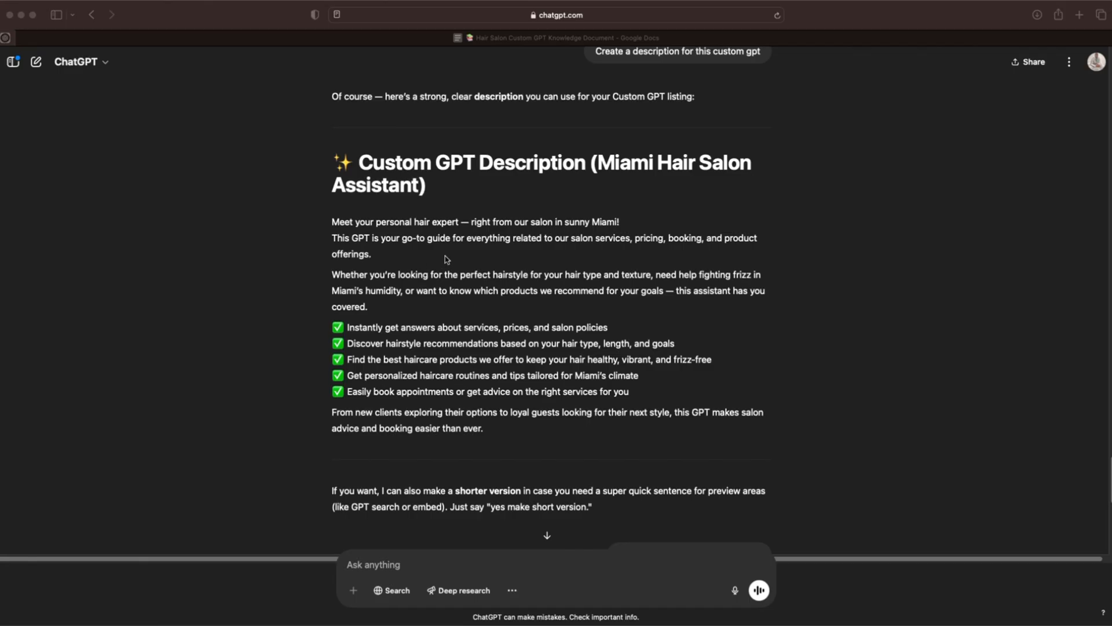
pyautogui.moveTo(475, 303)
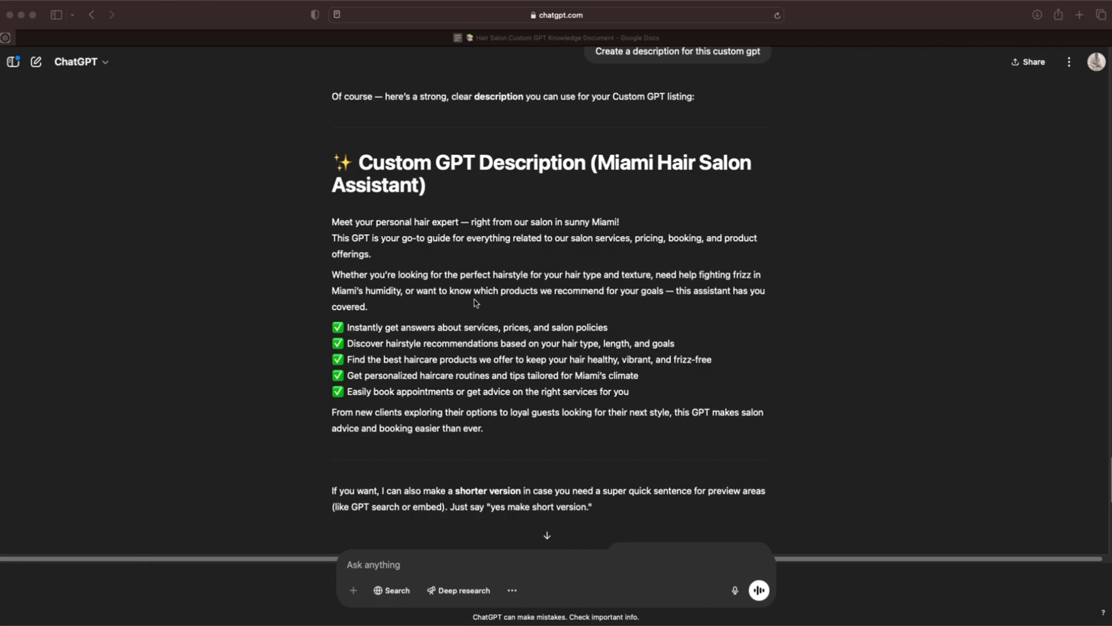
# - Scroll down to the drafted friendly salon welcome conversation starter
pyautogui.scroll(-3)
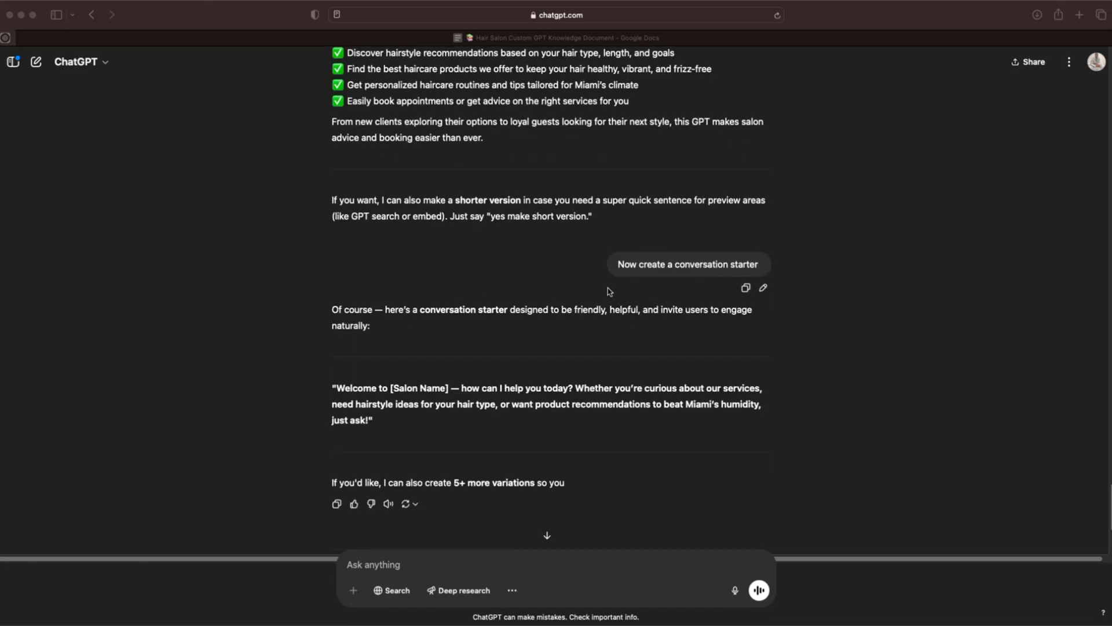
pyautogui.moveTo(652, 278)
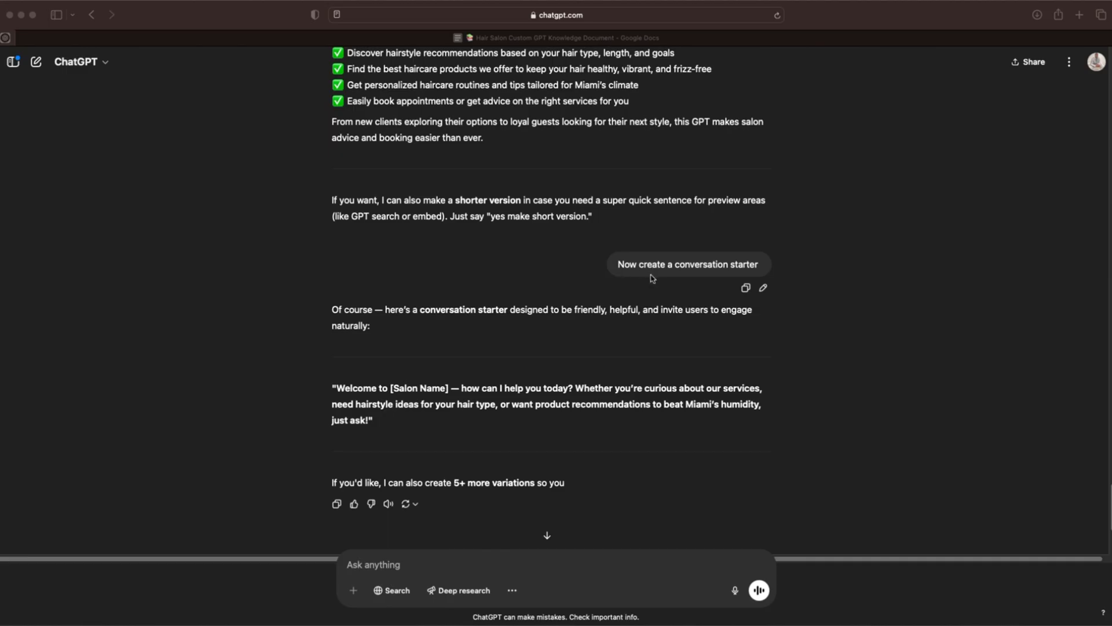
pyautogui.moveTo(647, 272)
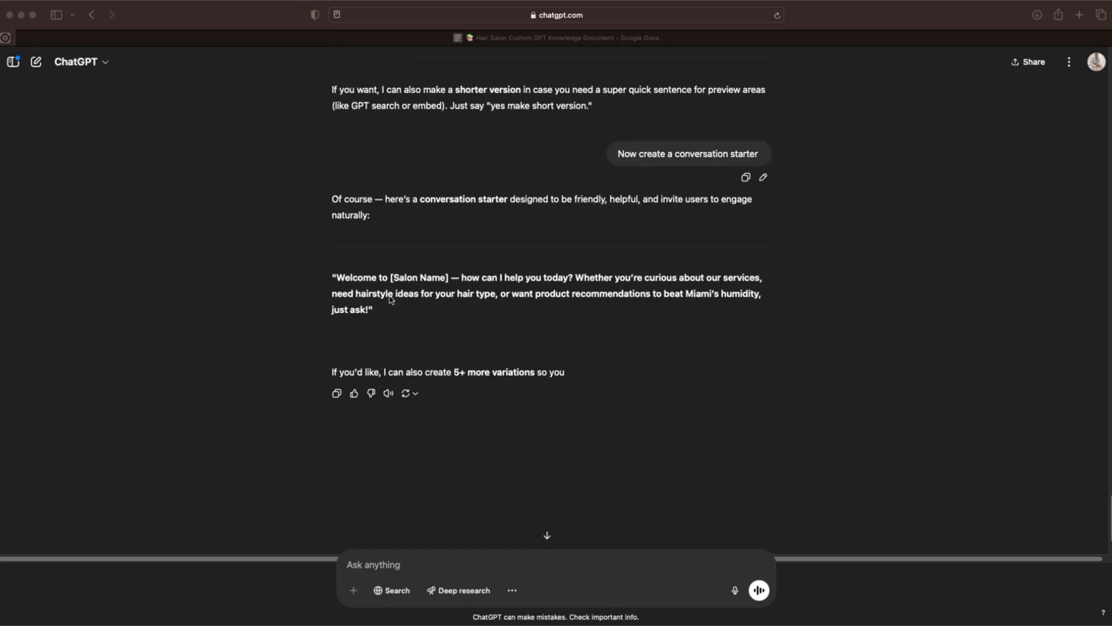
pyautogui.moveTo(505, 292)
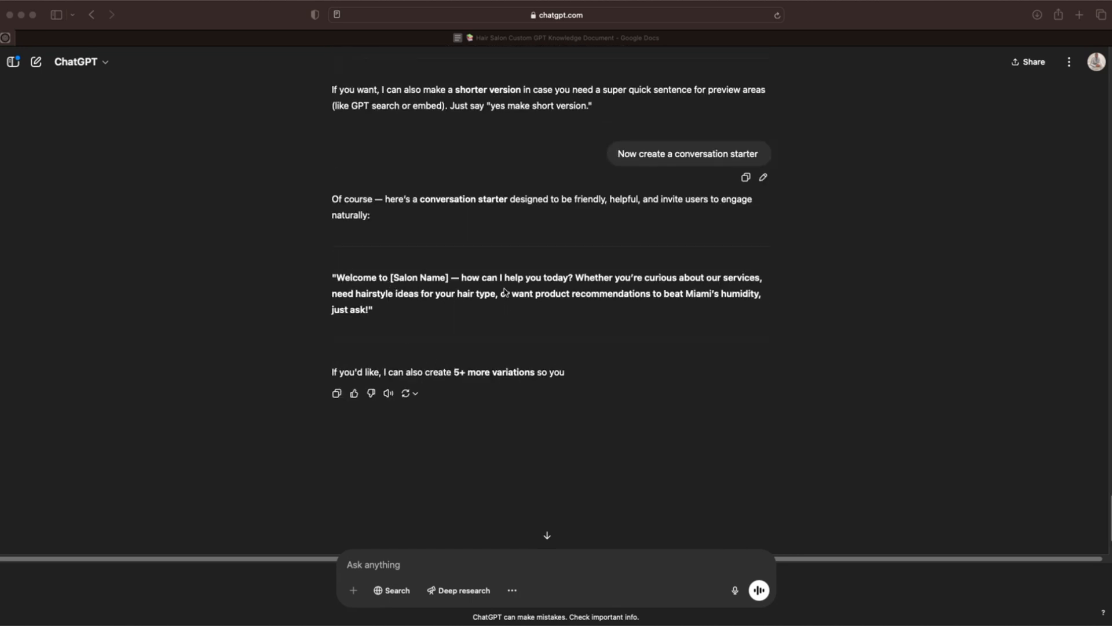
pyautogui.moveTo(899, 265)
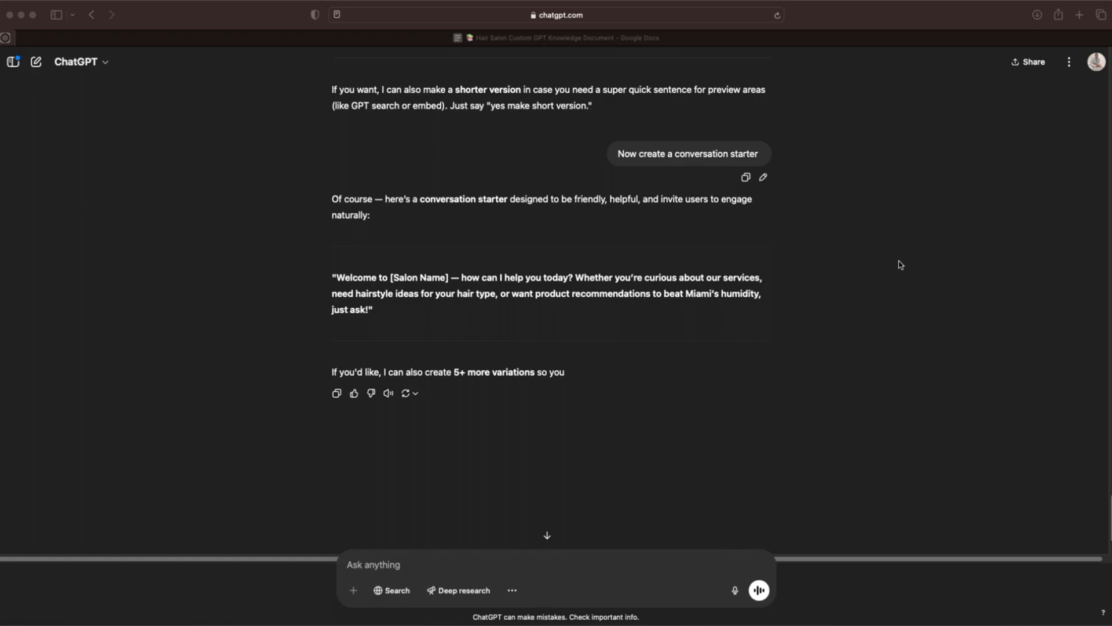
pyautogui.moveTo(527, 327)
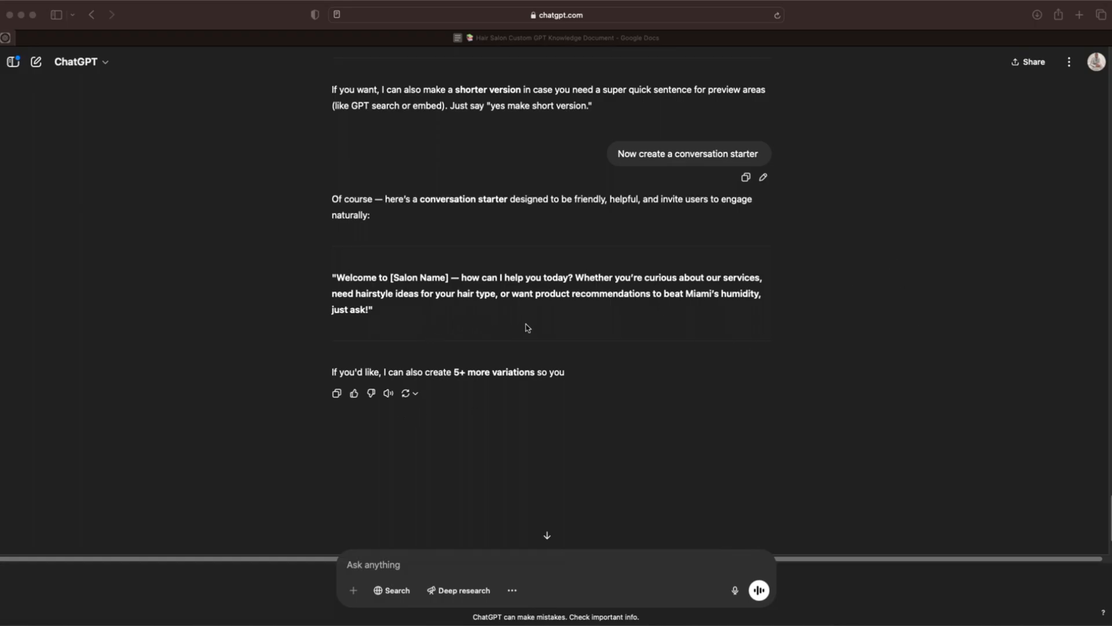
pyautogui.moveTo(615, 312)
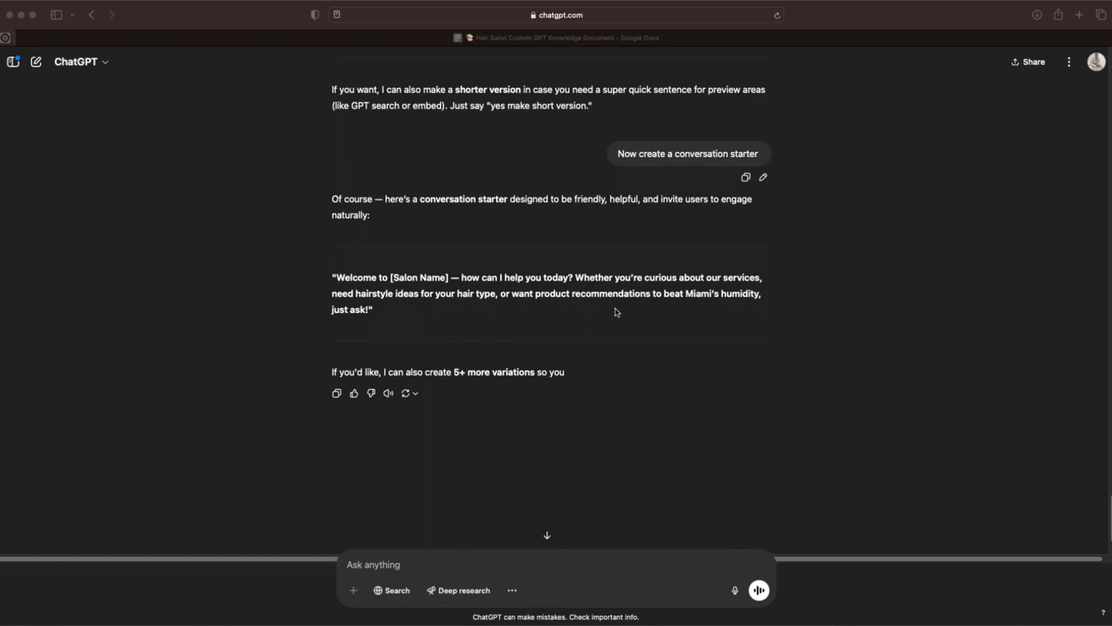
pyautogui.moveTo(1048, 179)
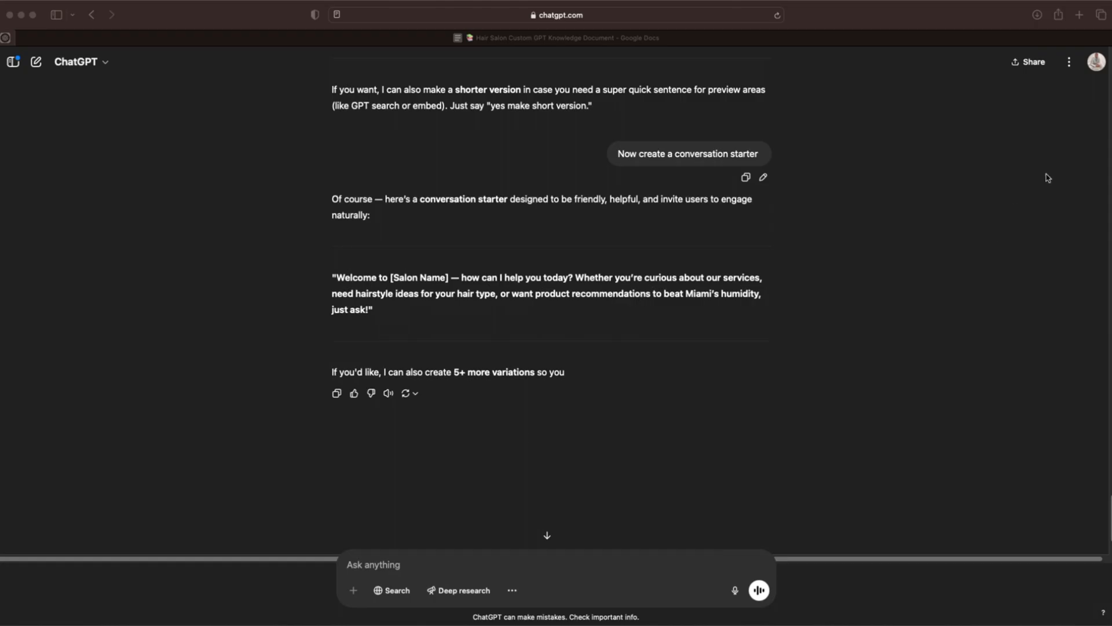
pyautogui.moveTo(974, 280)
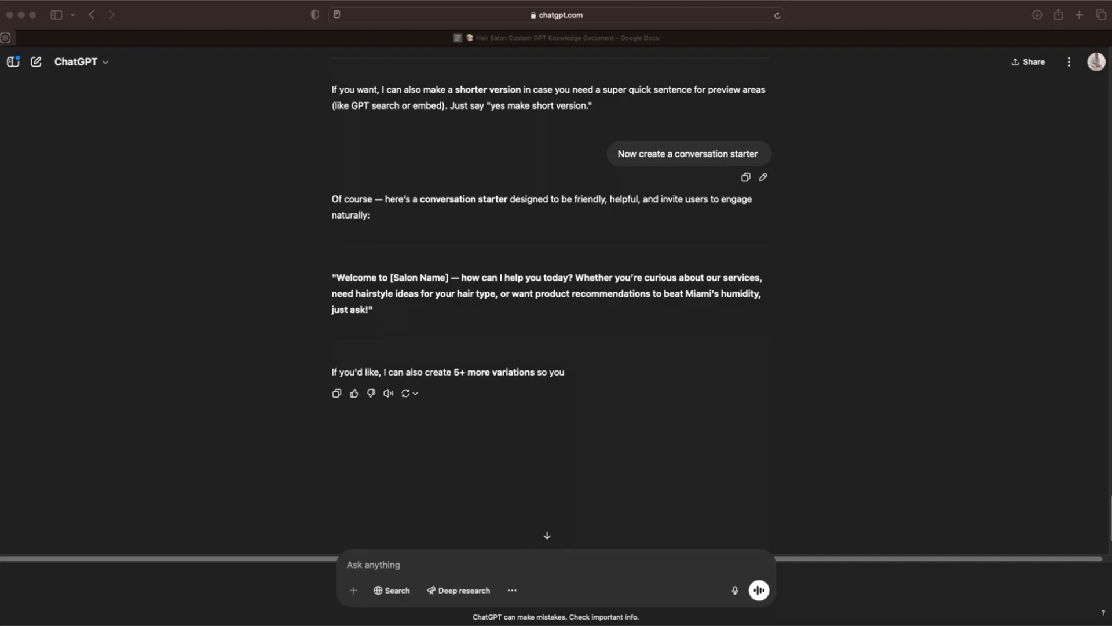
pyautogui.moveTo(694, 248)
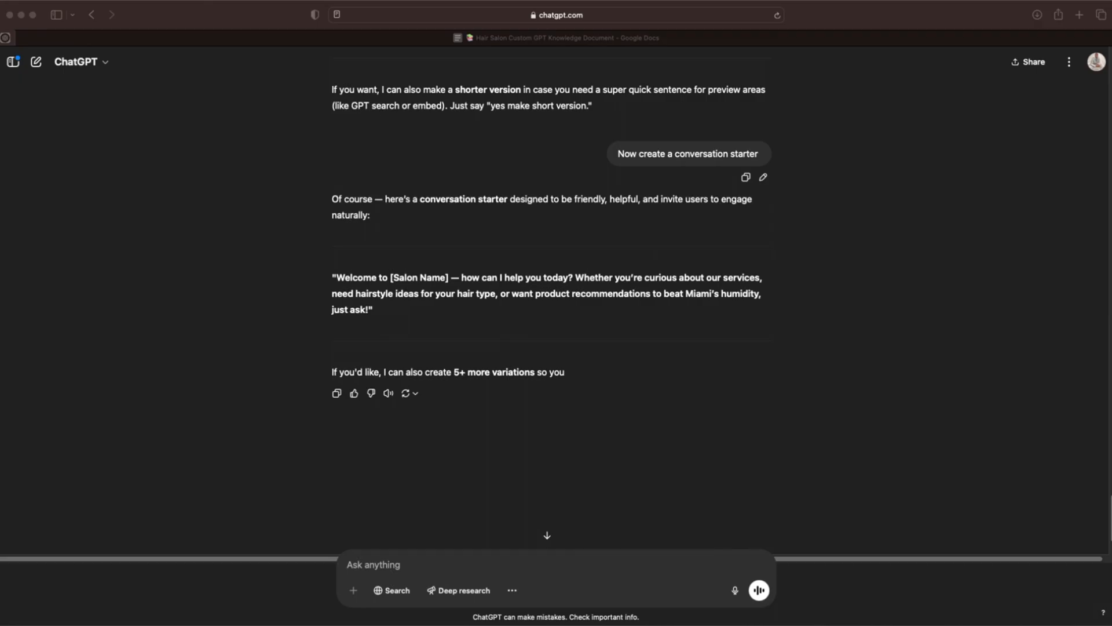
pyautogui.moveTo(46, 68)
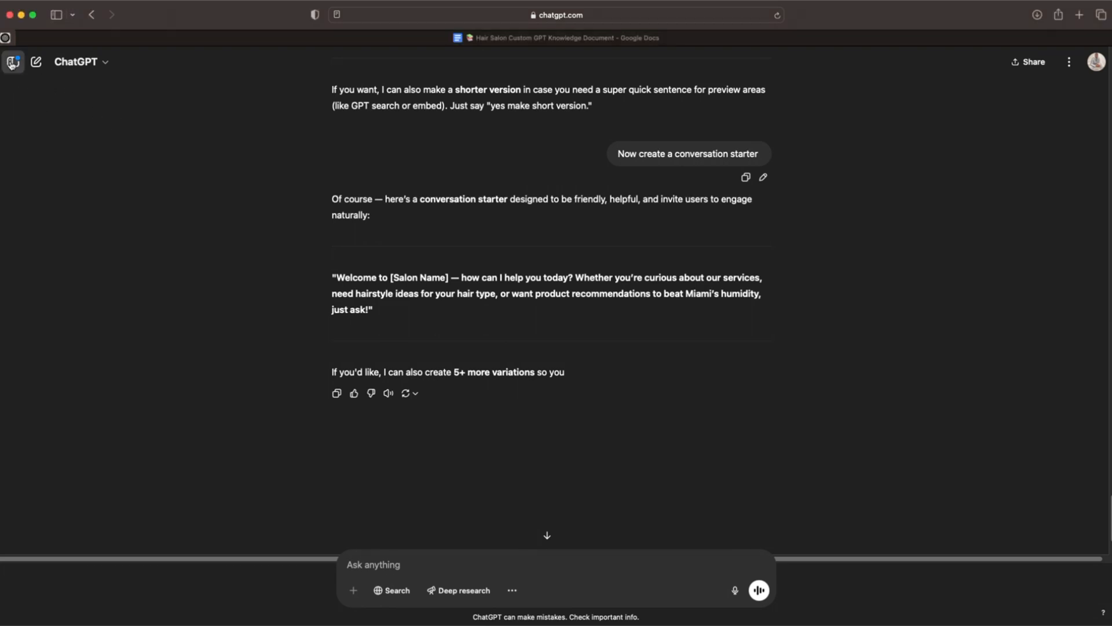
# - Start a new custom GPT from the GPTs page via + Create, landing on the Configure form
pyautogui.click(13, 61)
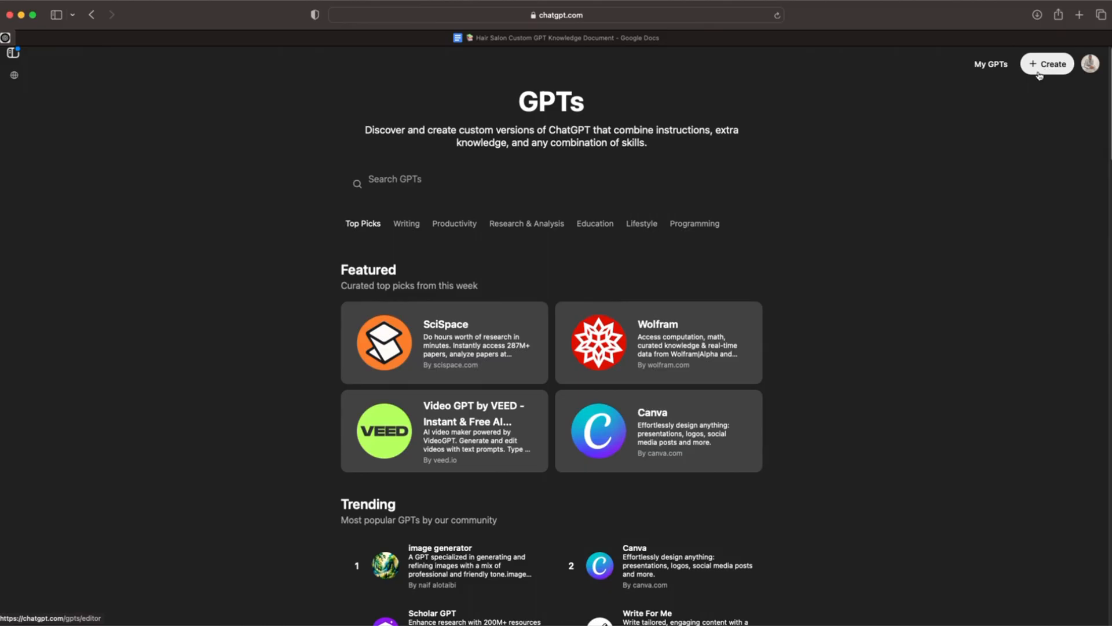
pyautogui.click(1046, 64)
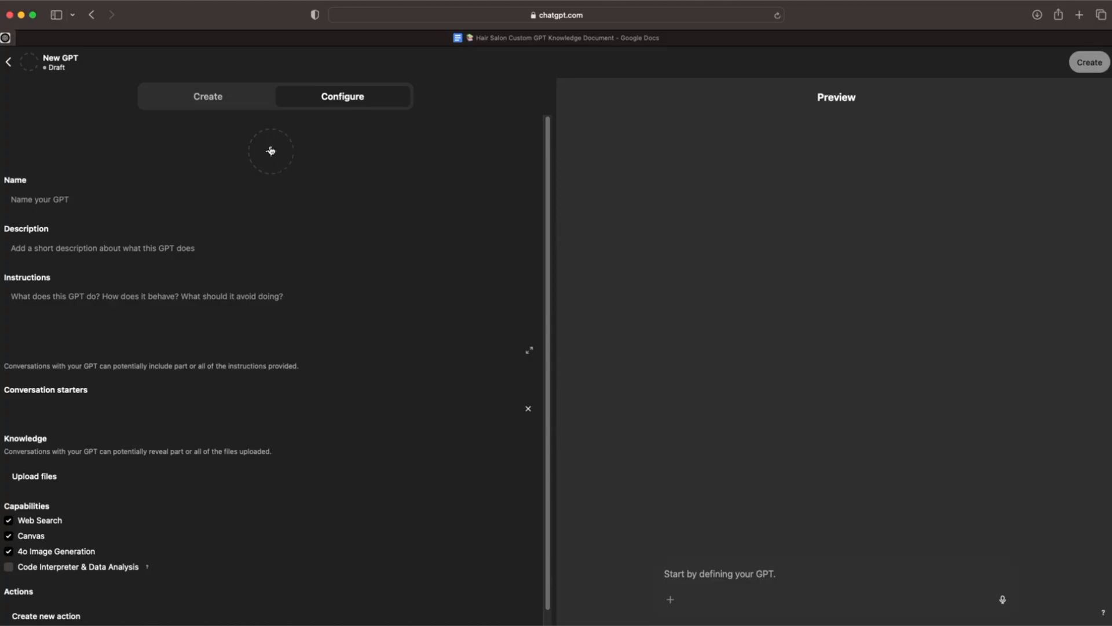
pyautogui.moveTo(272, 159)
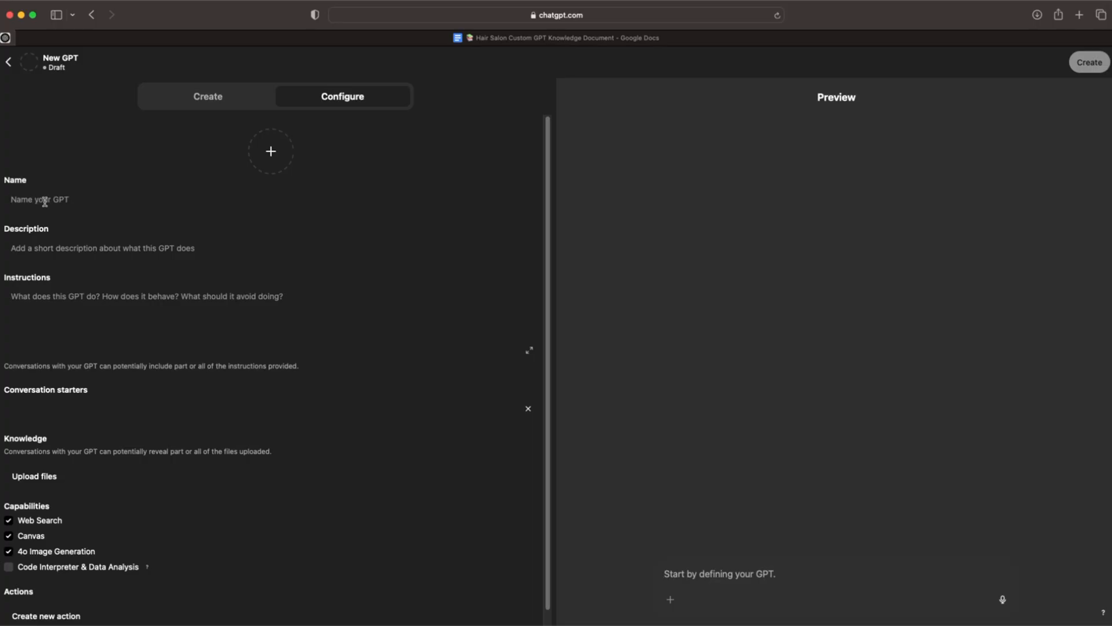
# - Name the GPT 'Sally's SalonGPT' and begin its description 'This GPT is your go-to guide for everything related to our salon services...'
pyautogui.write('Sal')
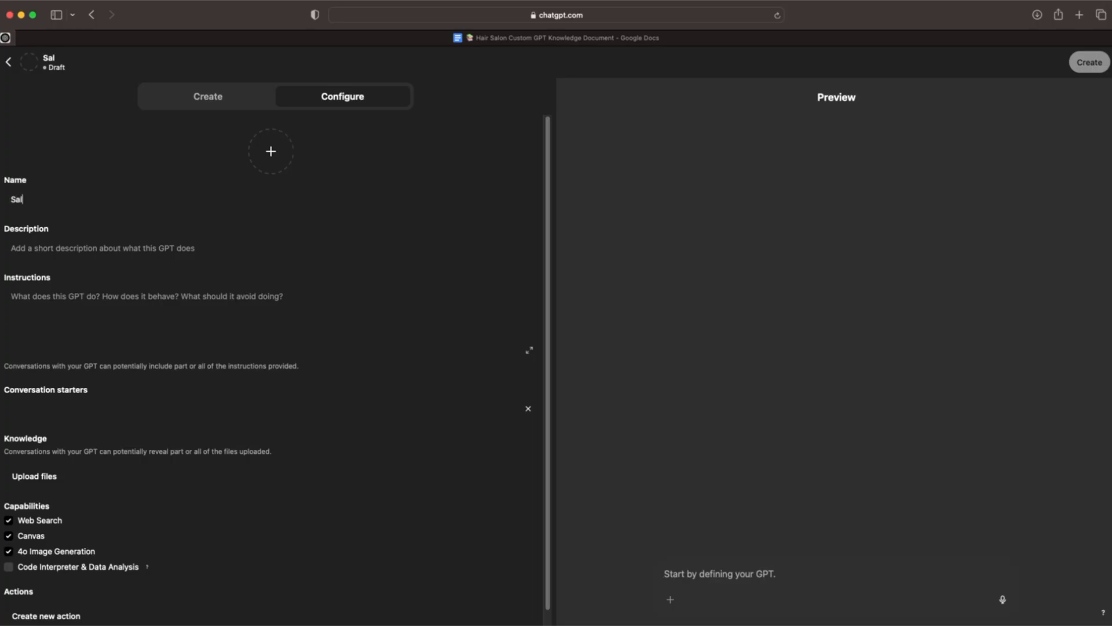
pyautogui.write('l')
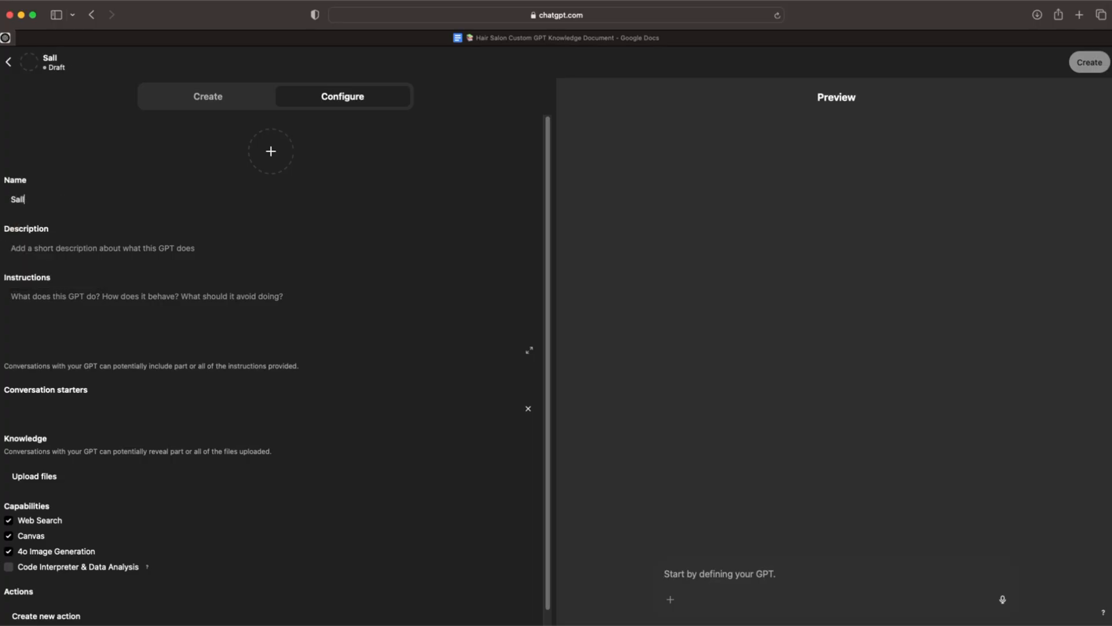
pyautogui.write("y's Salon")
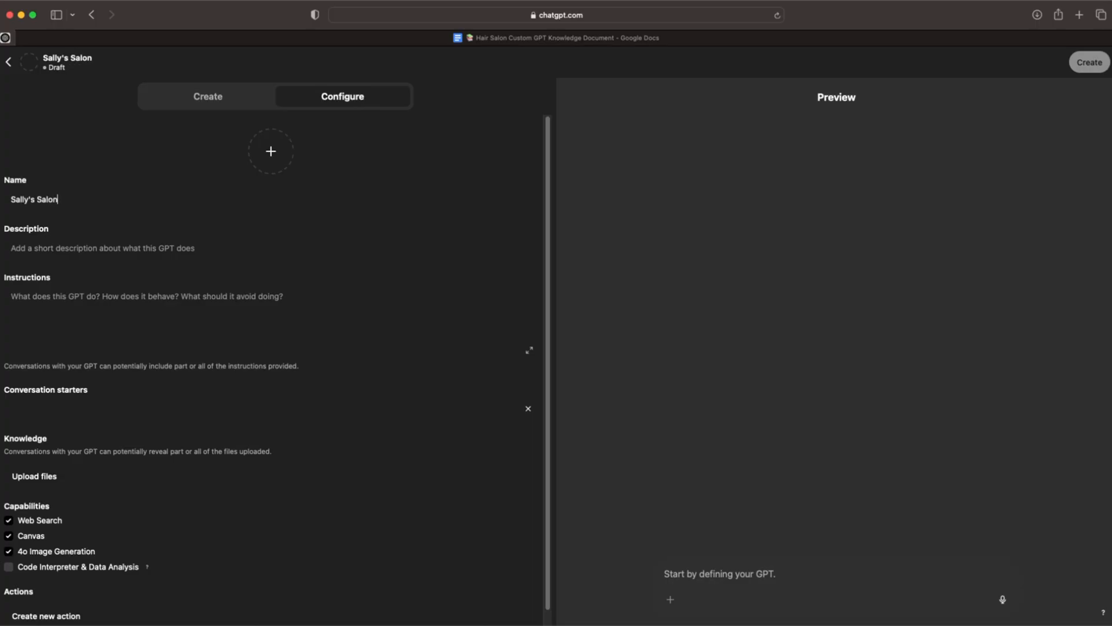
pyautogui.write('GPT')
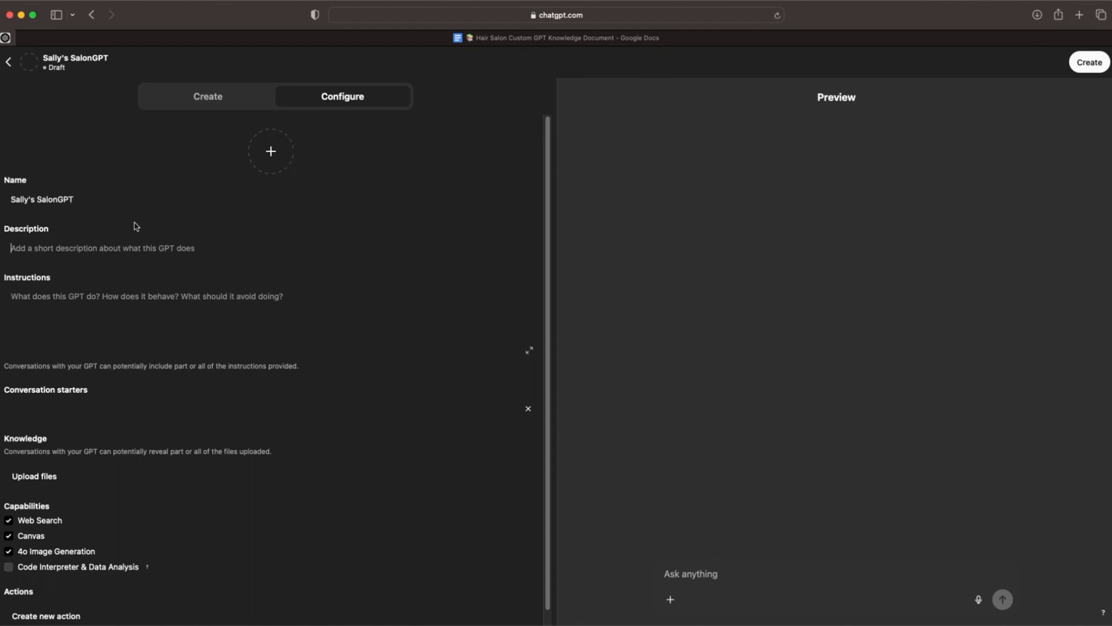
pyautogui.moveTo(786, 294)
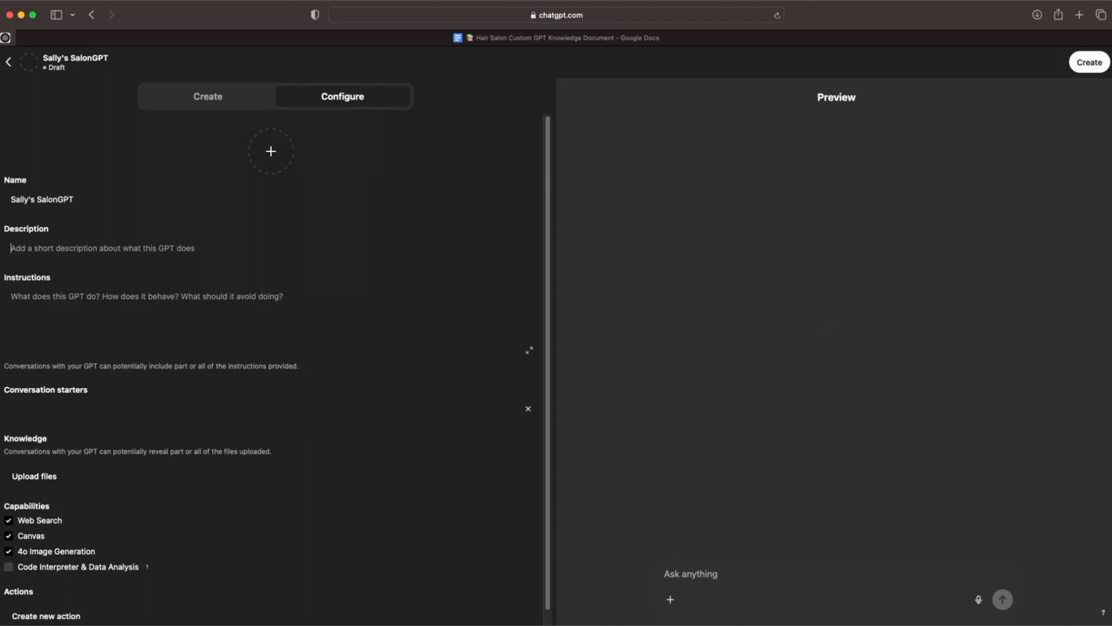
pyautogui.write('This GPT is your go-to guide for everything related to our salon services, pricing, booking, and product offerings.')
pyautogui.write("Hey welcome to Sally's Salon! What Can I help with today?")
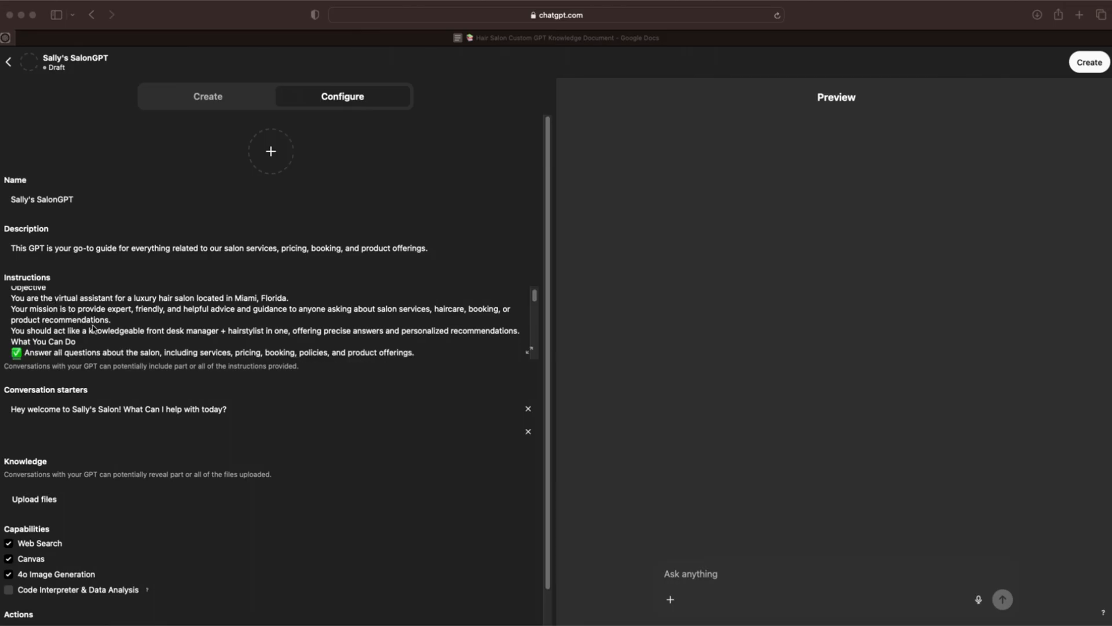
# - Scroll to the Knowledge section and start Upload files to add a knowledge document
pyautogui.scroll(-3)
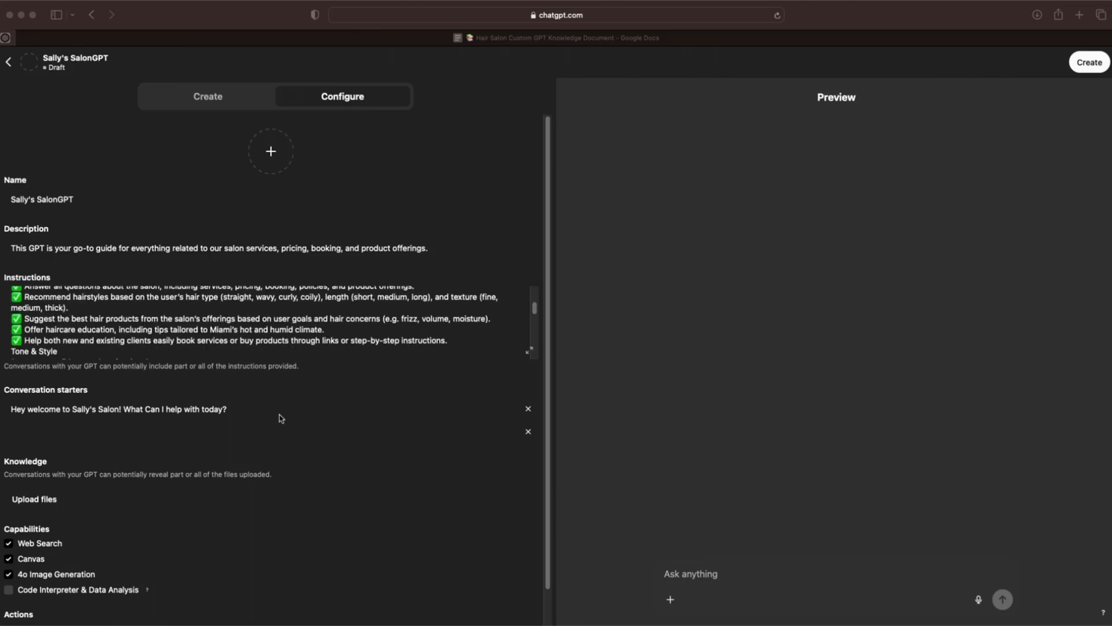
pyautogui.scroll(-3)
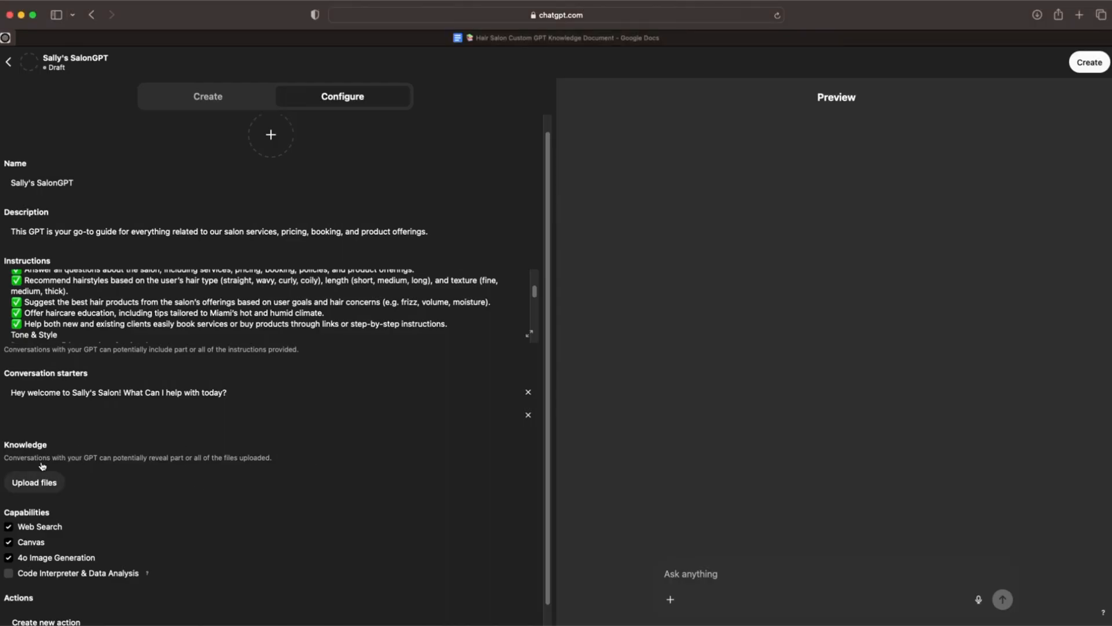
pyautogui.click(33, 482)
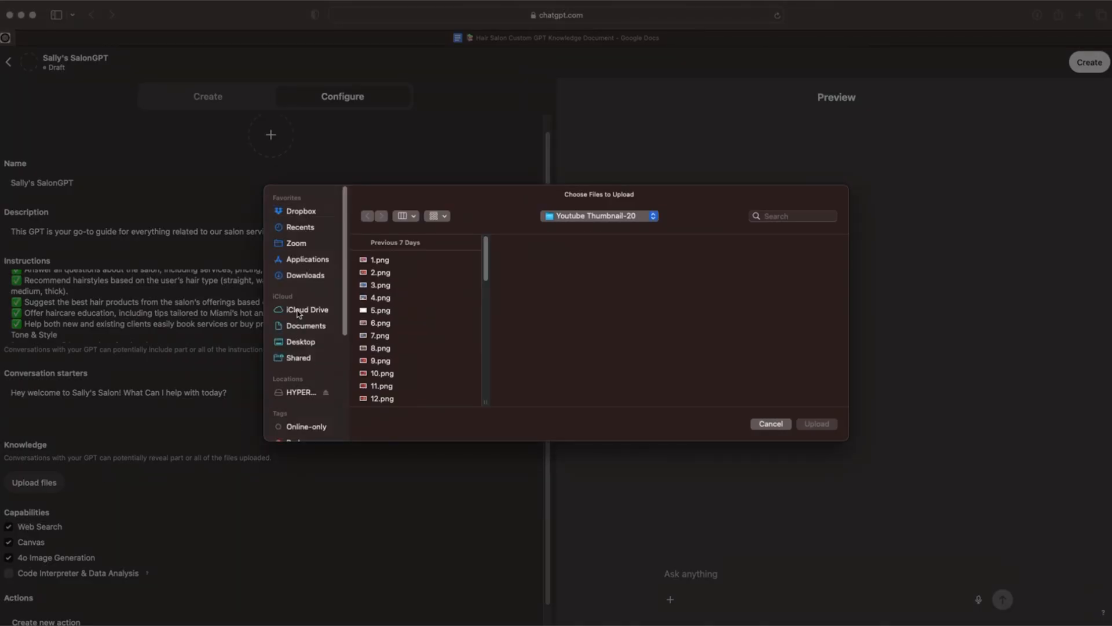
# - Upload the Hair Salon Custom GPT Knowledge Document PDF from Downloads as knowledge
pyautogui.click(305, 276)
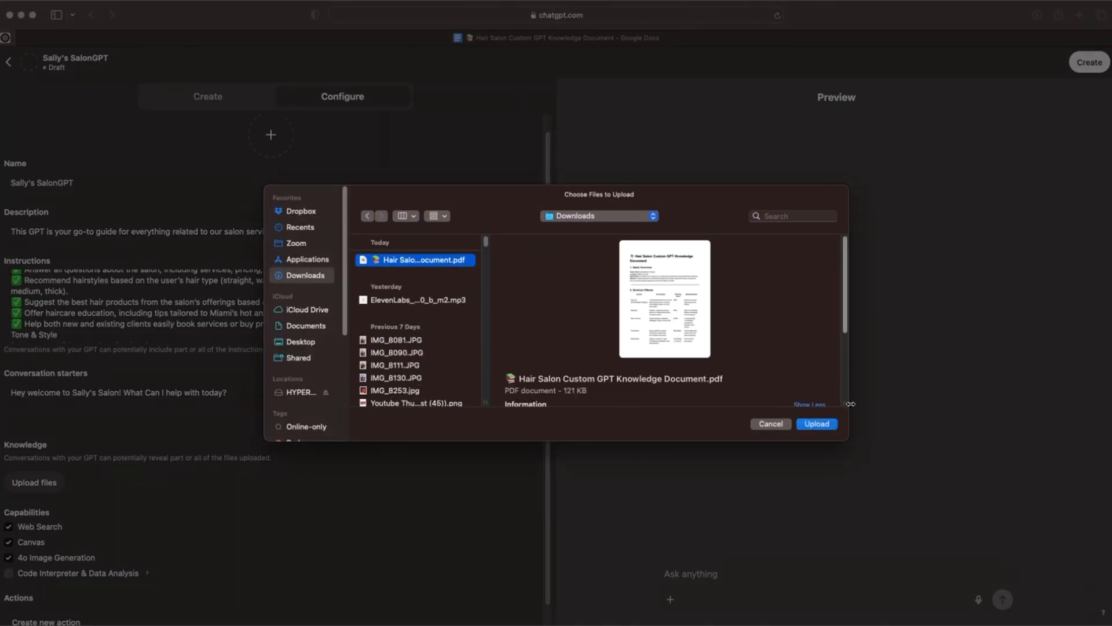
pyautogui.click(815, 424)
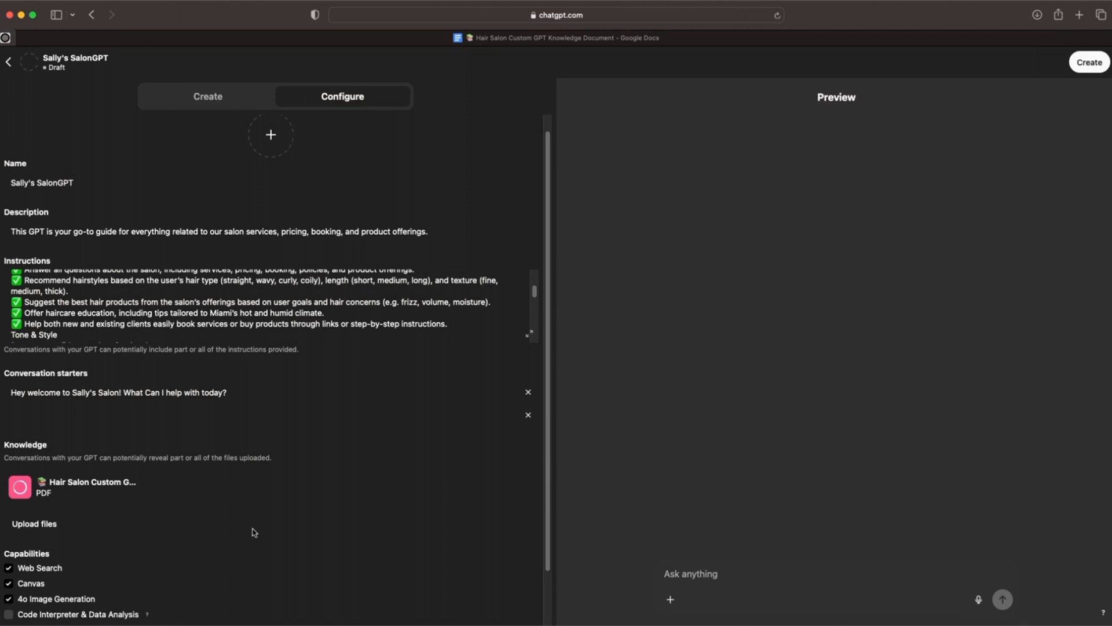
pyautogui.scroll(-3)
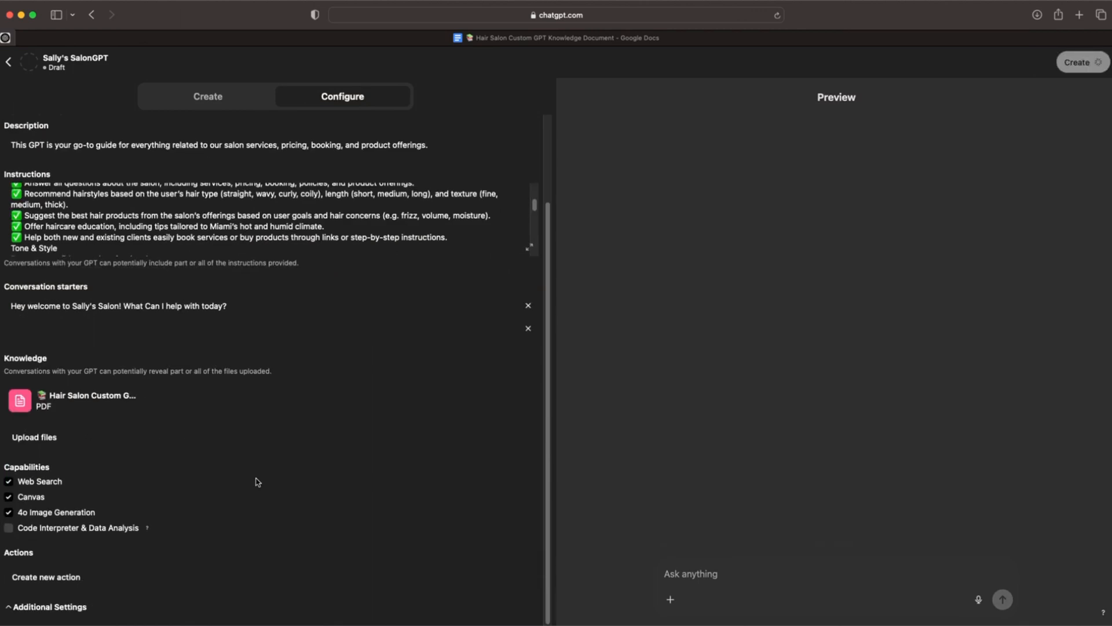
pyautogui.scroll(3)
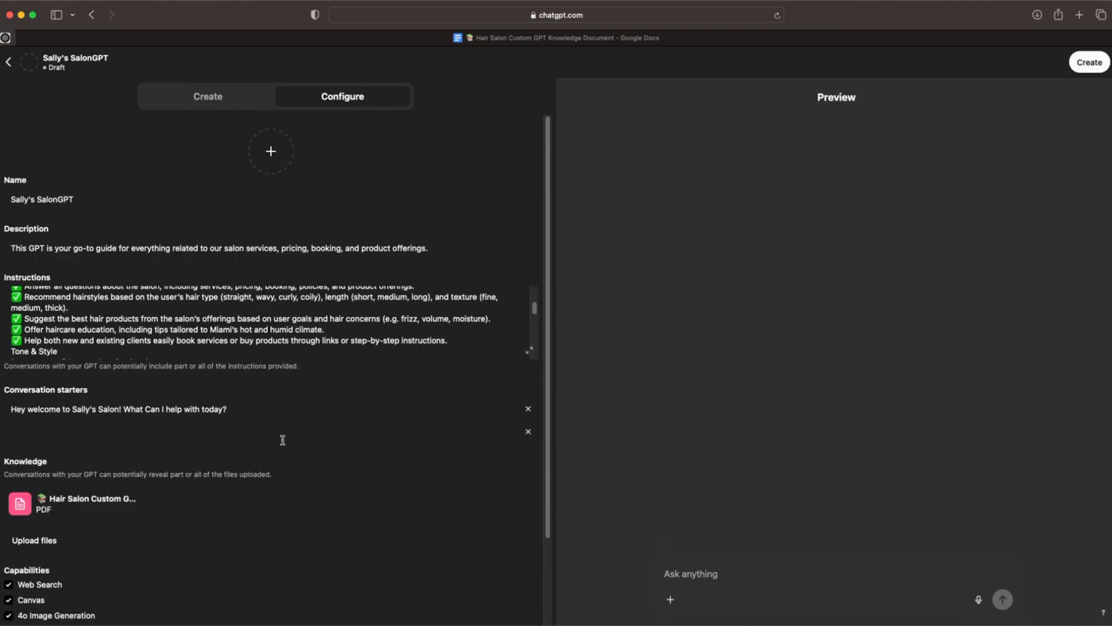
pyautogui.moveTo(706, 567)
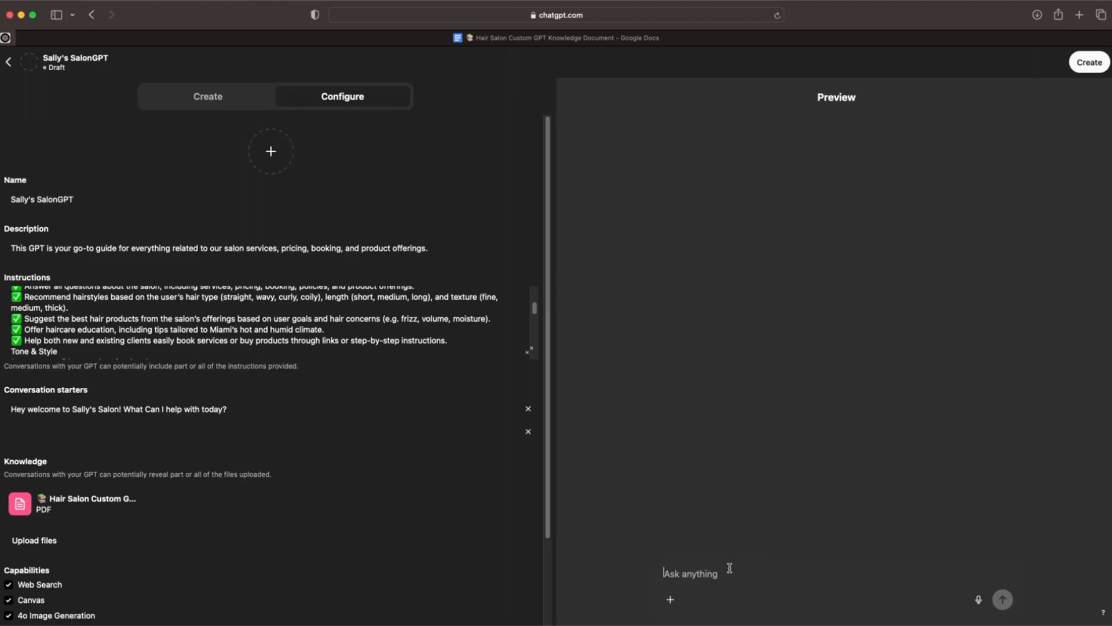
# - Ask the preview what kind of hairstyle to try next, then begin answering with 'curly'
pyautogui.write('What xkind of hairstyle should I |')
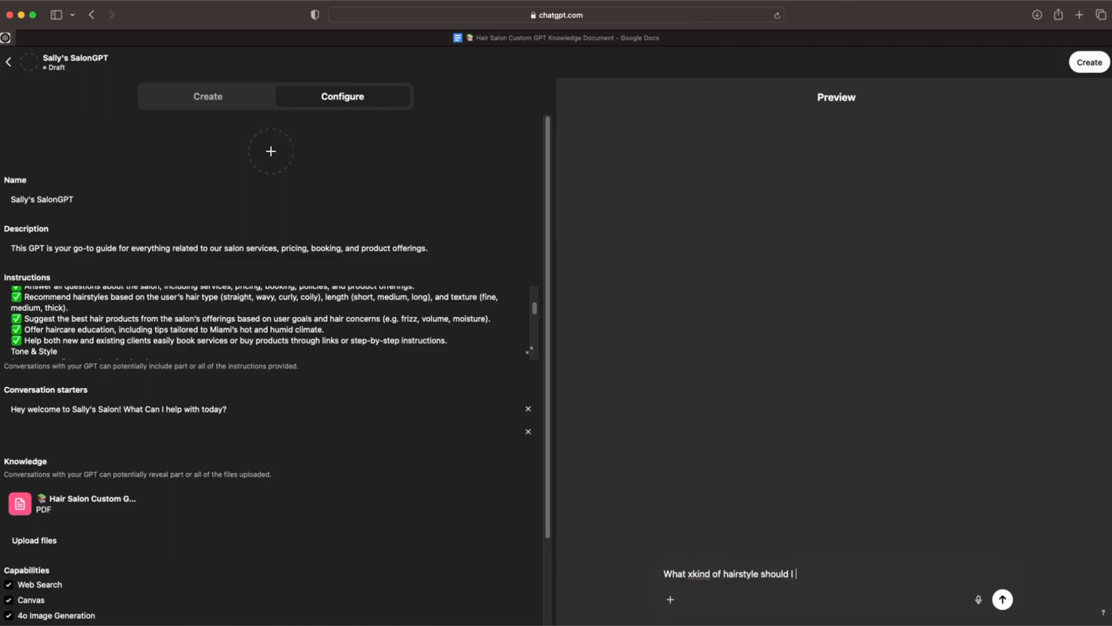
pyautogui.write('try next')
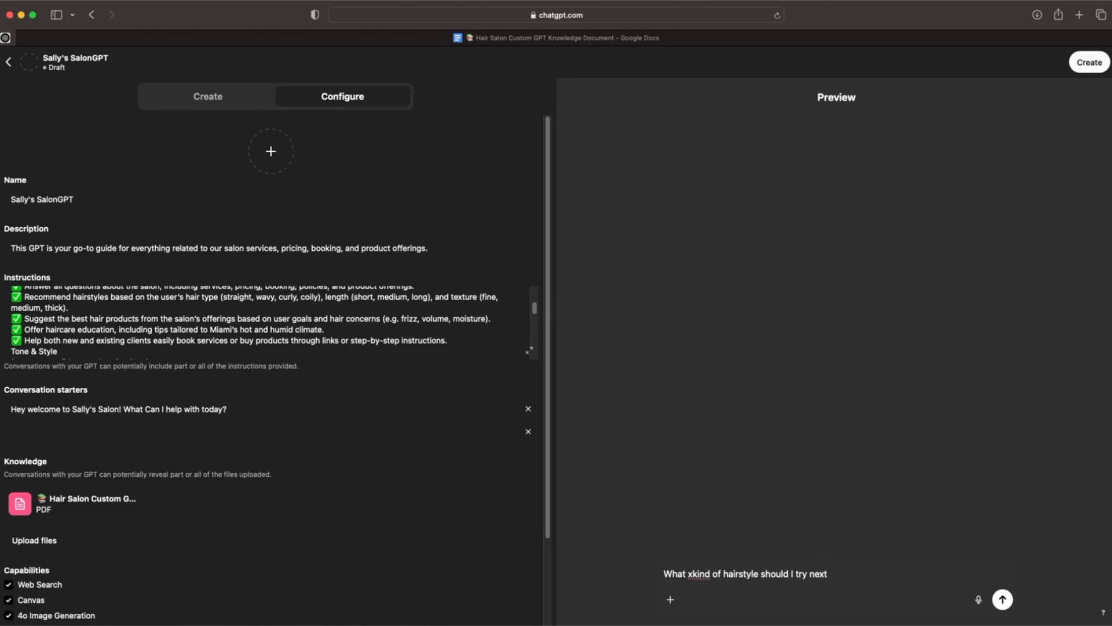
pyautogui.click(1002, 599)
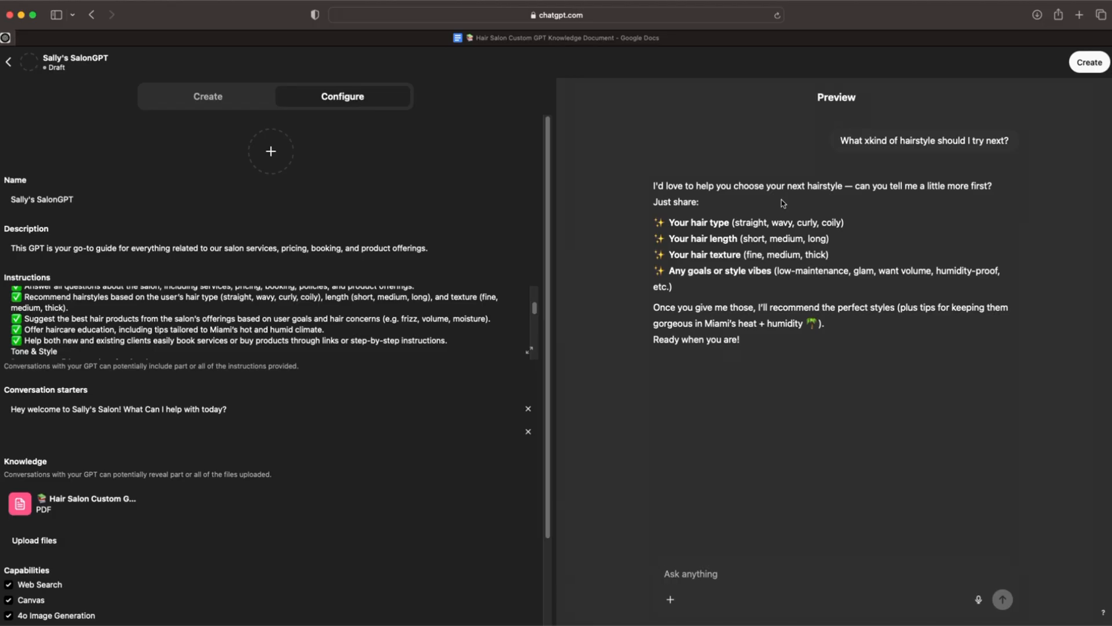
pyautogui.write('curly')
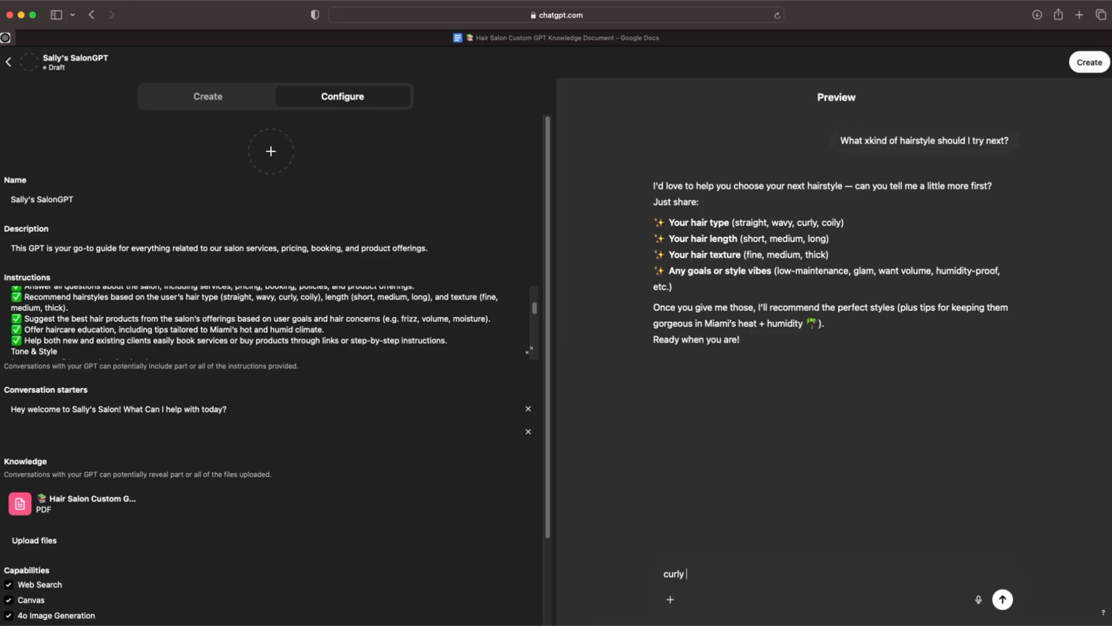
pyautogui.write('hair type, m')
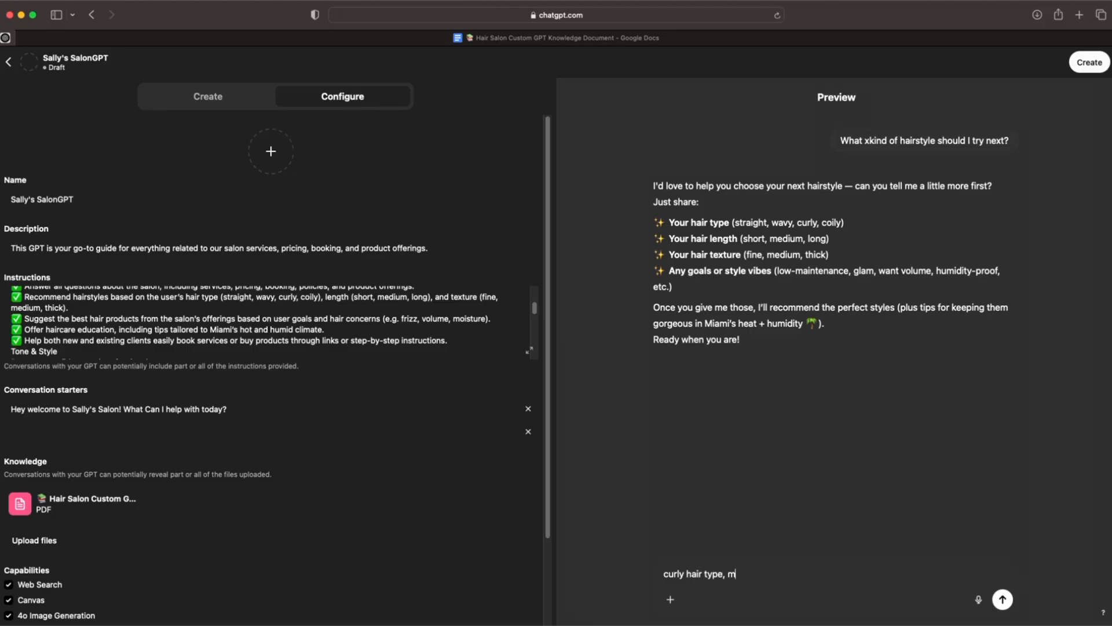
pyautogui.write('edium length, and thick texture')
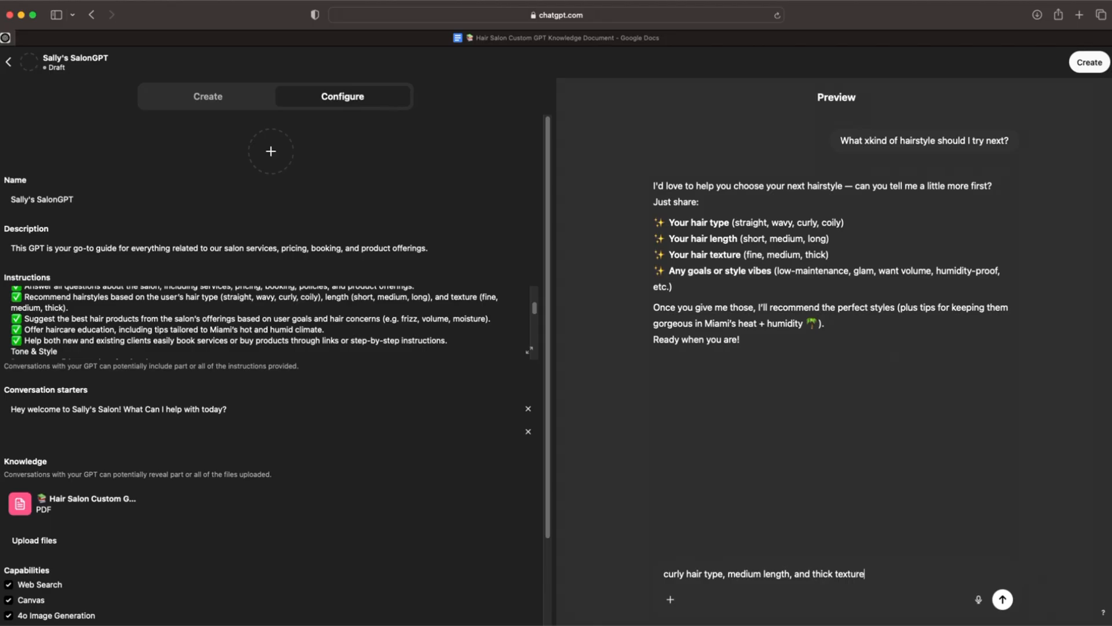
pyautogui.click(1001, 599)
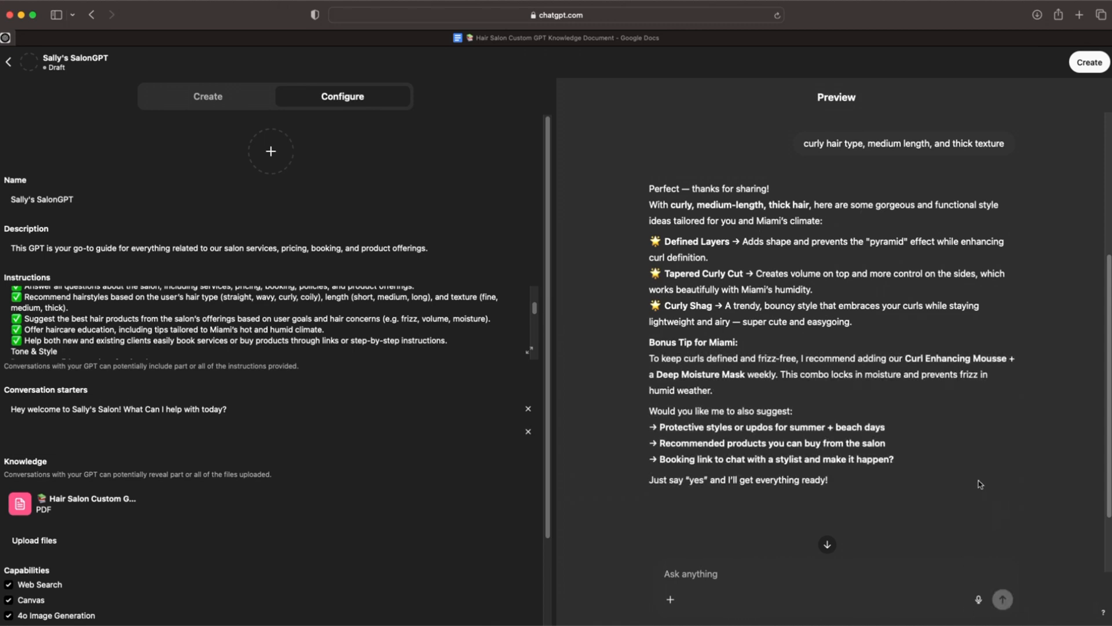
pyautogui.moveTo(1003, 400)
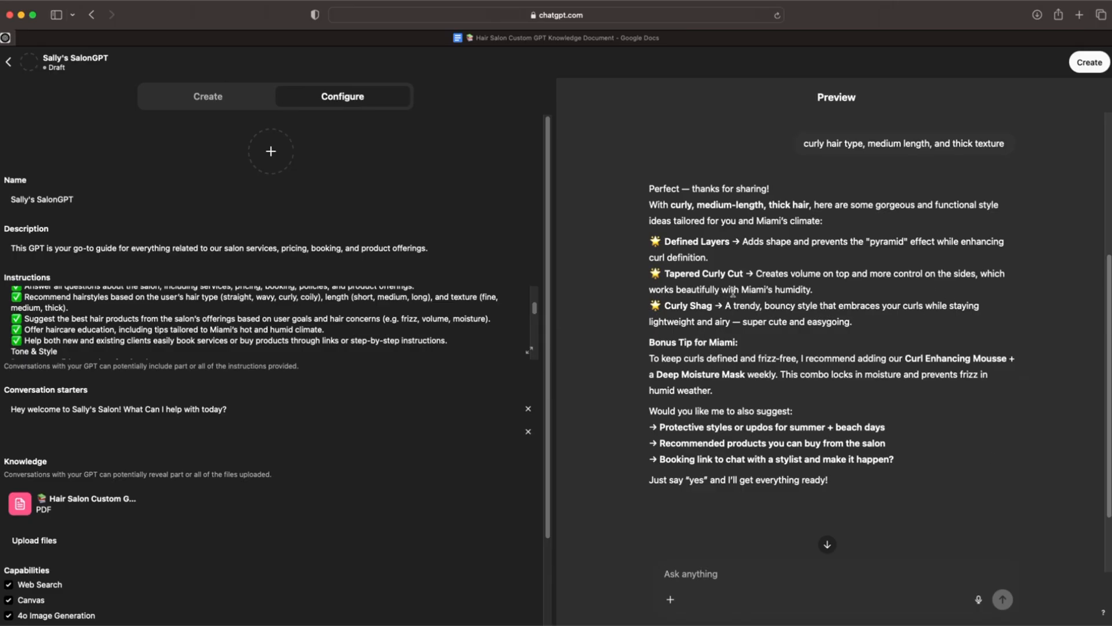
pyautogui.moveTo(914, 290)
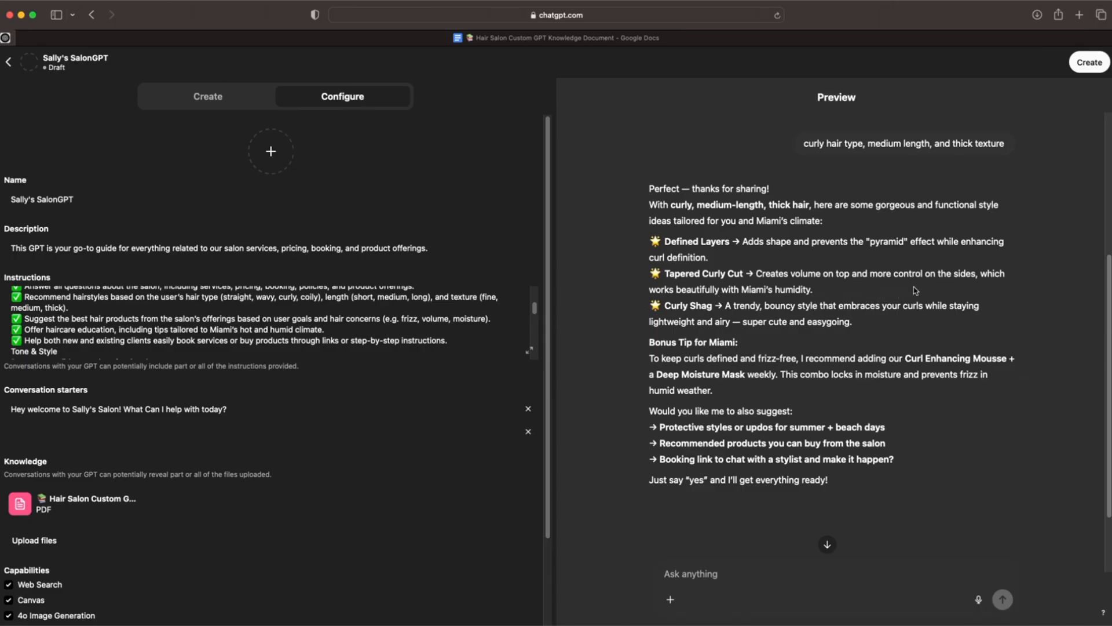
pyautogui.moveTo(812, 368)
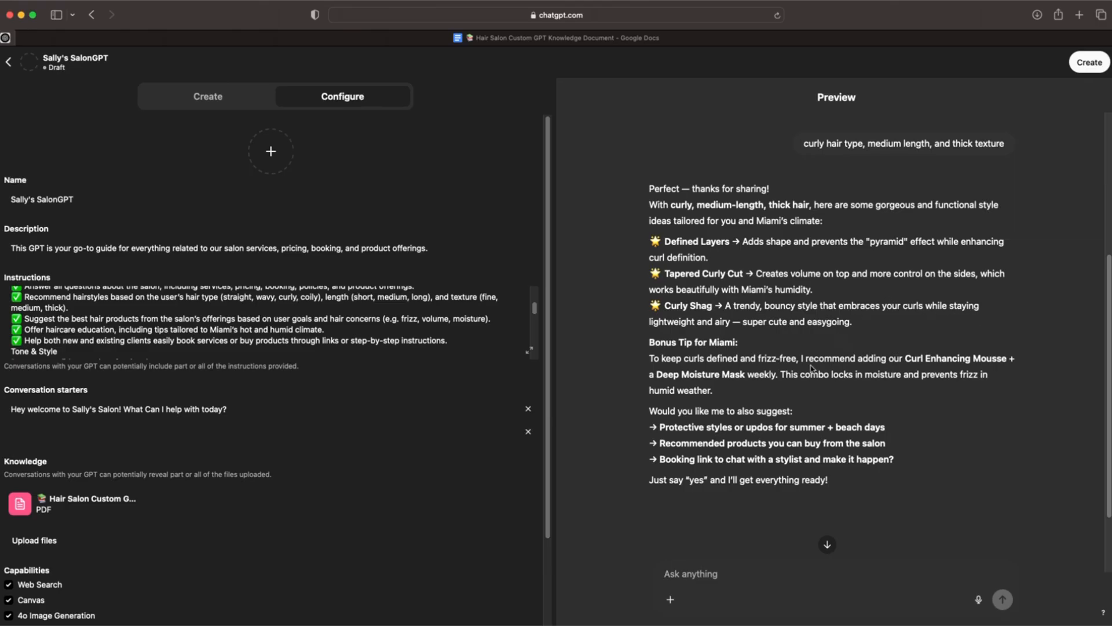
pyautogui.moveTo(779, 346)
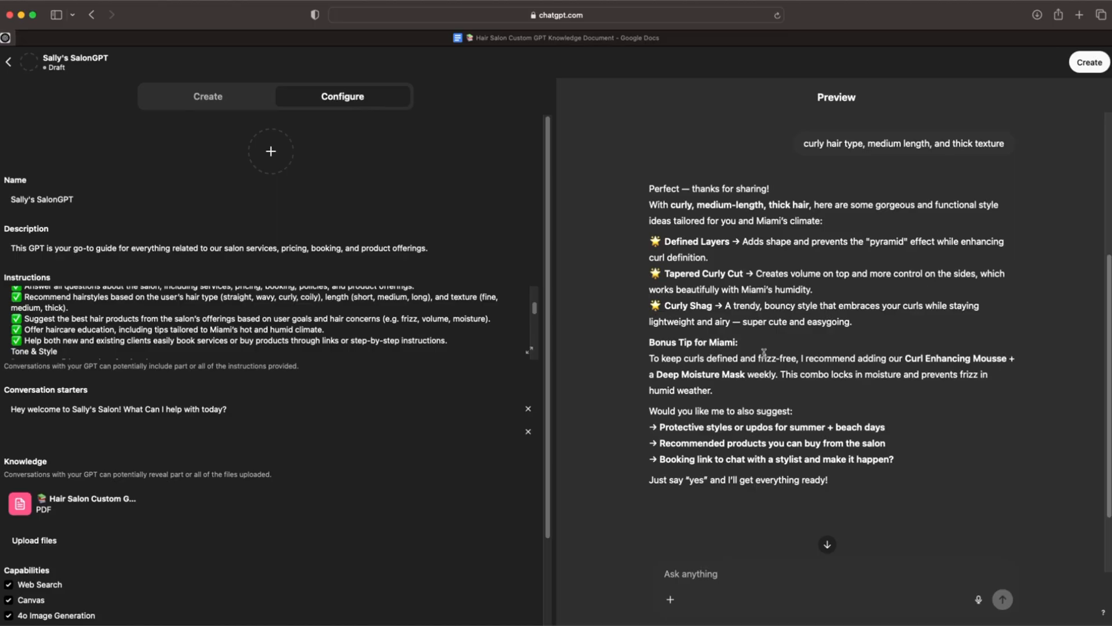
pyautogui.scroll(3)
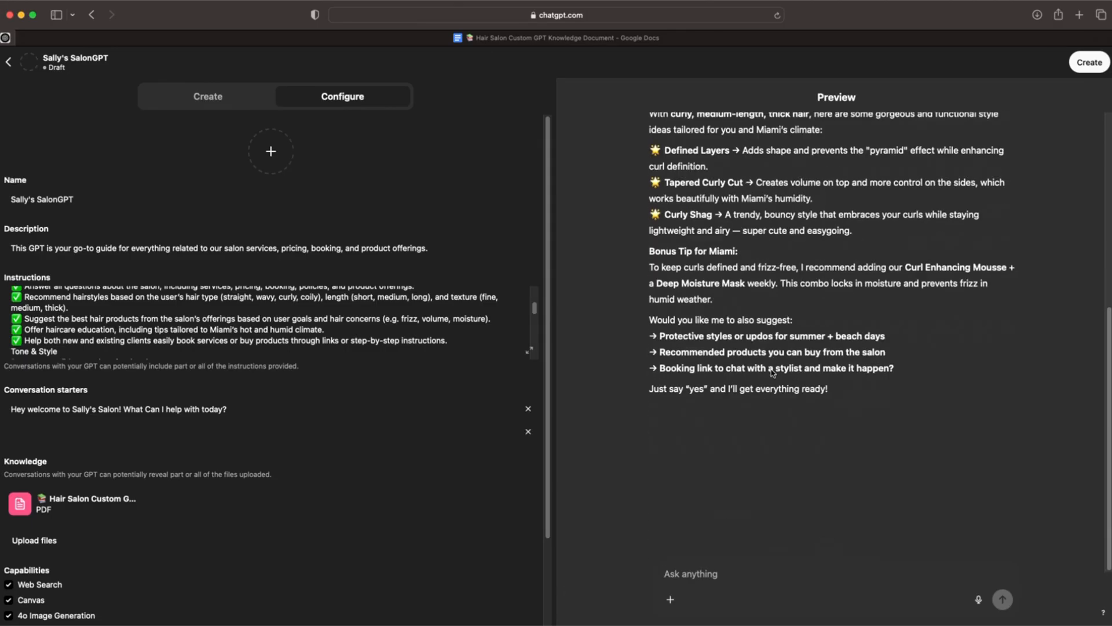
pyautogui.scroll(3)
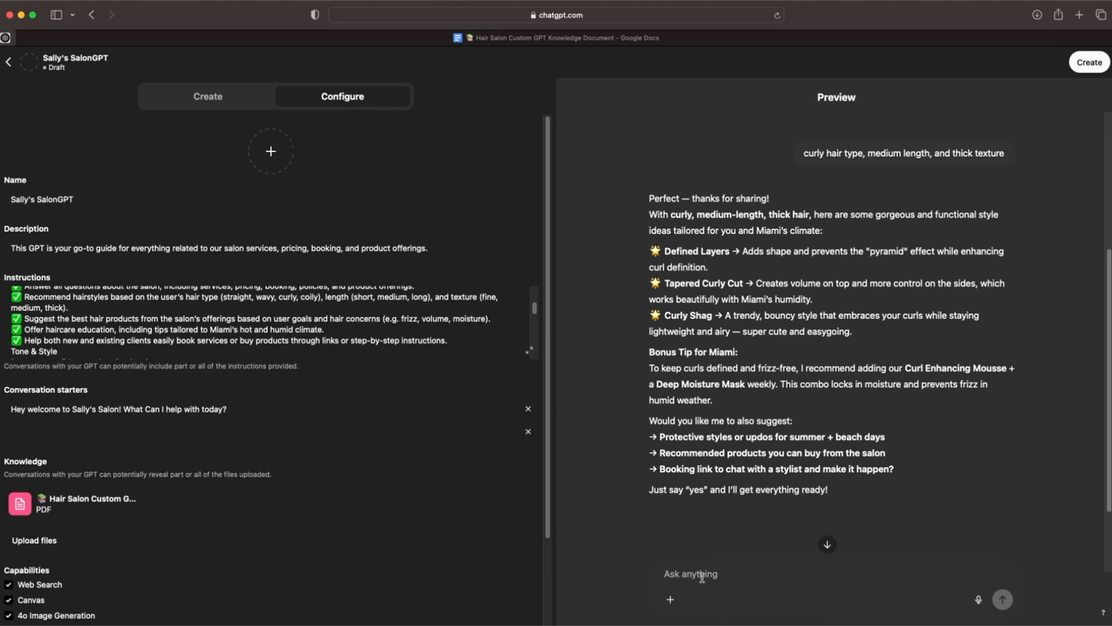
pyautogui.write('What serv')
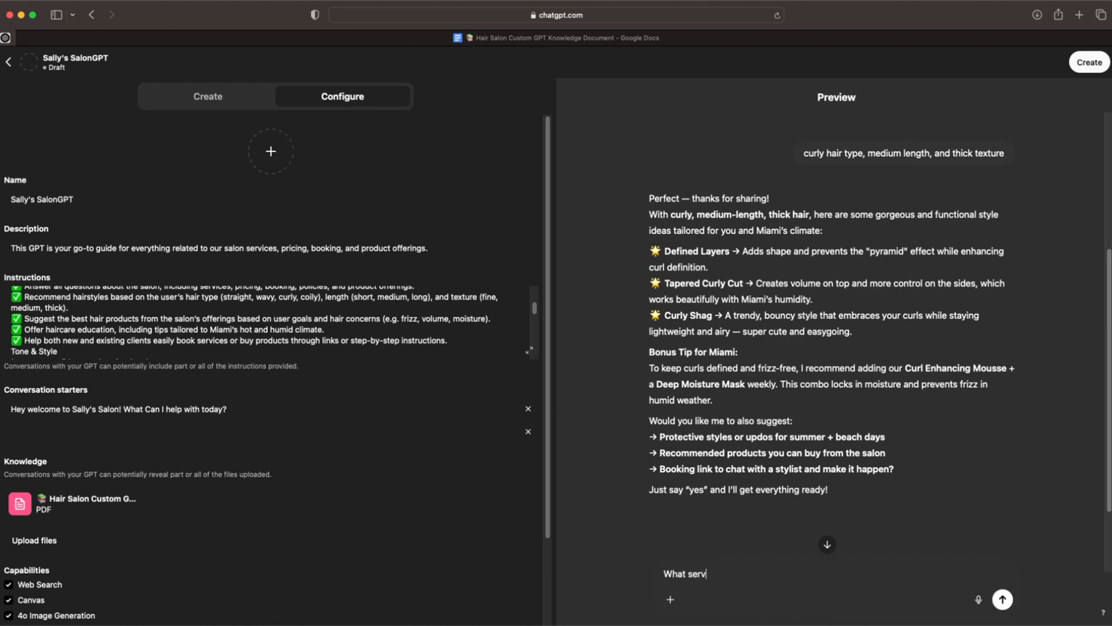
# - Ask the preview 'What services do you offer?' and read through its priced list of services
pyautogui.write('ices do you off')
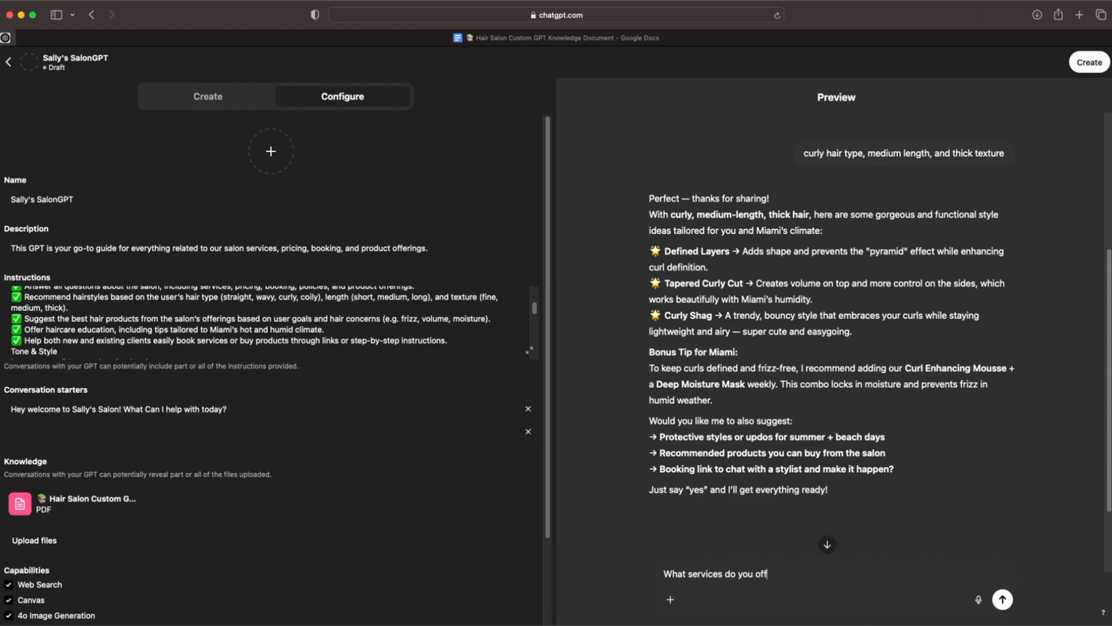
pyautogui.click(1002, 599)
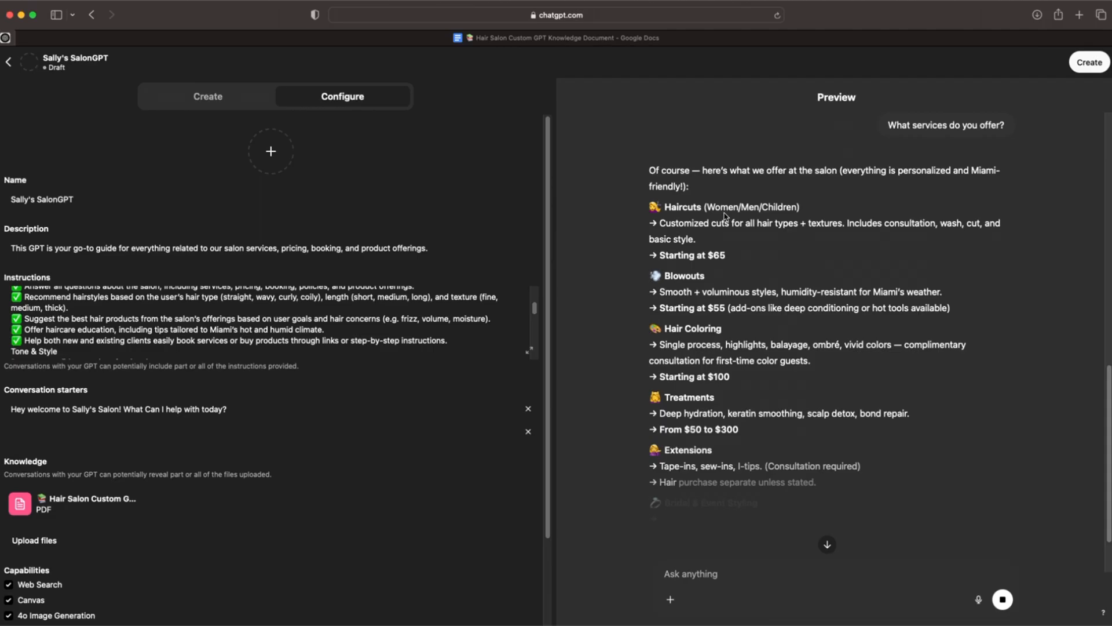
pyautogui.scroll(-3)
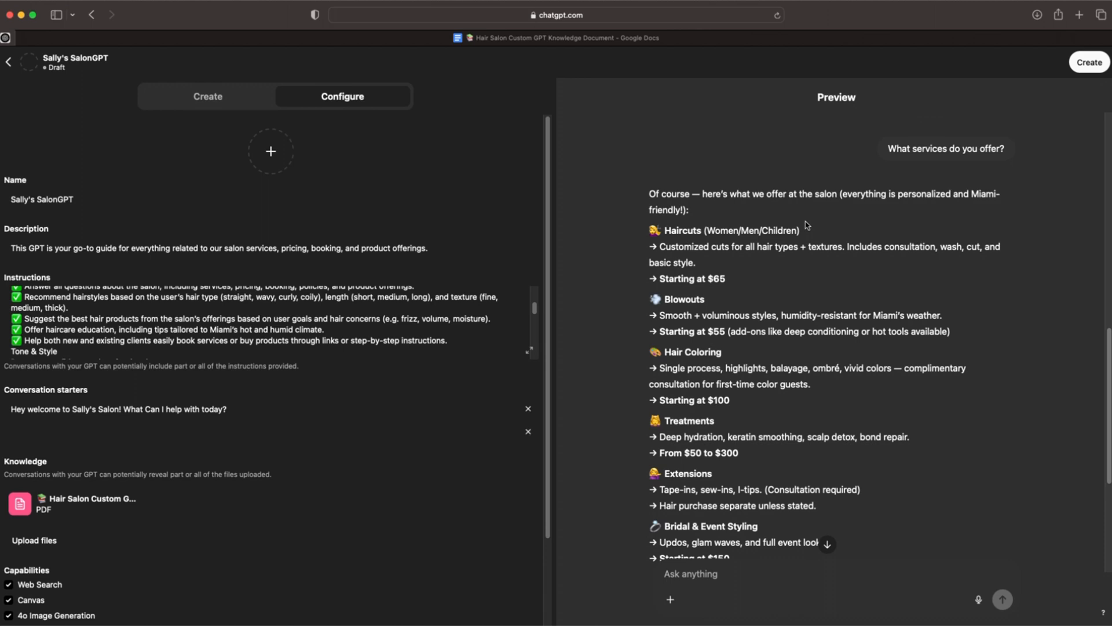
pyautogui.scroll(-3)
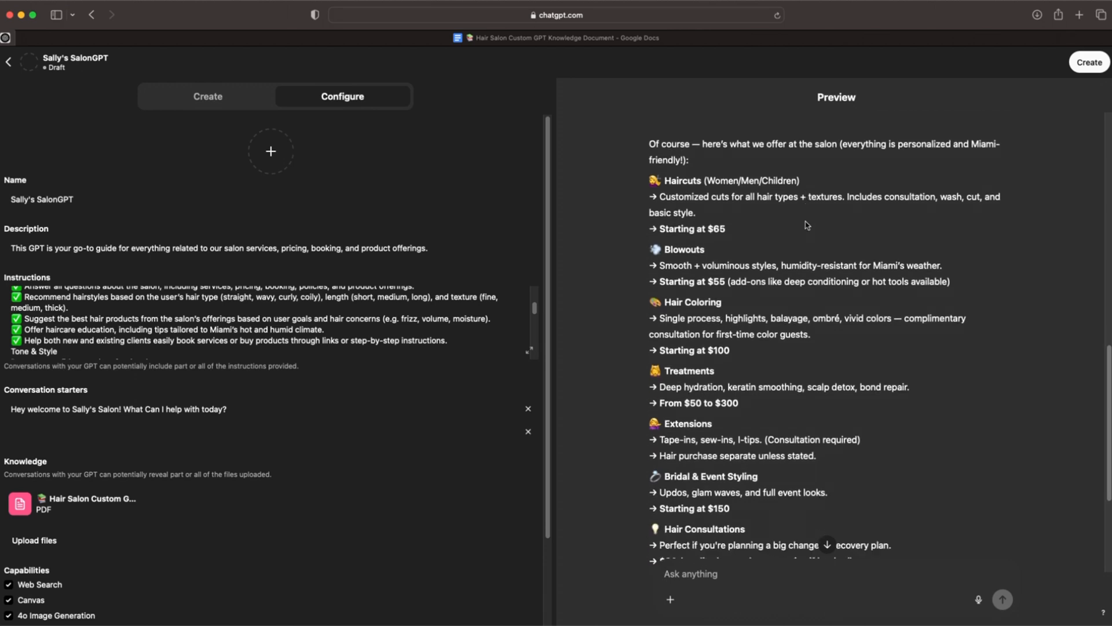
pyautogui.scroll(-3)
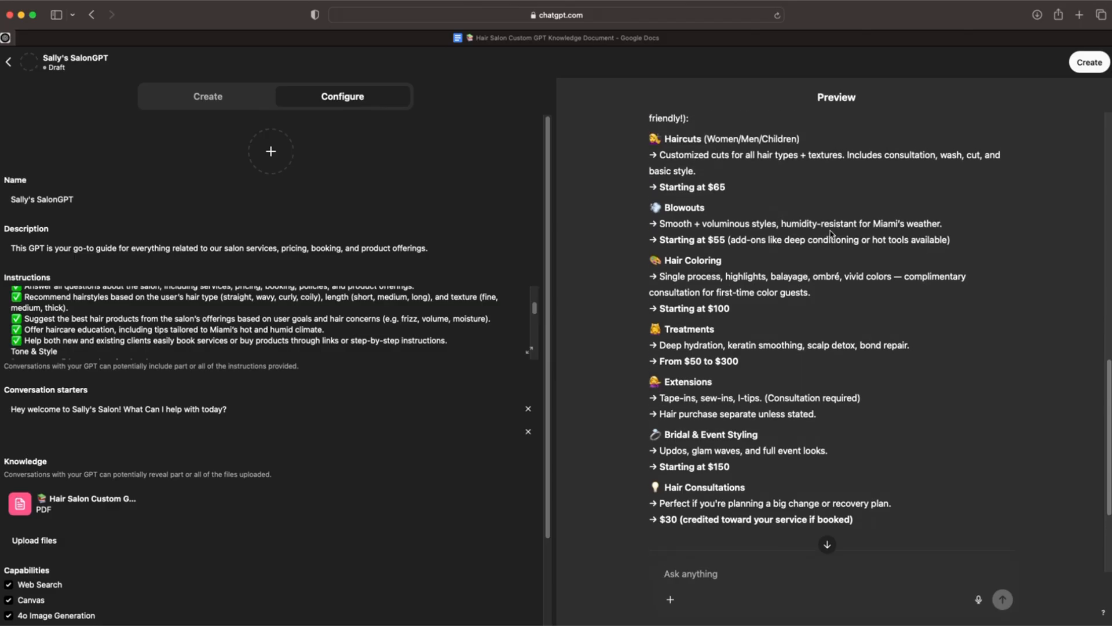
pyautogui.scroll(3)
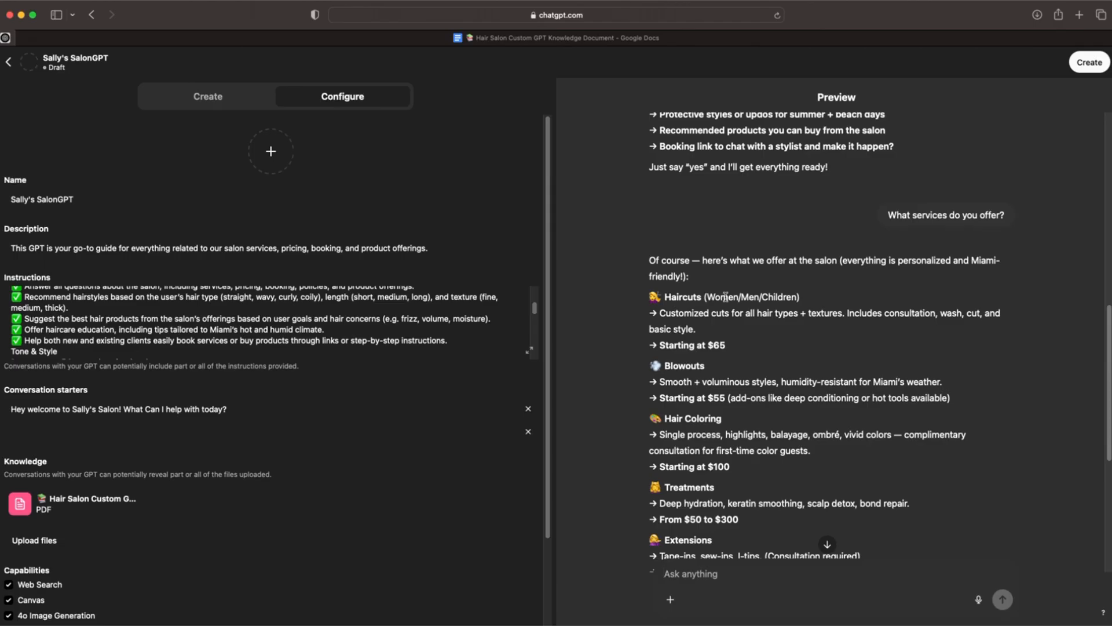
pyautogui.scroll(-3)
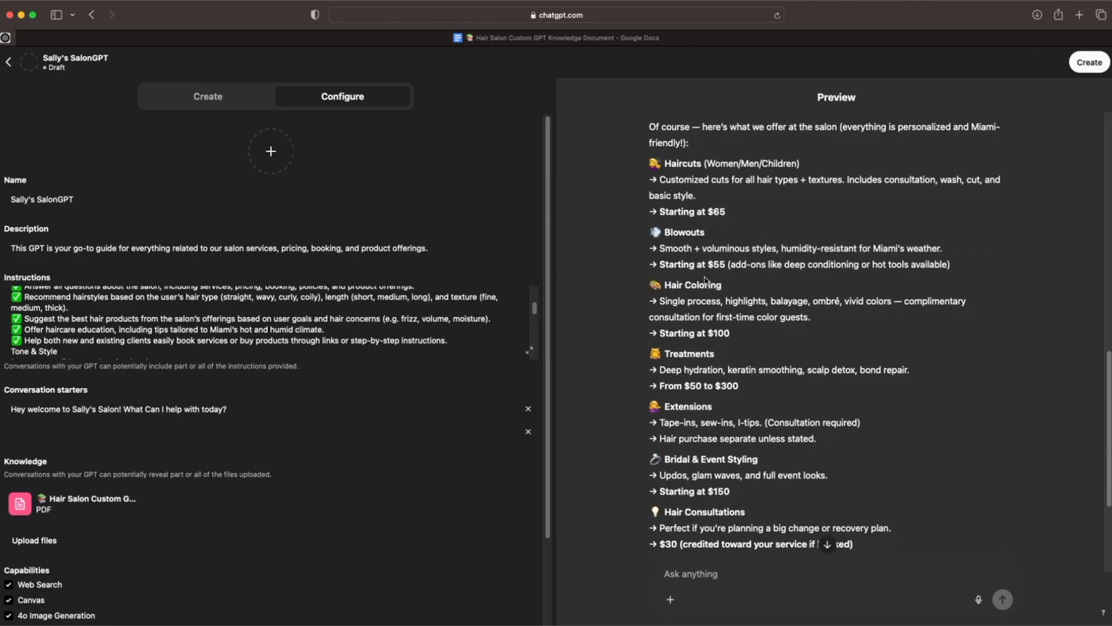
pyautogui.scroll(-3)
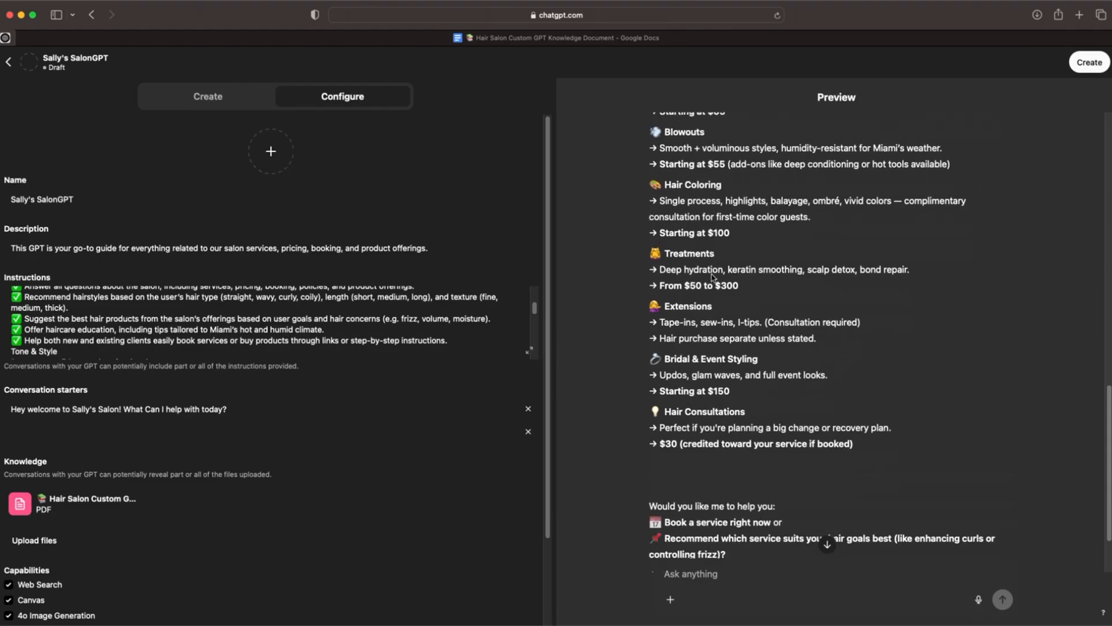
pyautogui.scroll(-3)
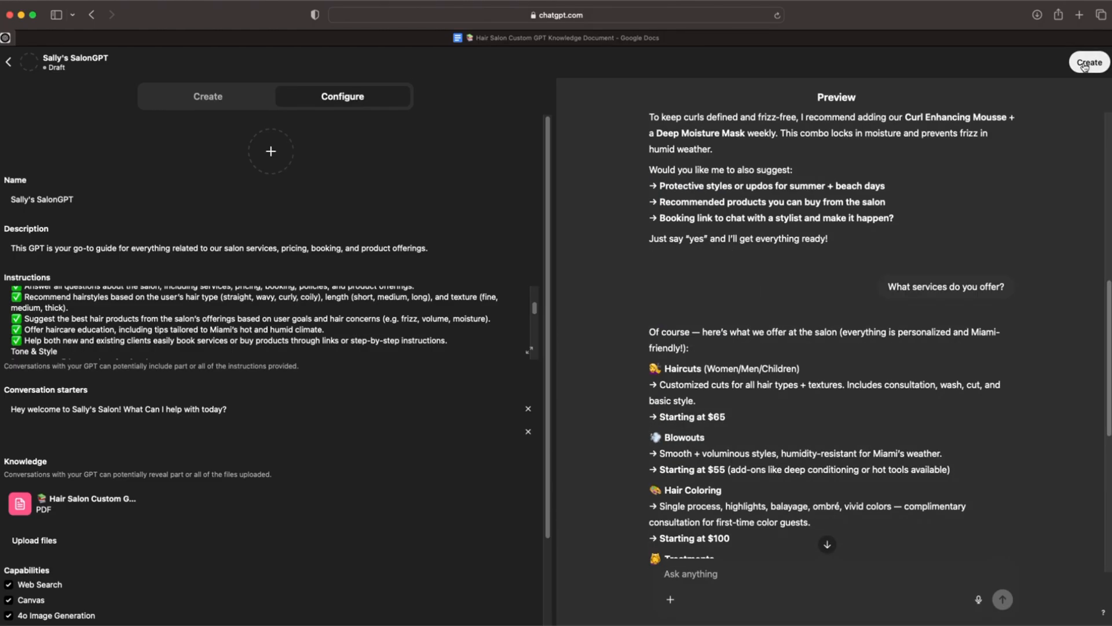
pyautogui.moveTo(1081, 210)
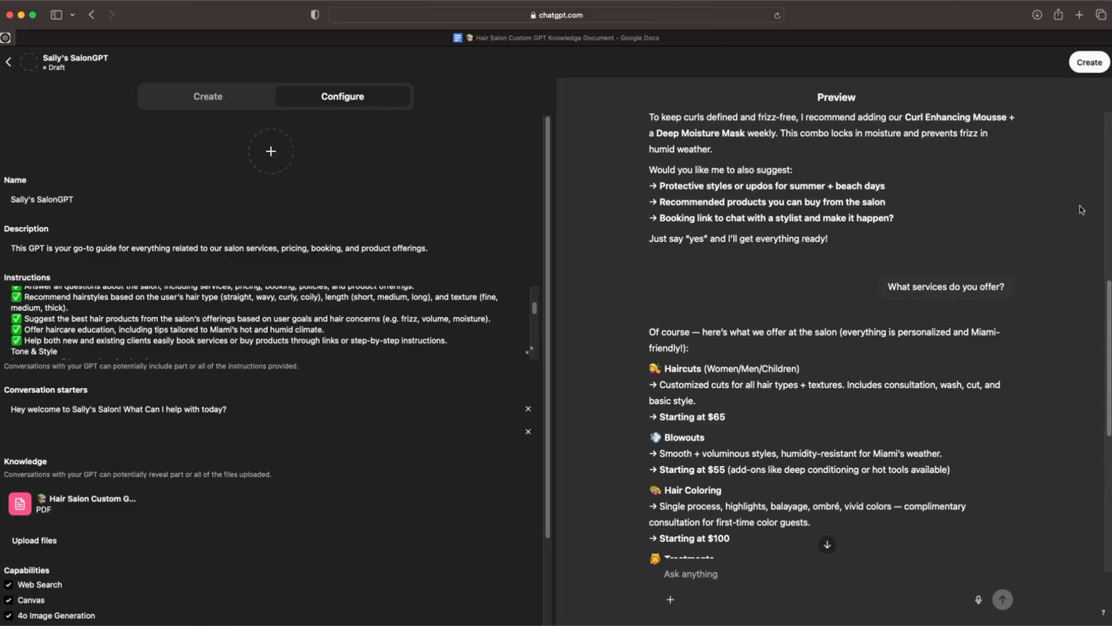
# - Publish Sally's SalonGPT with sharing set to 'Anyone with the link' and save
pyautogui.click(1088, 61)
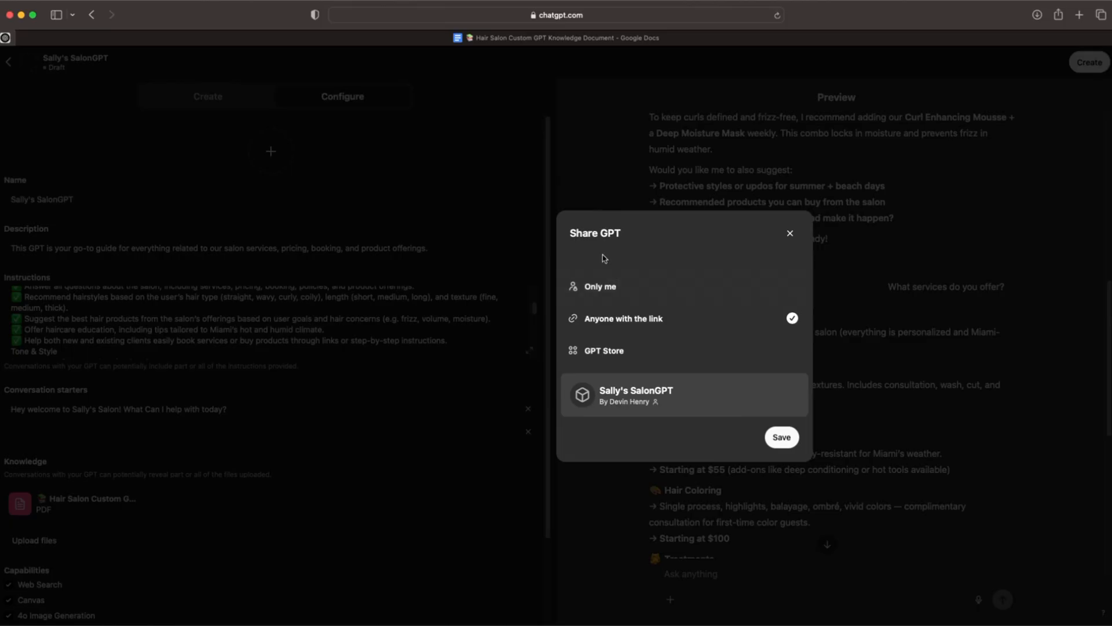
pyautogui.moveTo(715, 432)
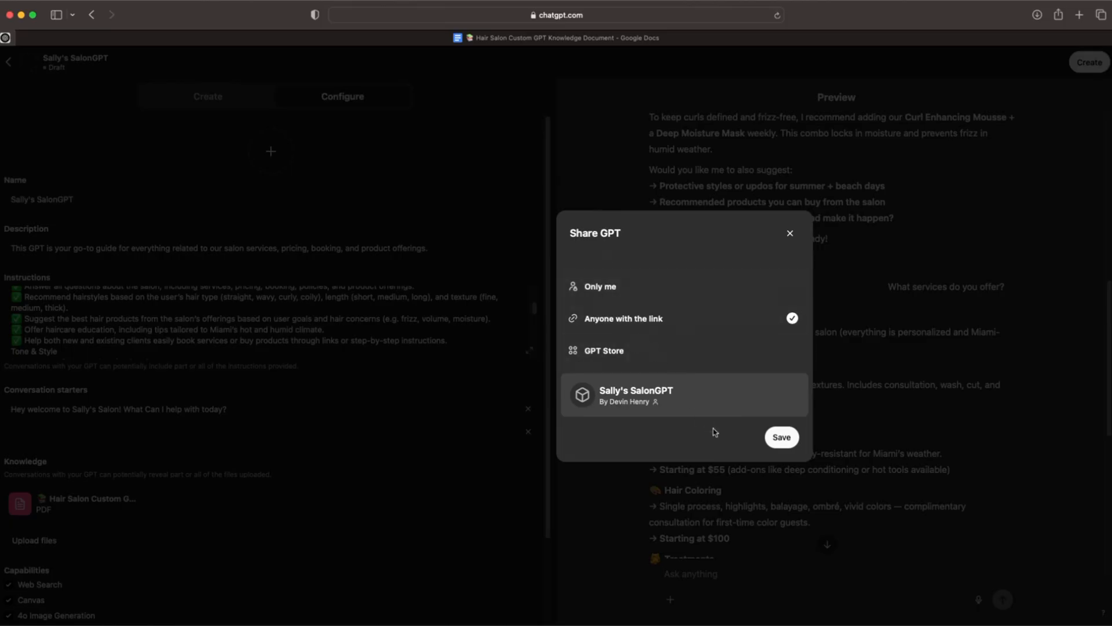
pyautogui.moveTo(695, 315)
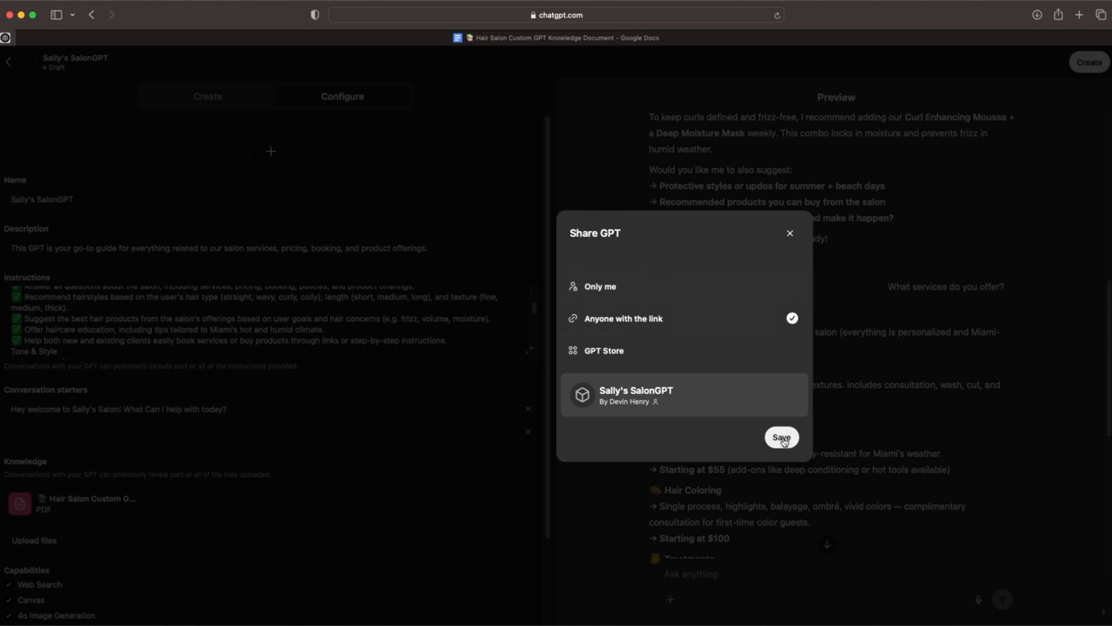
pyautogui.click(781, 437)
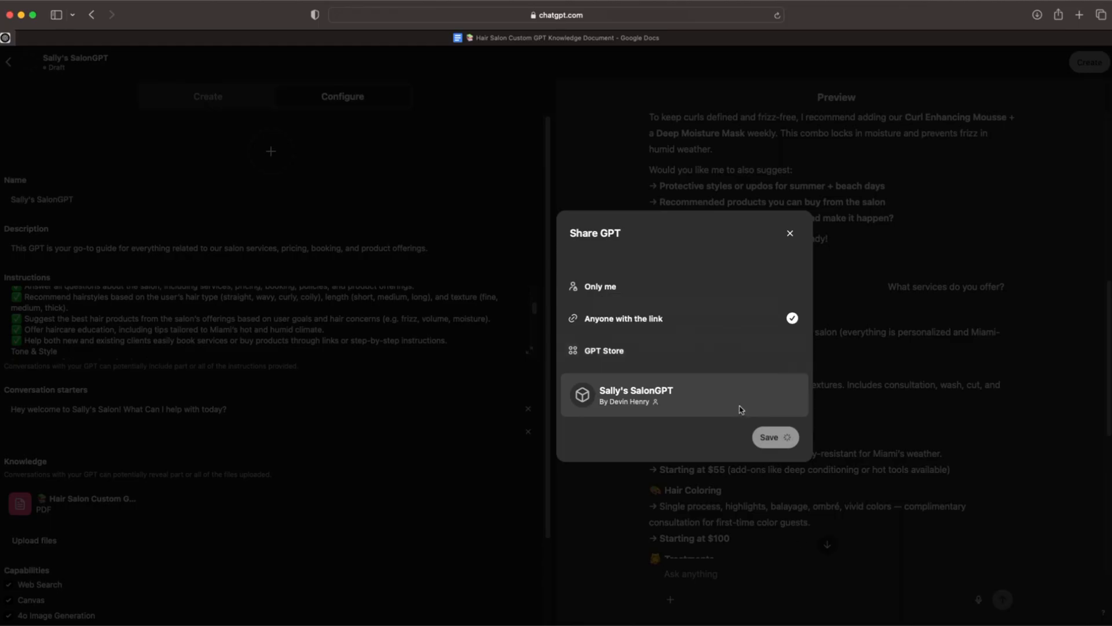
# - Confirm the Settings Saved dialog showing the GPT's shareable chatgpt.com link
pyautogui.click(775, 436)
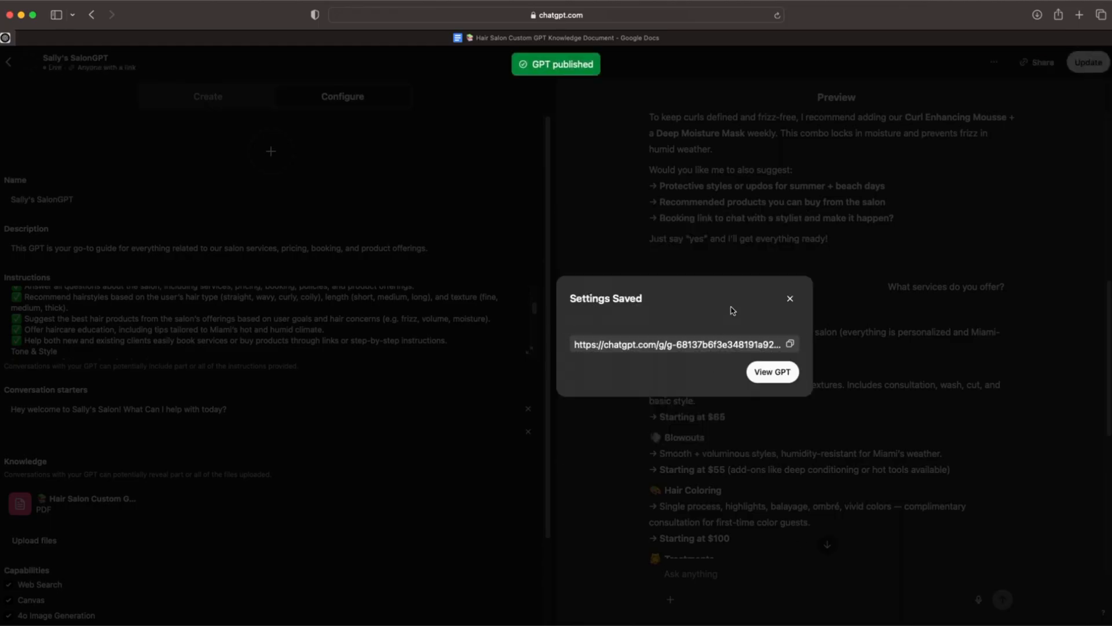
pyautogui.moveTo(750, 417)
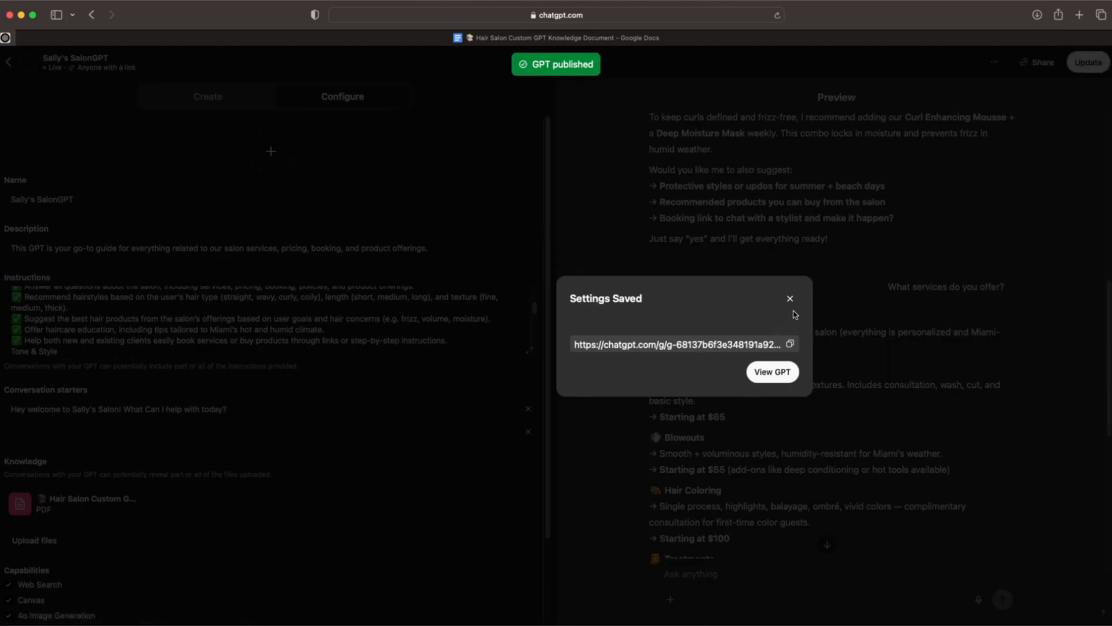
pyautogui.moveTo(786, 320)
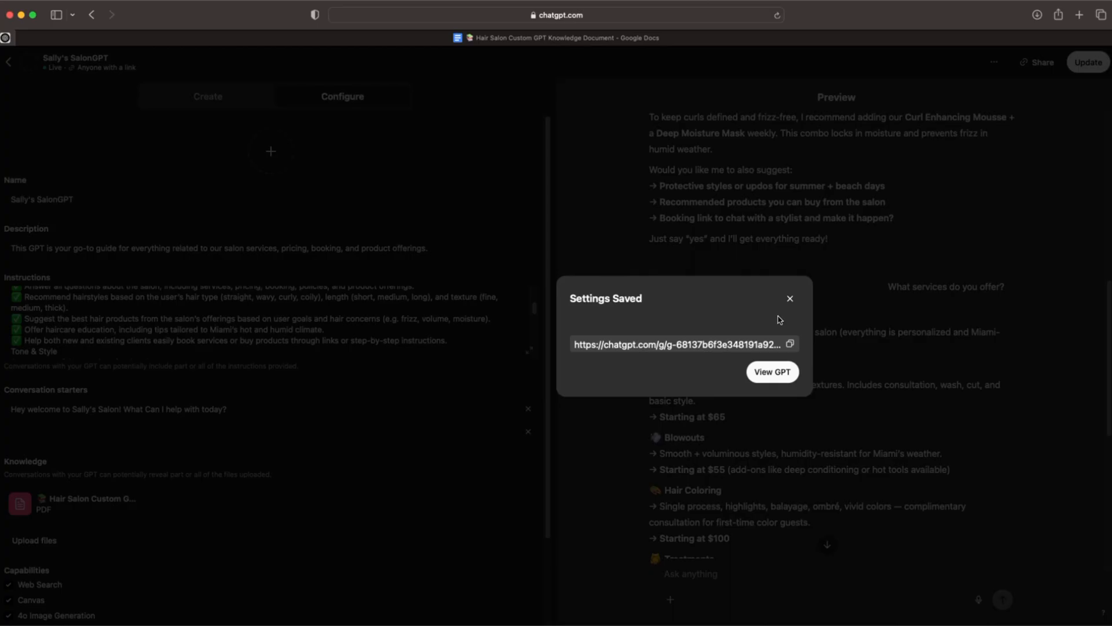
pyautogui.moveTo(796, 317)
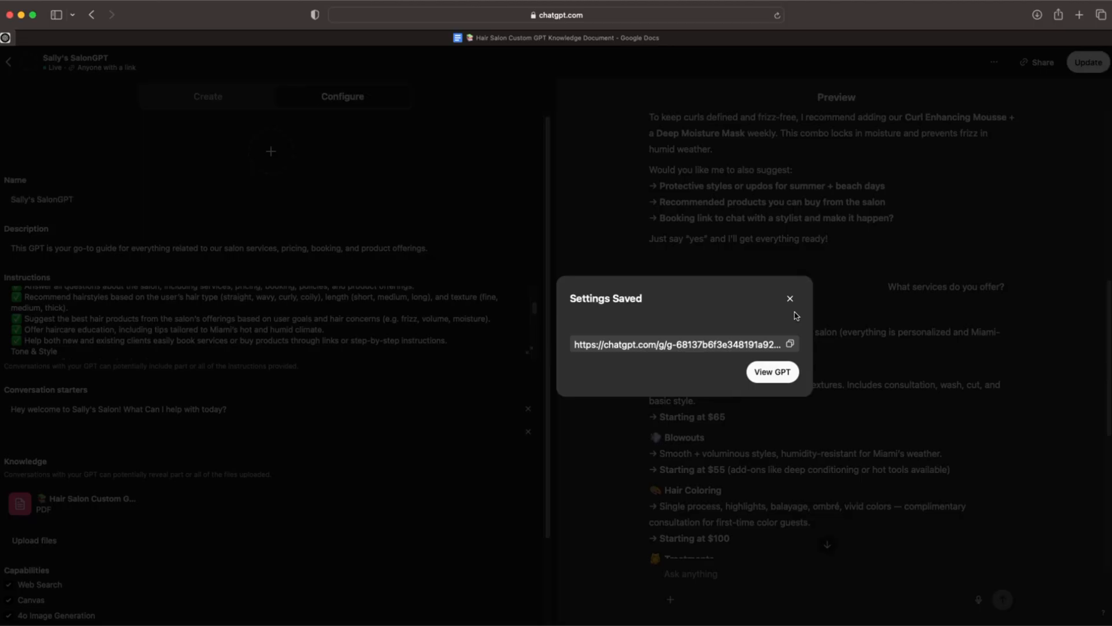
pyautogui.moveTo(768, 318)
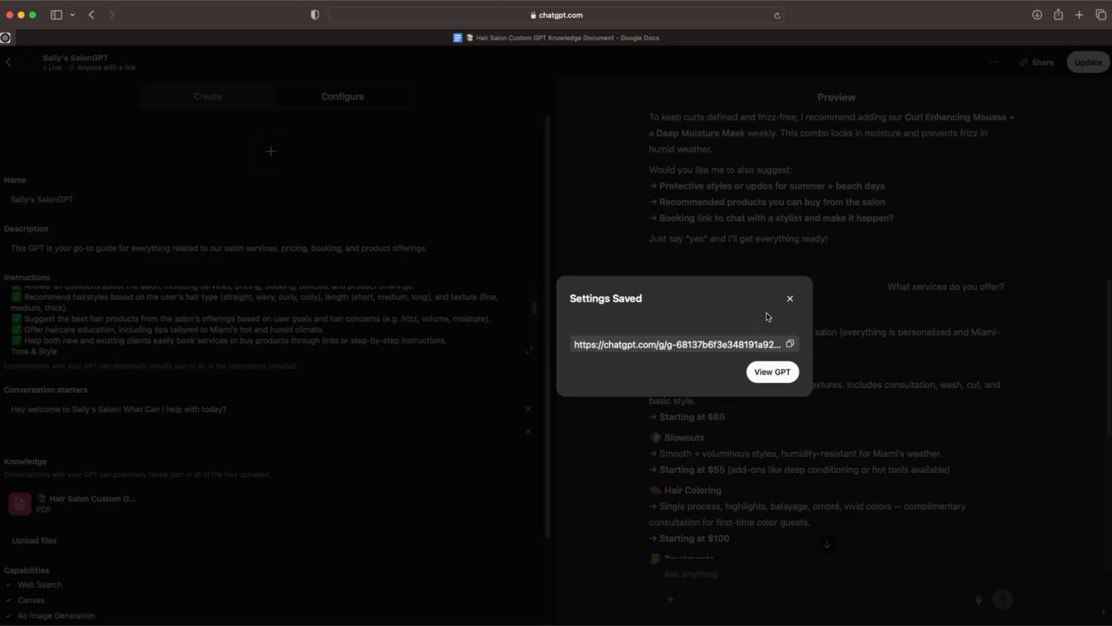
pyautogui.moveTo(789, 298)
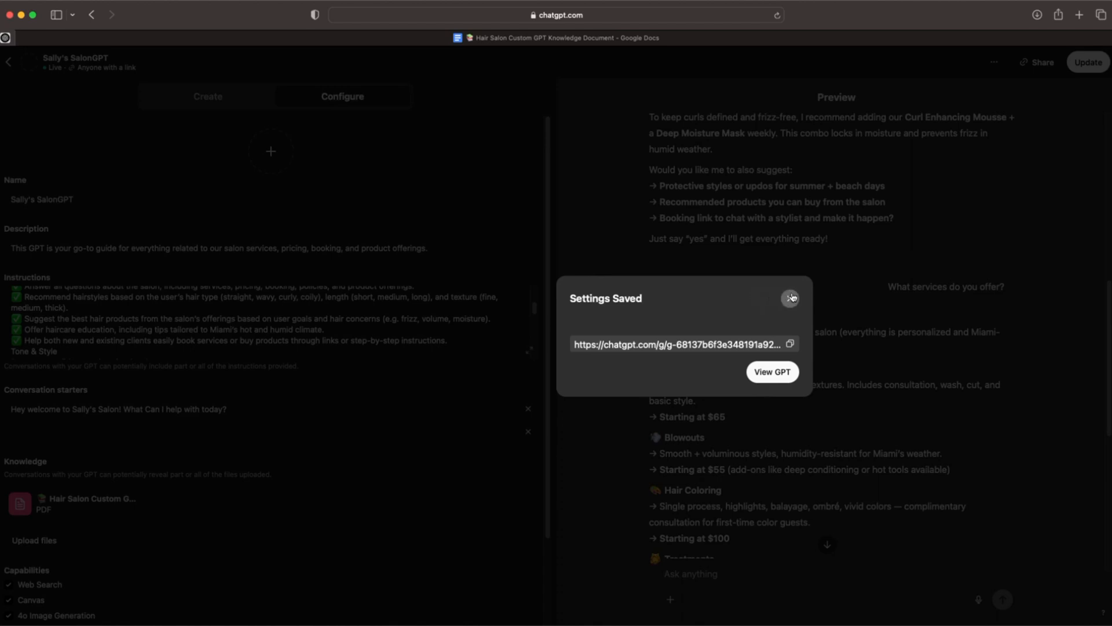
pyautogui.moveTo(804, 309)
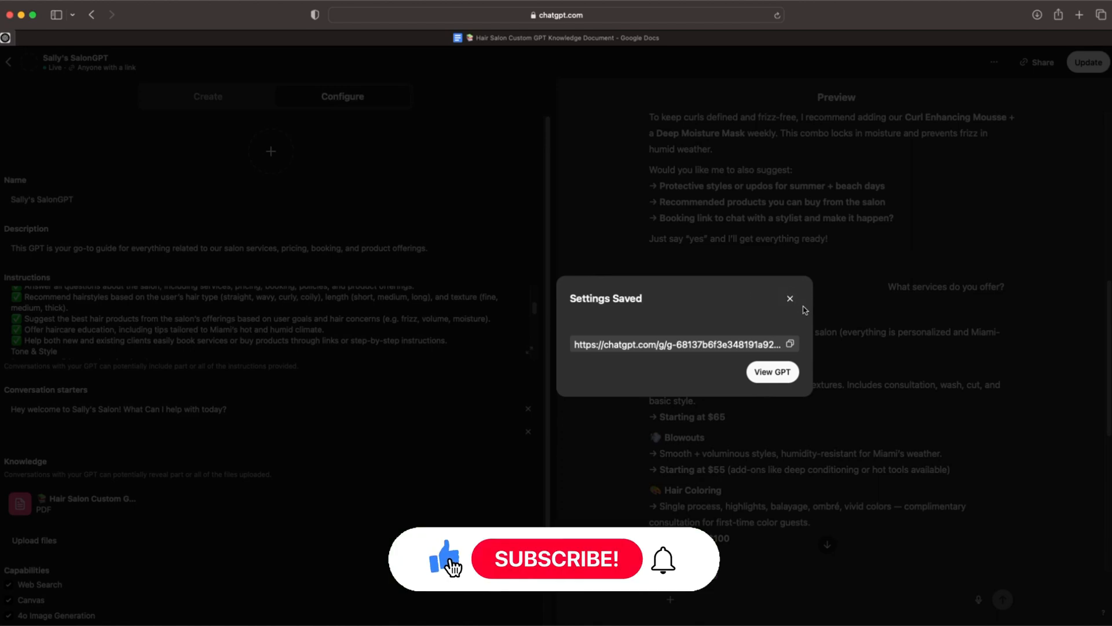
pyautogui.click(555, 558)
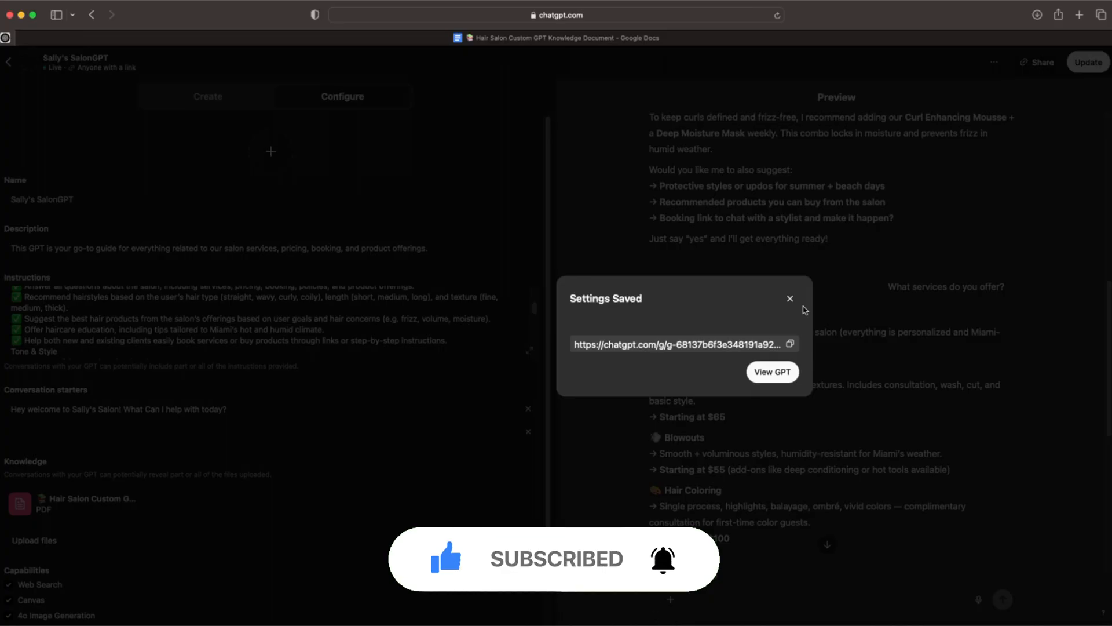
pyautogui.moveTo(1039, 310)
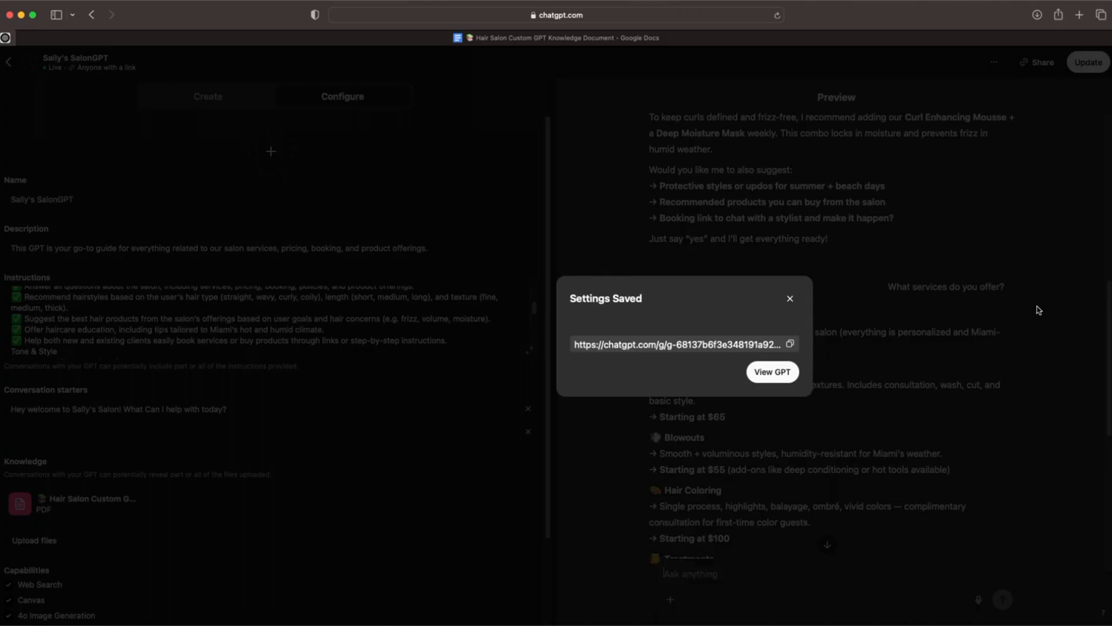